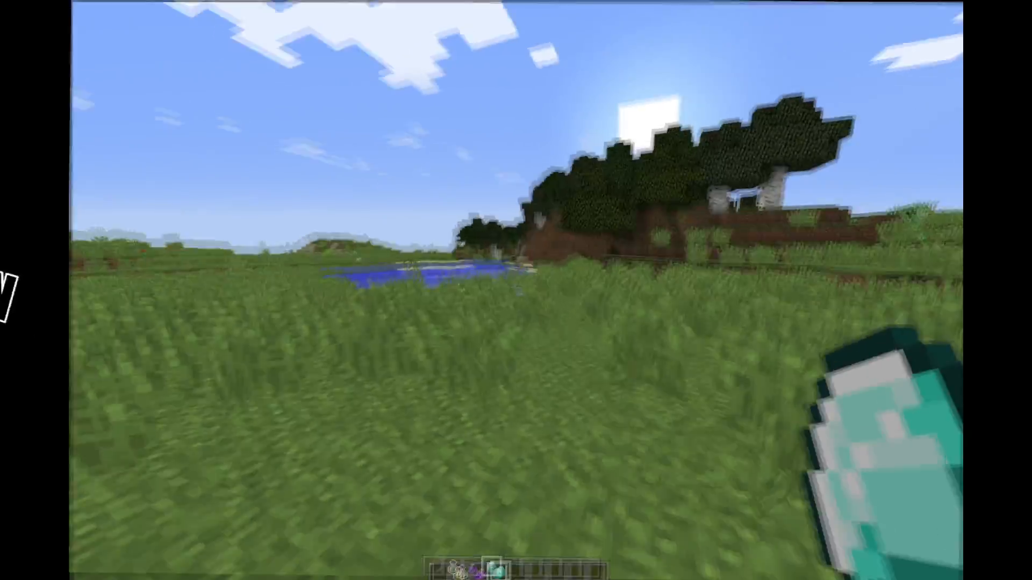
Create a Java project named AnnoyingDiamonds.
{"action": "key", "text": "Alt+Tab"}
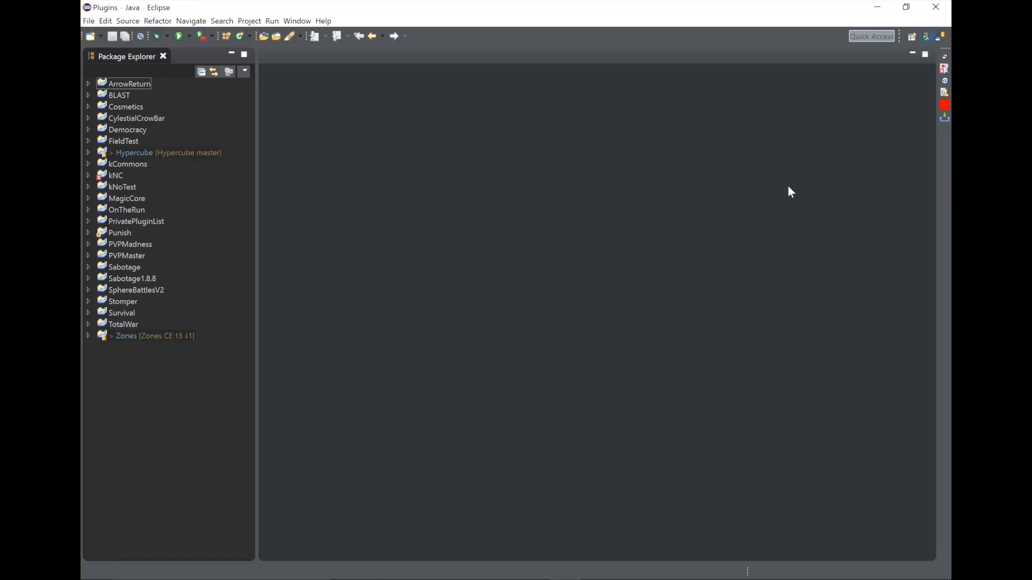
{"action": "mouse_move", "coordinate": [769, 114]}
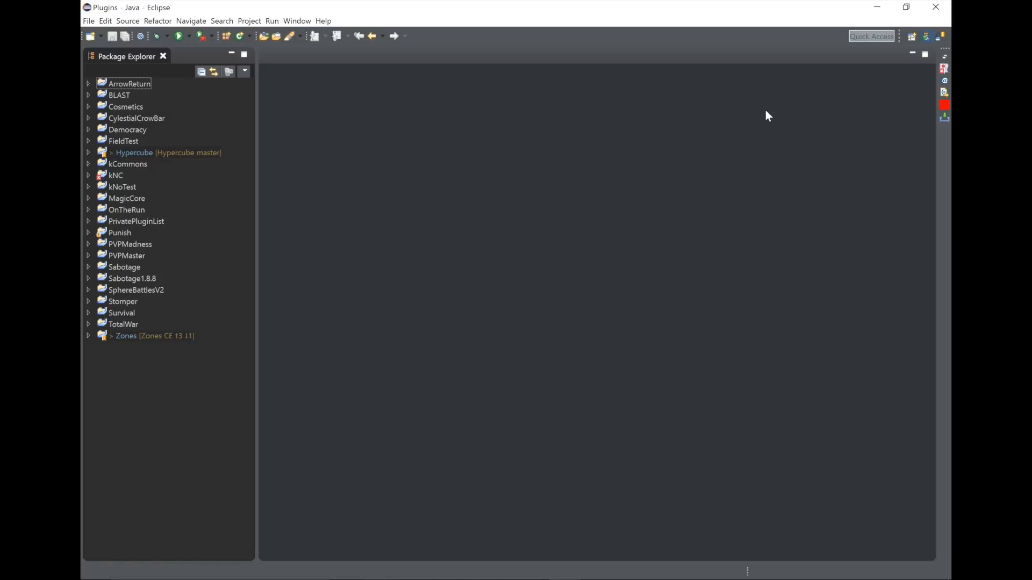
{"action": "mouse_move", "coordinate": [624, 138]}
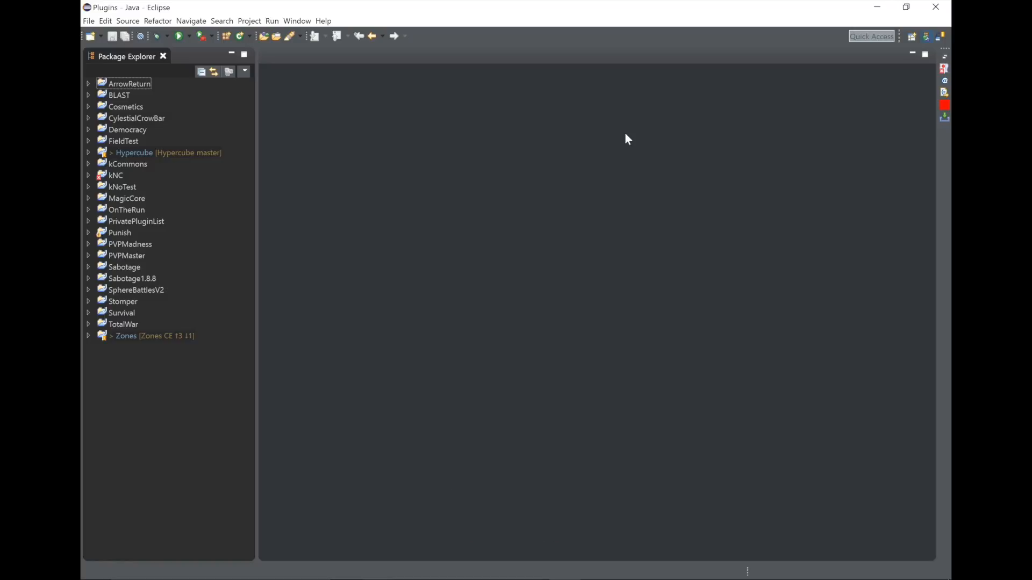
{"action": "mouse_move", "coordinate": [761, 155]}
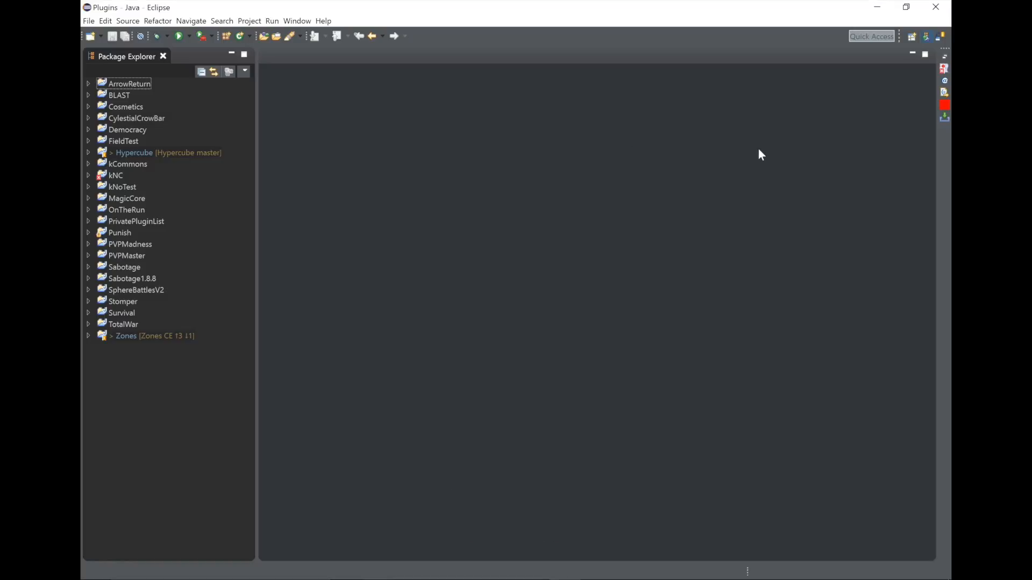
{"action": "mouse_move", "coordinate": [405, 108]}
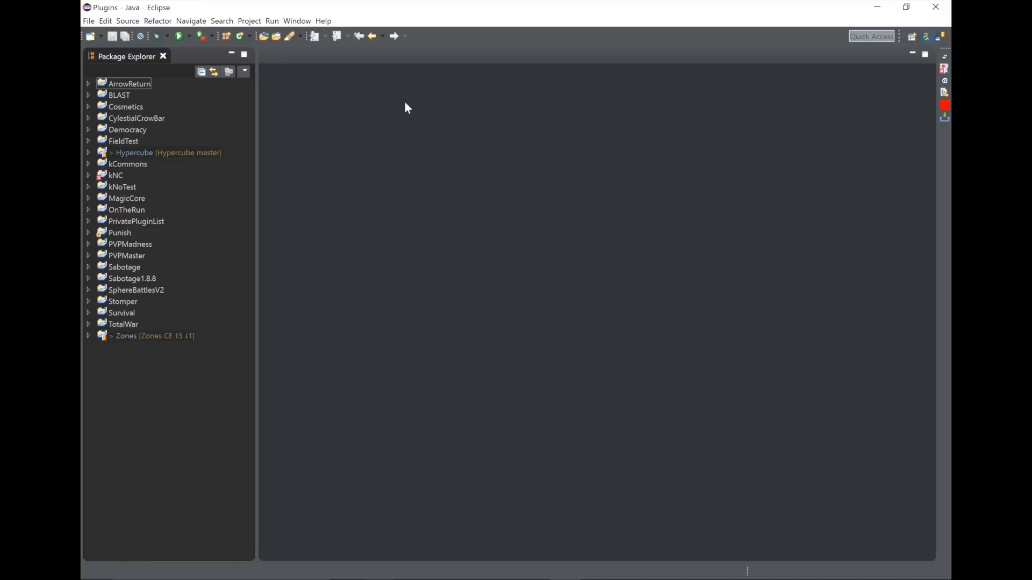
{"action": "mouse_move", "coordinate": [90, 21]}
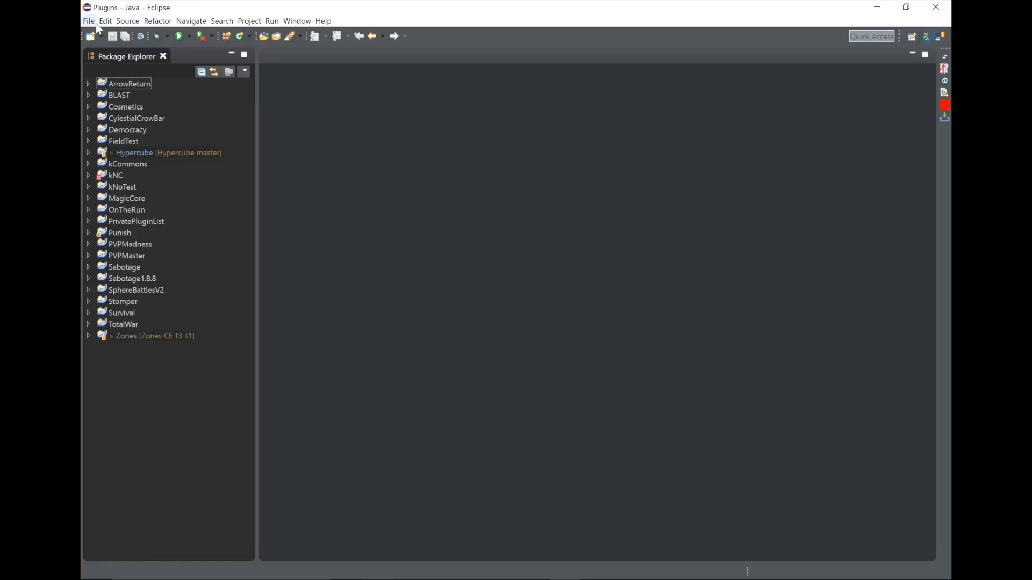
{"action": "left_click", "coordinate": [88, 20]}
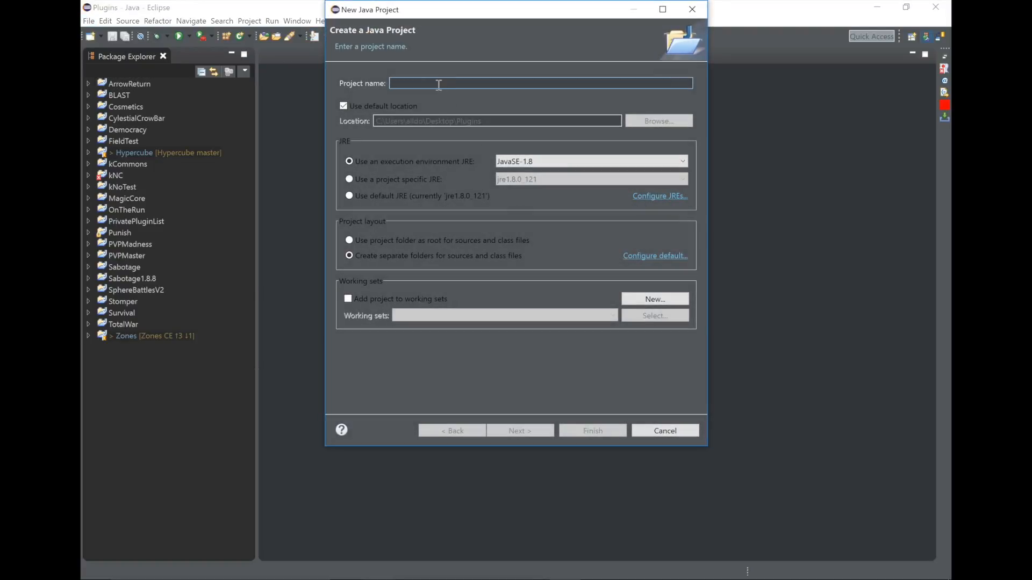
{"action": "type", "text": "Annoying"}
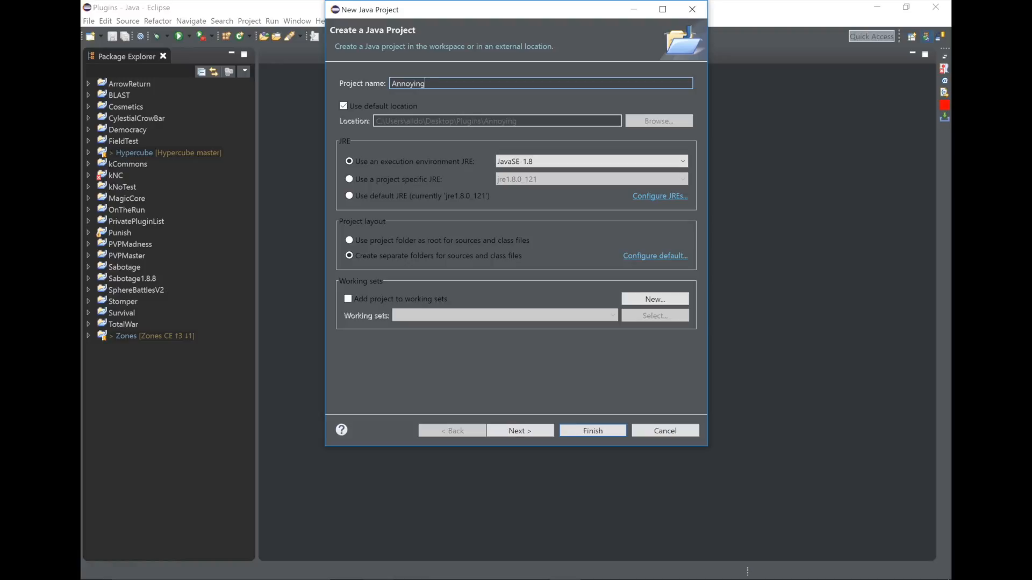
{"action": "type", "text": "Diamonds"}
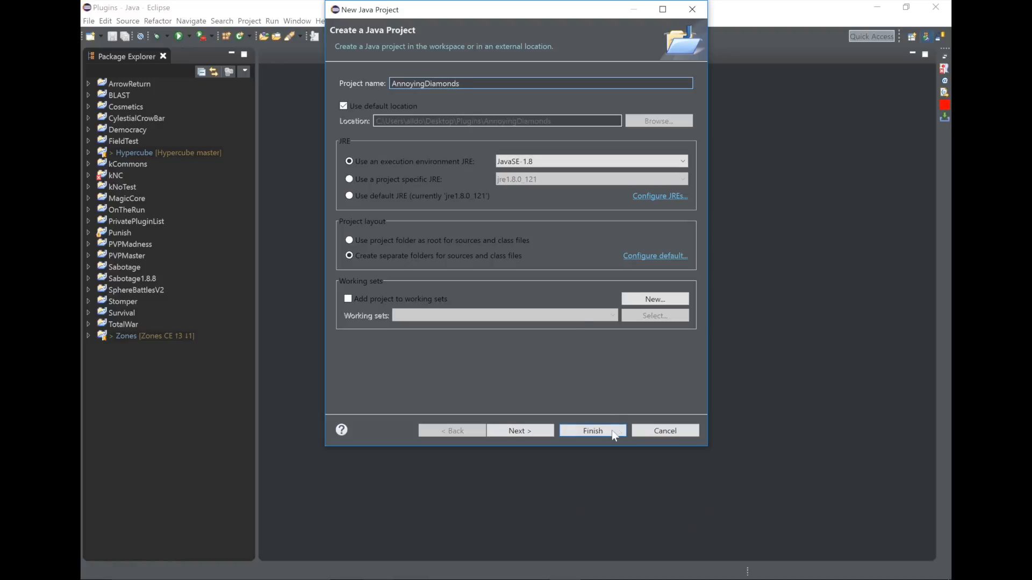
{"action": "left_click", "coordinate": [593, 430]}
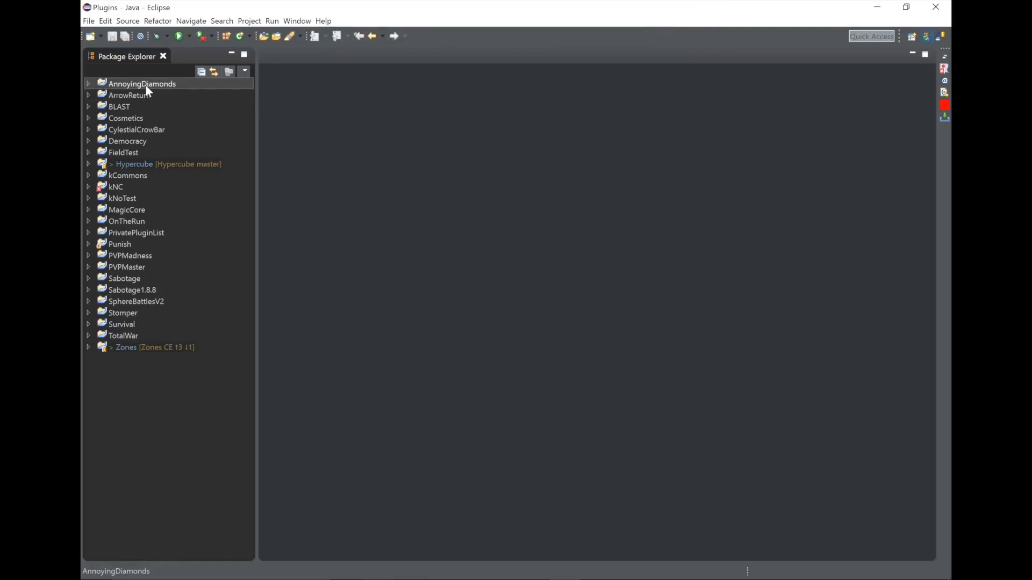
{"action": "mouse_move", "coordinate": [154, 105]}
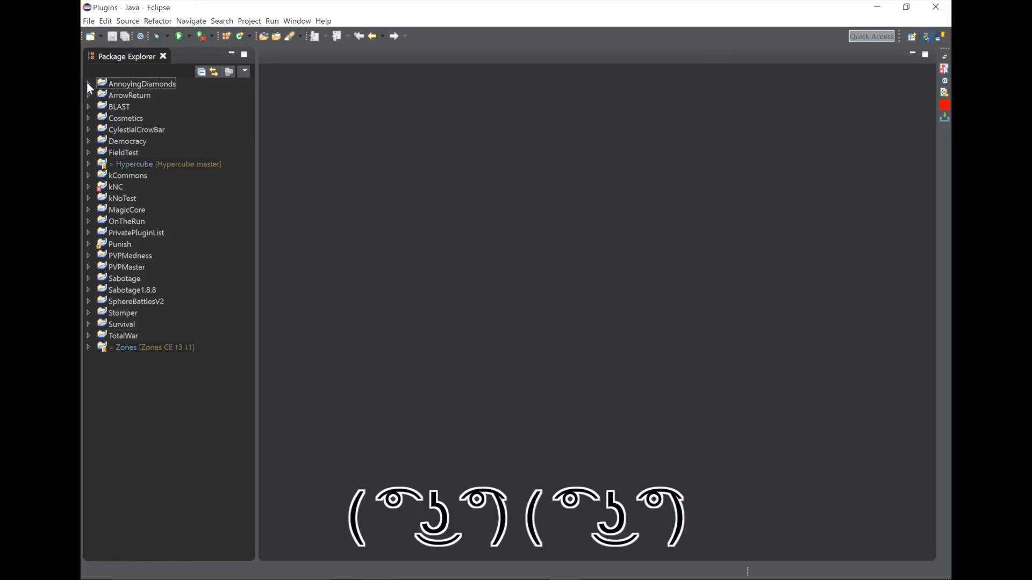
Add package com.kNoAPP.AnnoyingDiamonds to the AnnoyingDiamonds project's src folder.
{"action": "left_click", "coordinate": [89, 84]}
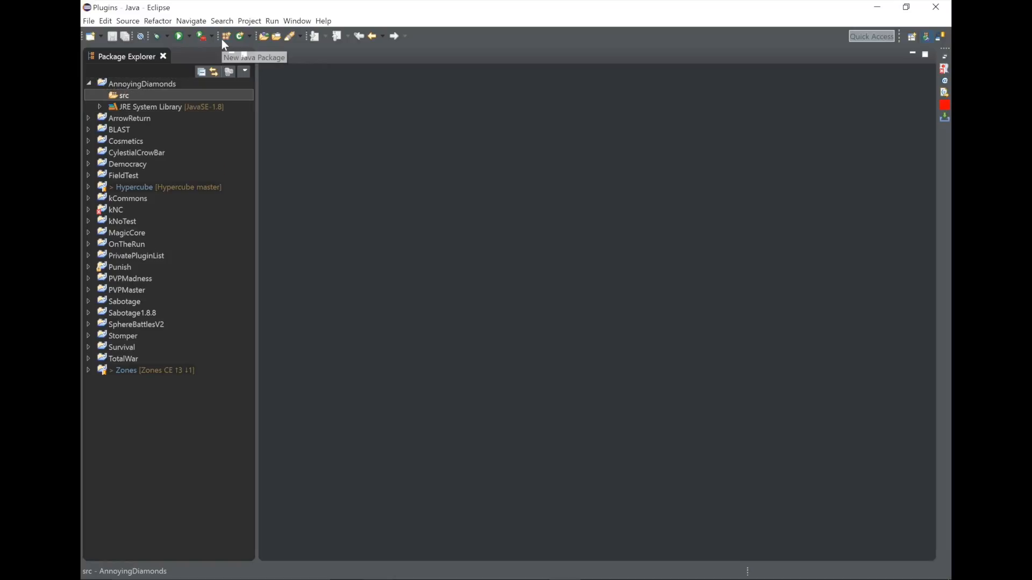
{"action": "left_click", "coordinate": [225, 36]}
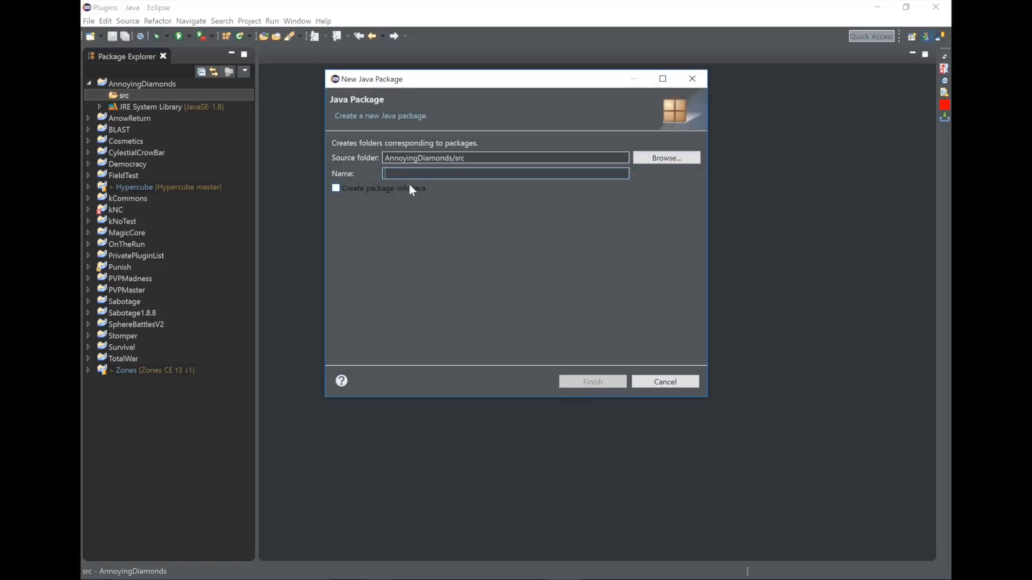
{"action": "type", "text": "com"}
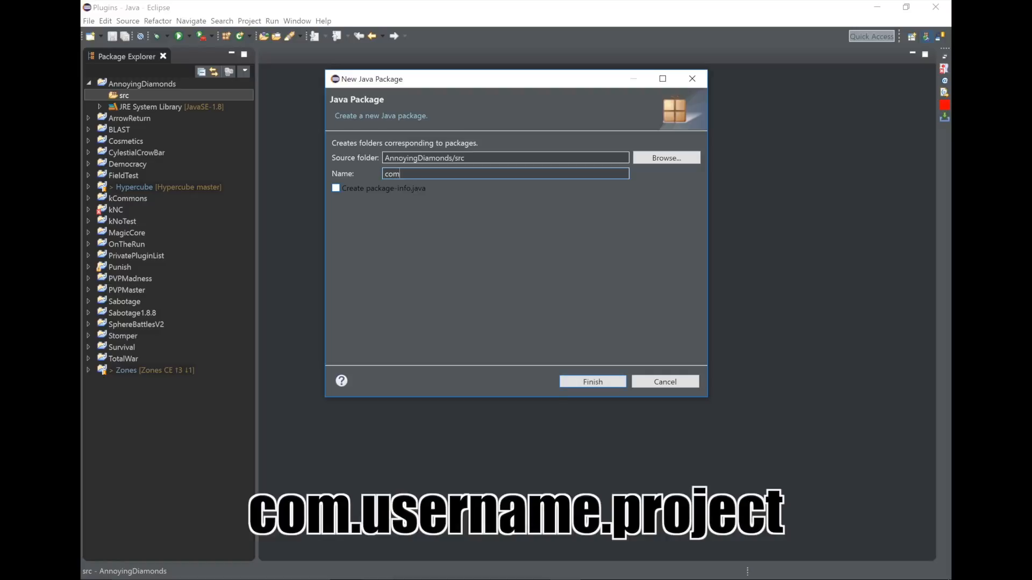
{"action": "type", "text": ".kNoAPP"}
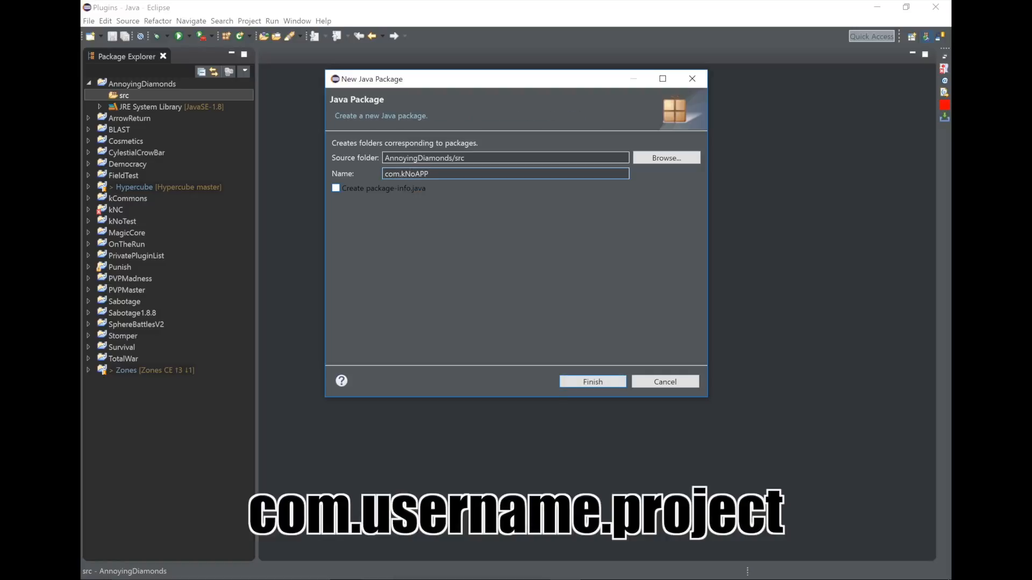
{"action": "type", "text": "."}
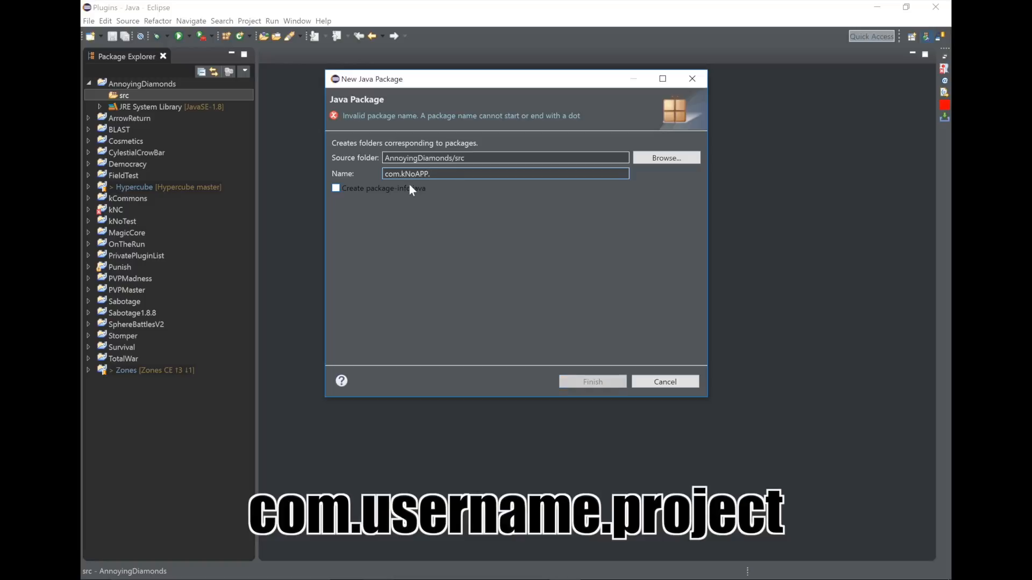
{"action": "type", "text": "AnnoyingDiamonds"}
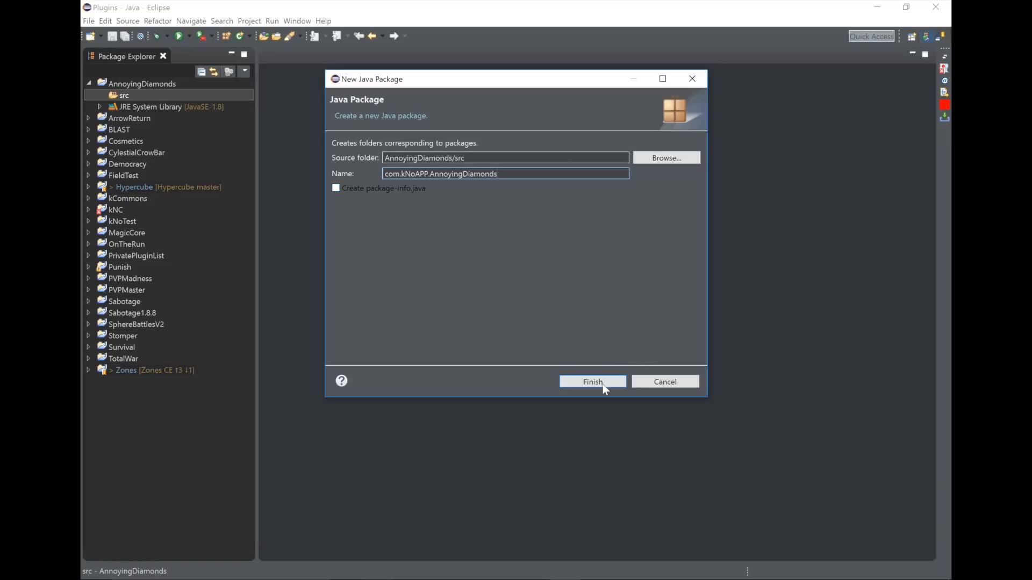
{"action": "left_click", "coordinate": [592, 381]}
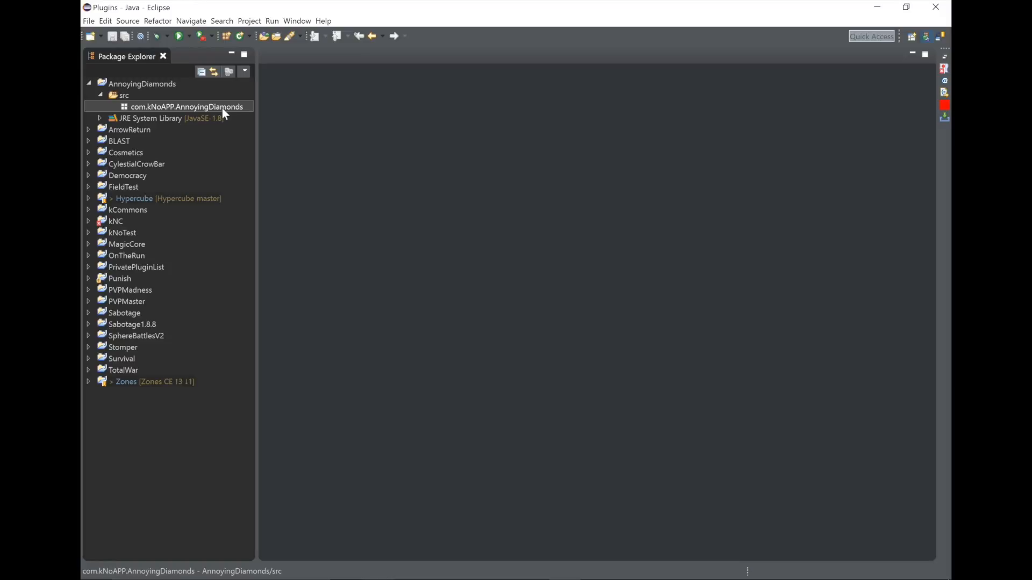
{"action": "mouse_move", "coordinate": [417, 155]}
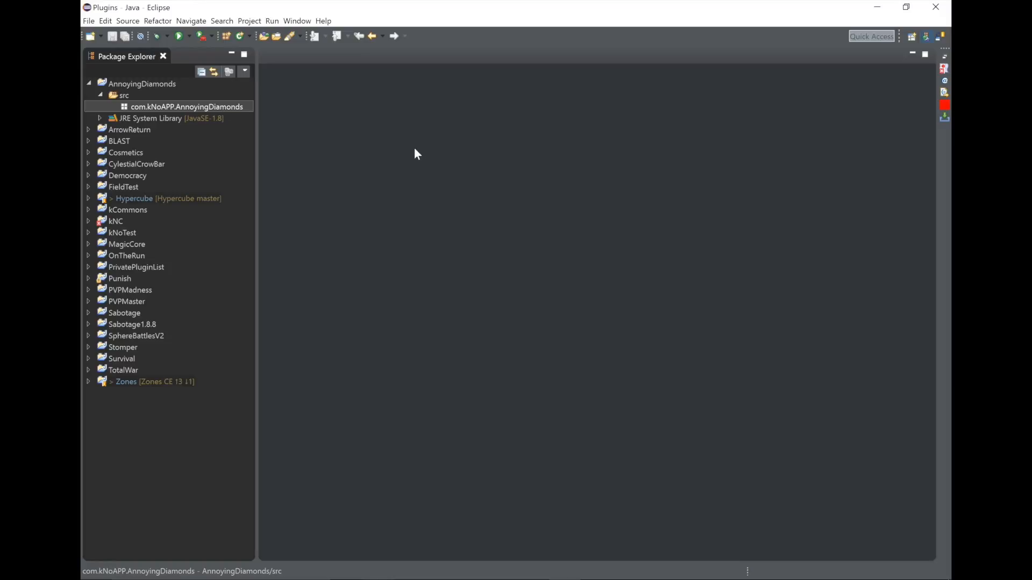
{"action": "mouse_move", "coordinate": [219, 59]}
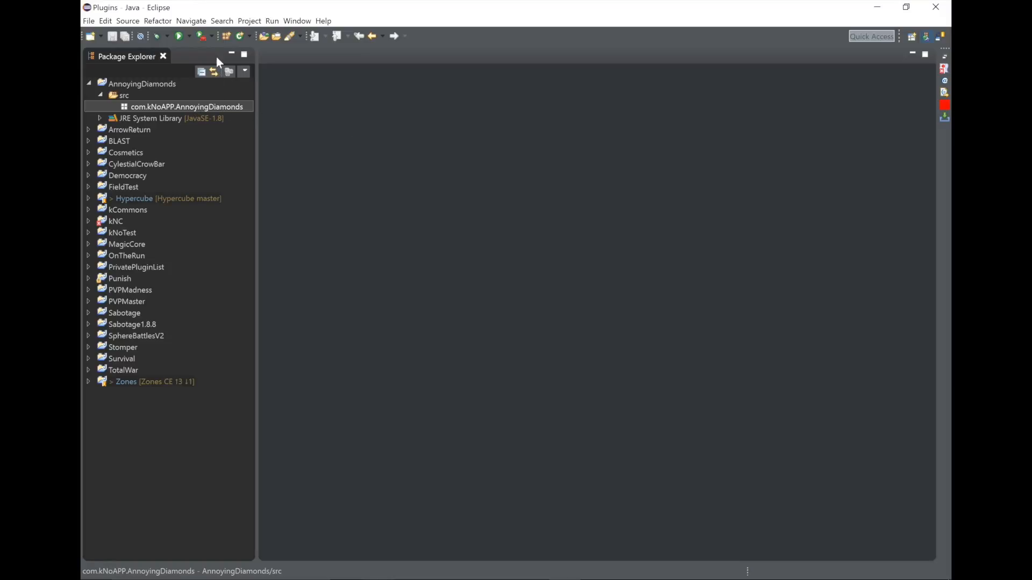
Create the AnnoyingDiamonds class and open AnnoyingDiamonds.java inside its class body.
{"action": "left_click", "coordinate": [225, 36]}
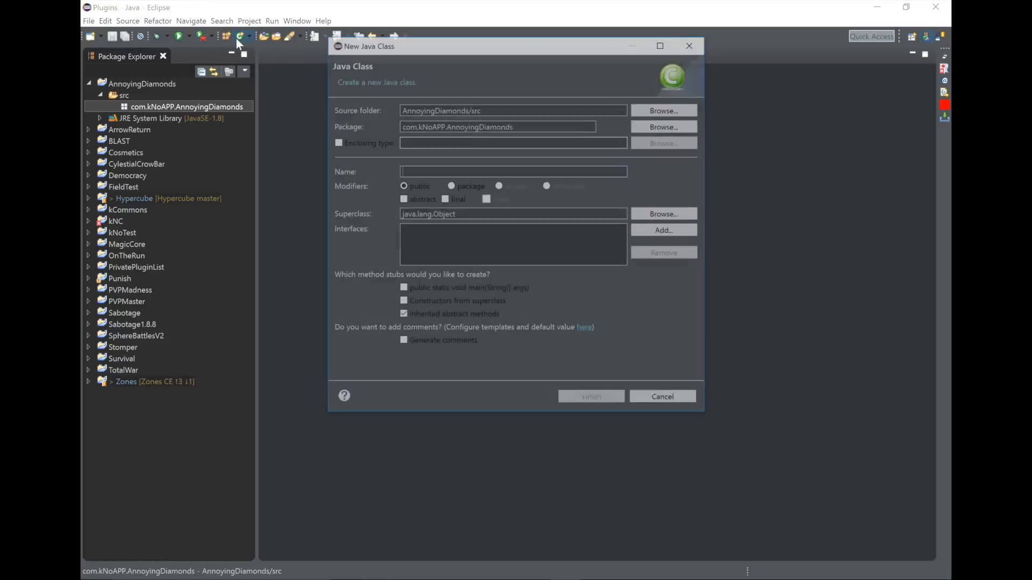
{"action": "type", "text": "A"}
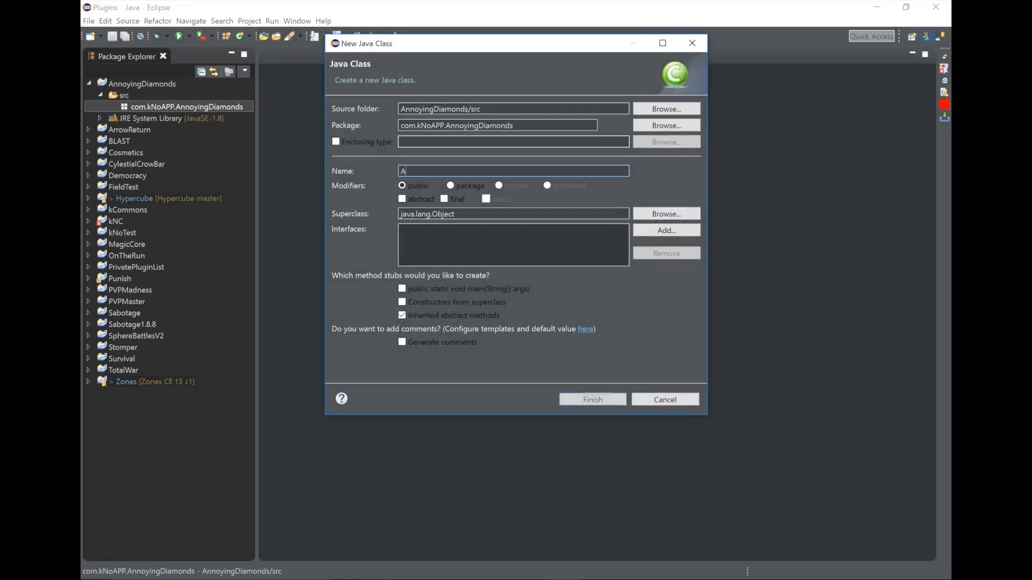
{"action": "type", "text": "nnoyingDiamonds"}
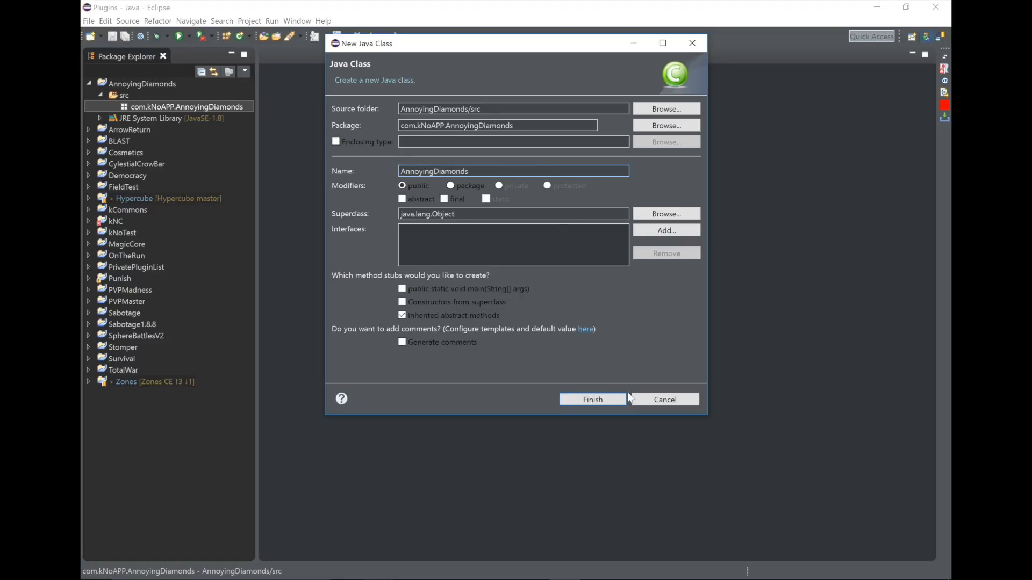
{"action": "left_click", "coordinate": [592, 399]}
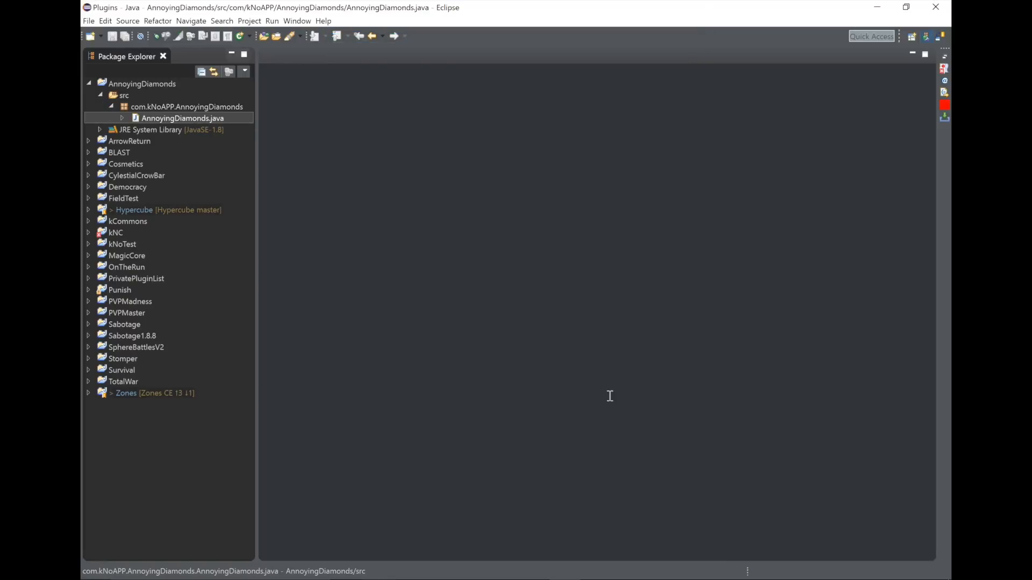
{"action": "double_click", "coordinate": [180, 117]}
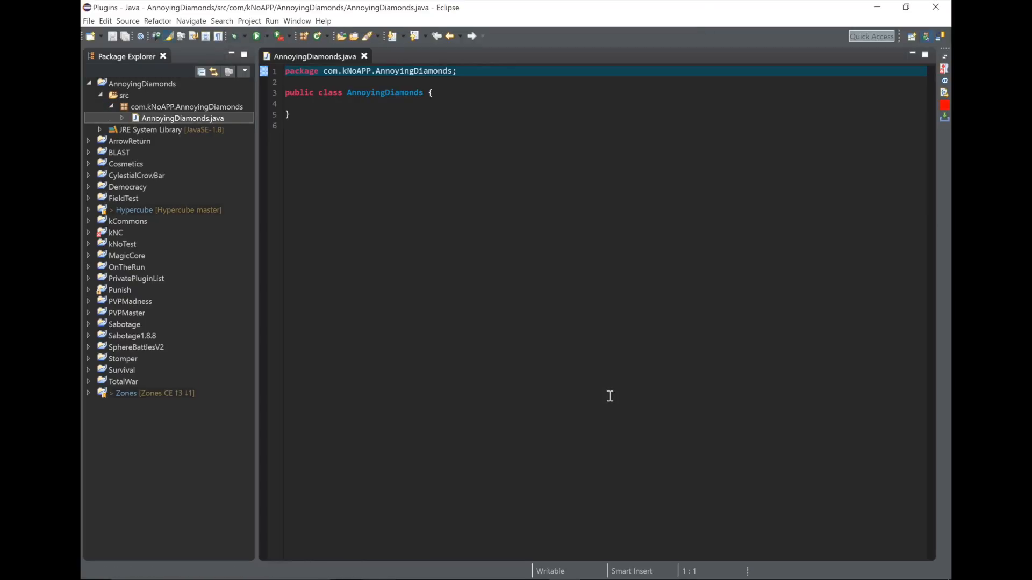
{"action": "left_click", "coordinate": [632, 104]}
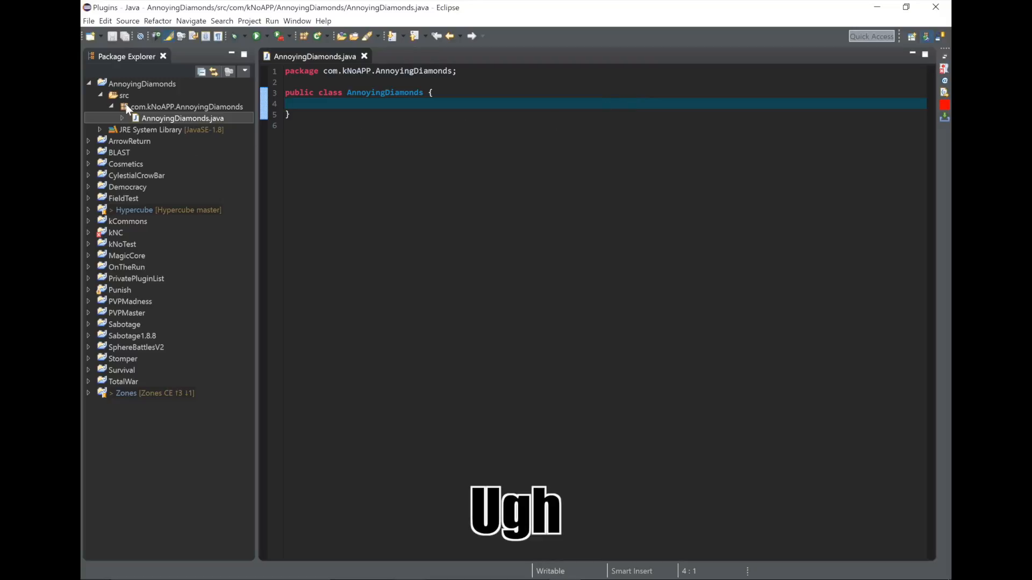
Add spigot-1.11.jar from Desktop Plugins as an external JAR on the build path.
{"action": "right_click", "coordinate": [140, 84]}
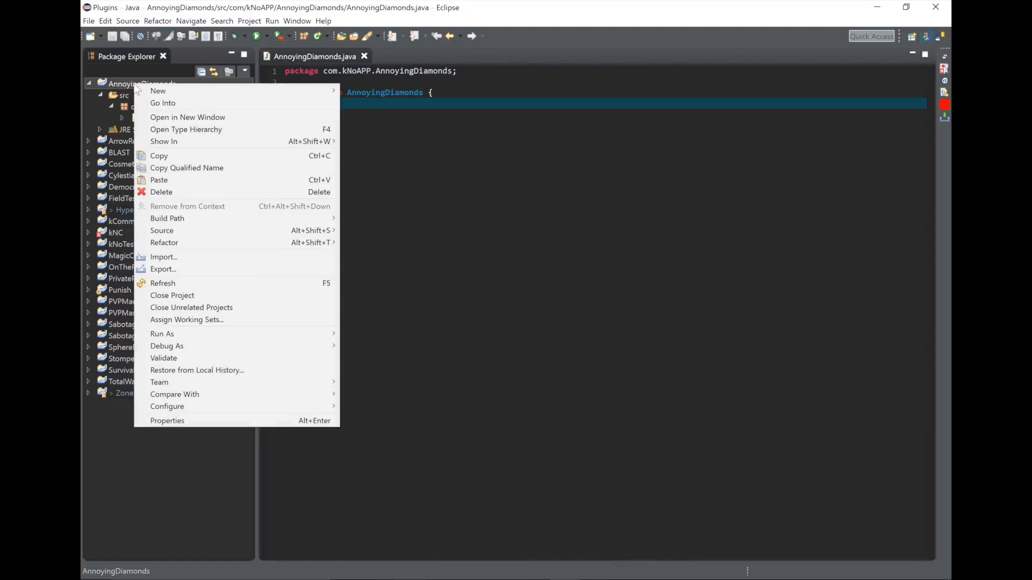
{"action": "mouse_move", "coordinate": [168, 218]}
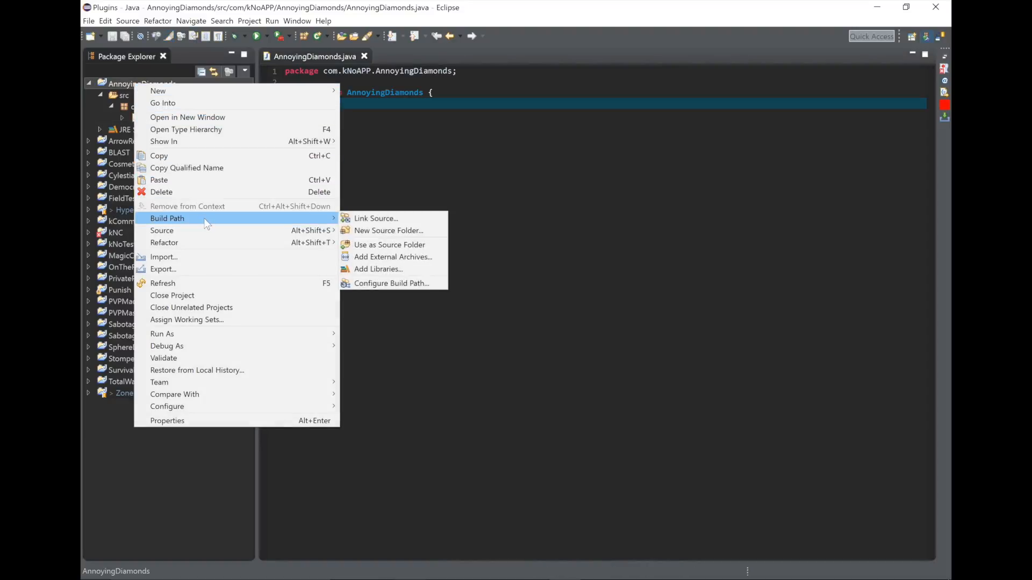
{"action": "mouse_move", "coordinate": [410, 289]}
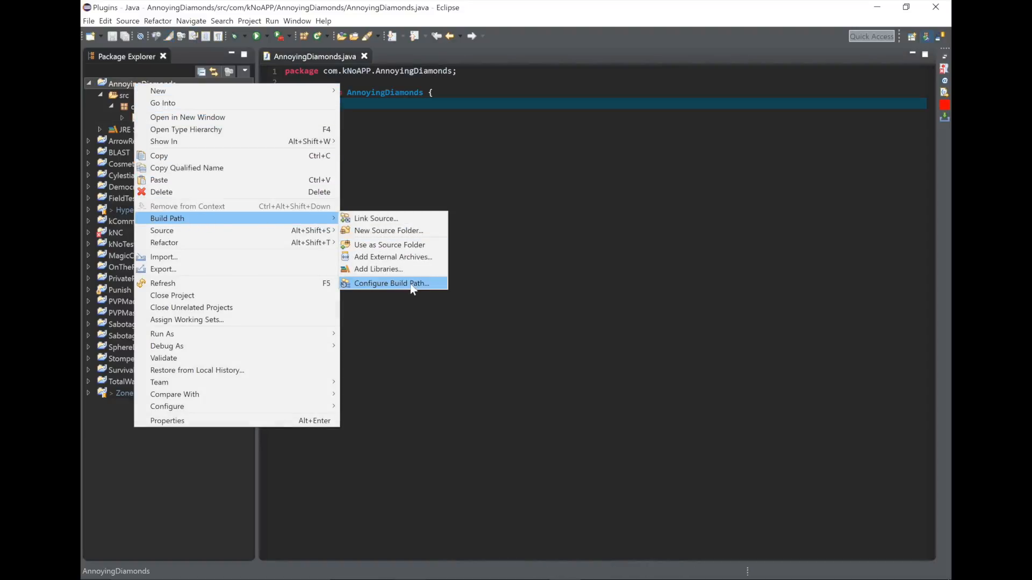
{"action": "left_click", "coordinate": [393, 283]}
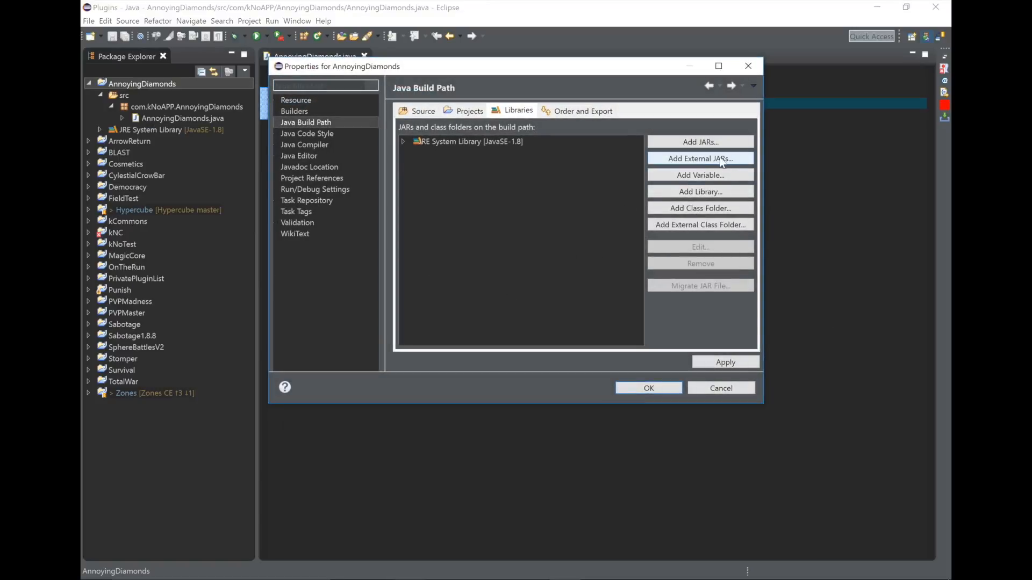
{"action": "left_click", "coordinate": [700, 158]}
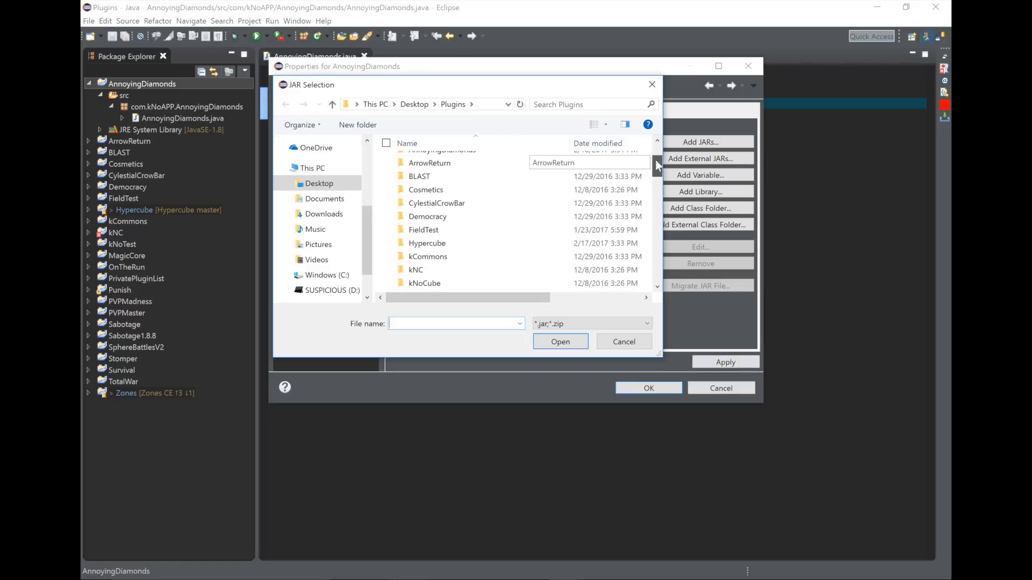
{"action": "scroll", "scroll_direction": "down", "scroll_amount": 3}
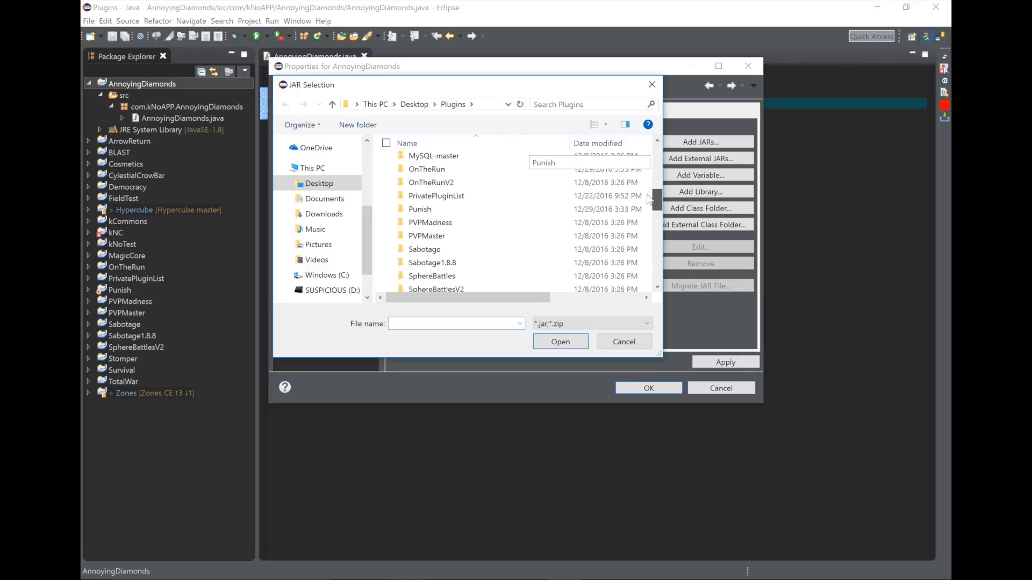
{"action": "scroll", "scroll_direction": "down", "scroll_amount": 3}
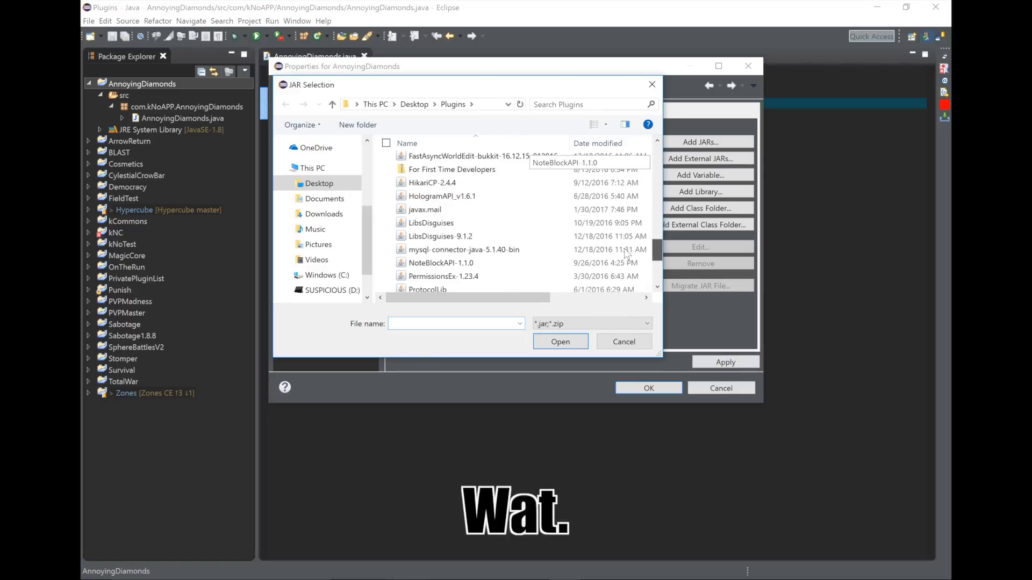
{"action": "scroll", "scroll_direction": "down", "scroll_amount": 3}
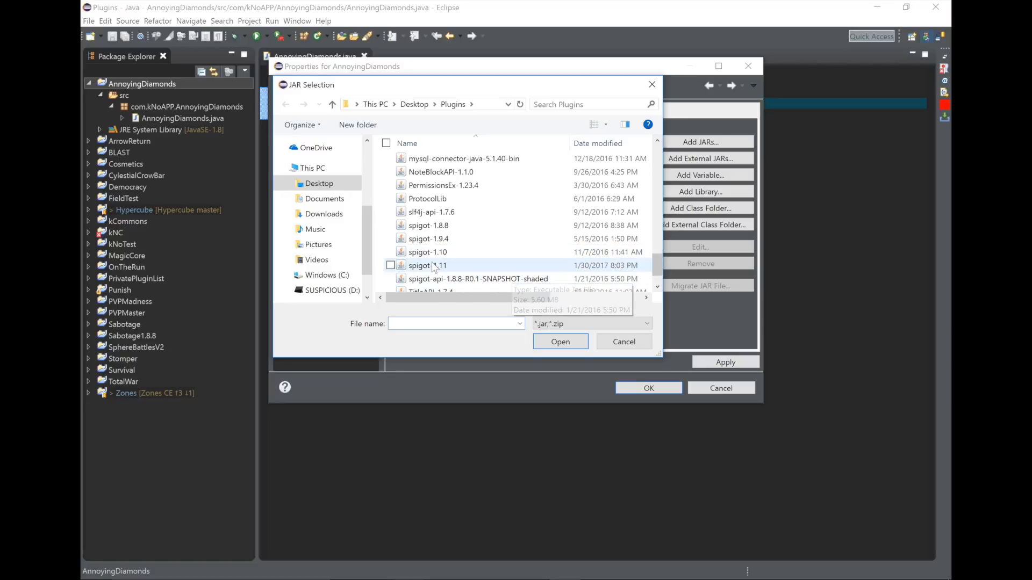
{"action": "left_click", "coordinate": [427, 265]}
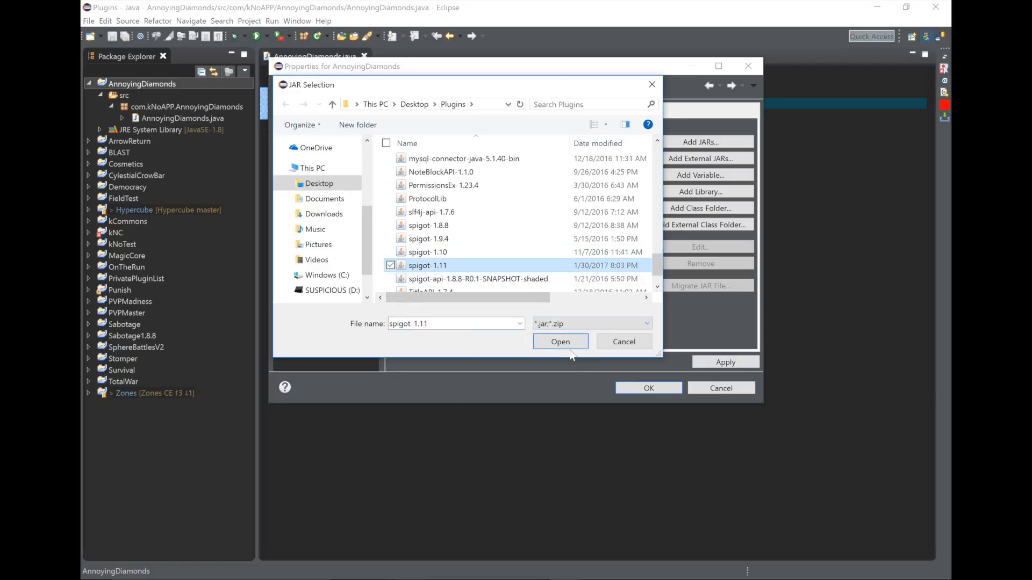
{"action": "left_click", "coordinate": [561, 342]}
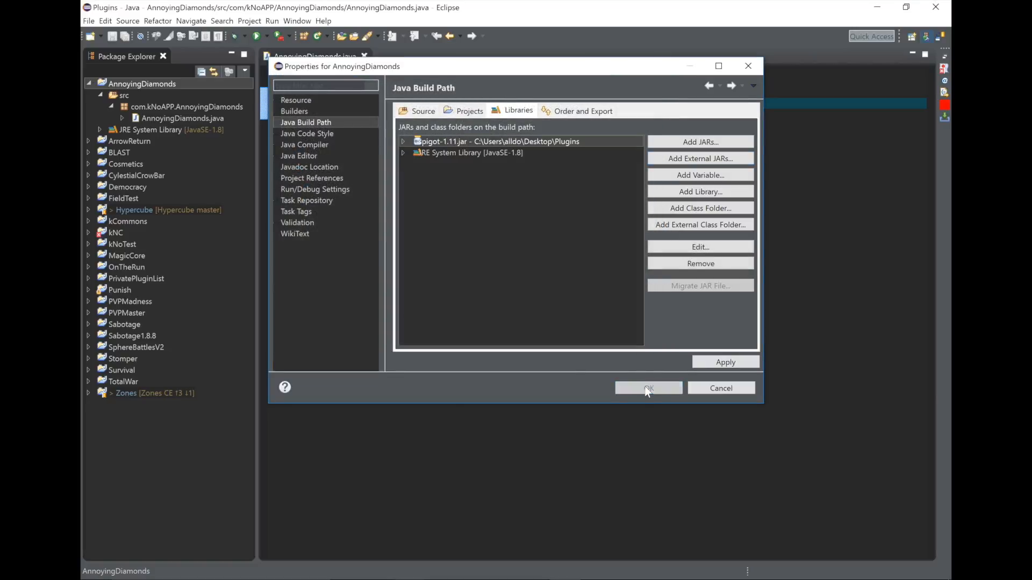
{"action": "left_click", "coordinate": [648, 388]}
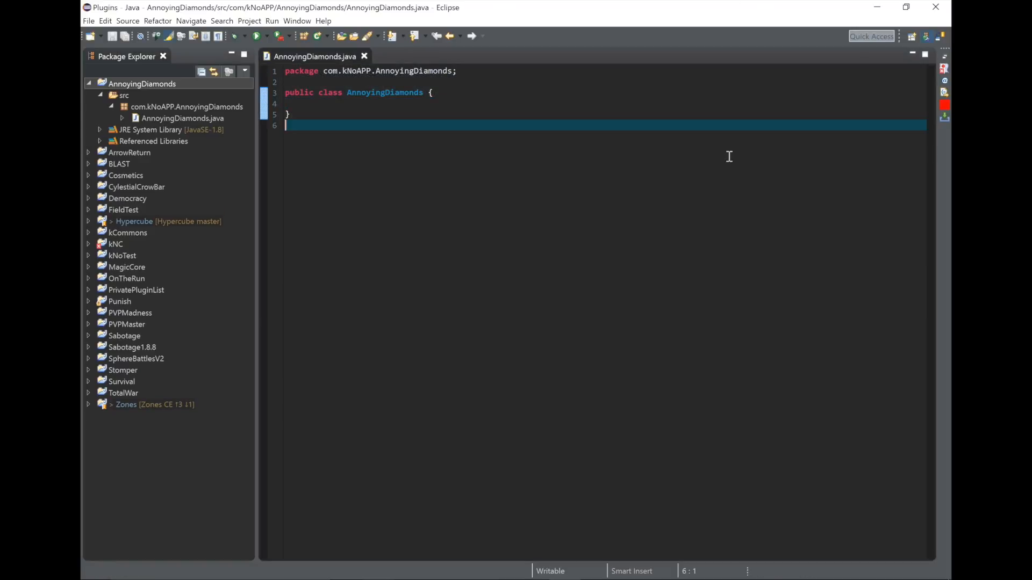
{"action": "mouse_move", "coordinate": [320, 130]}
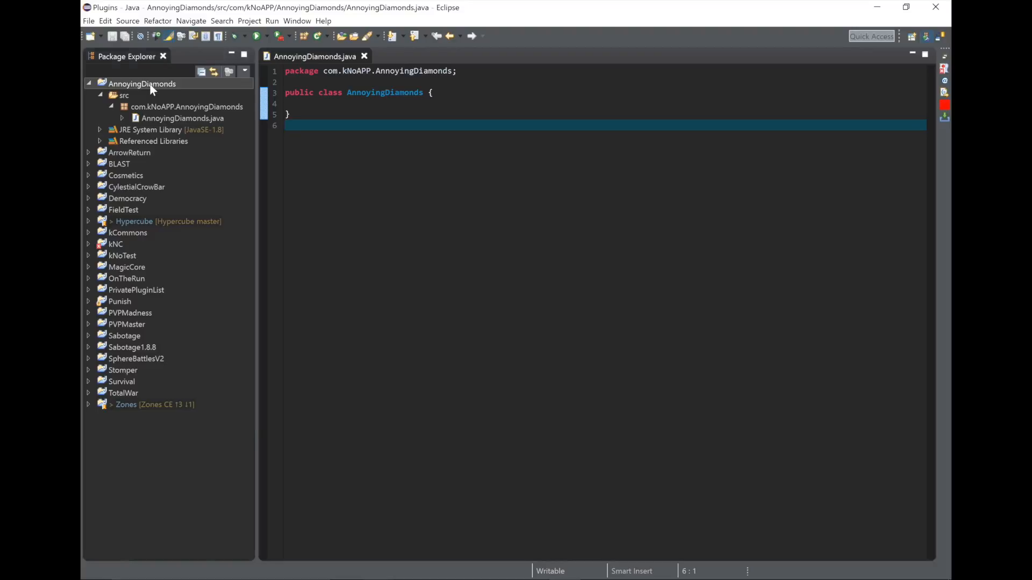
Create a blank plugin.yml file at the AnnoyingDiamonds project root.
{"action": "right_click", "coordinate": [141, 83]}
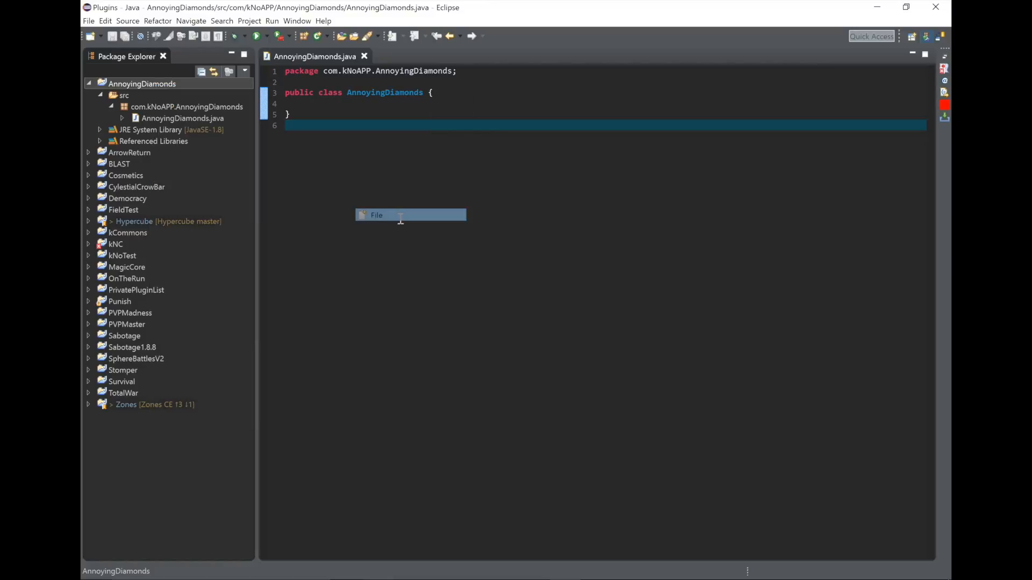
{"action": "left_click", "coordinate": [376, 215]}
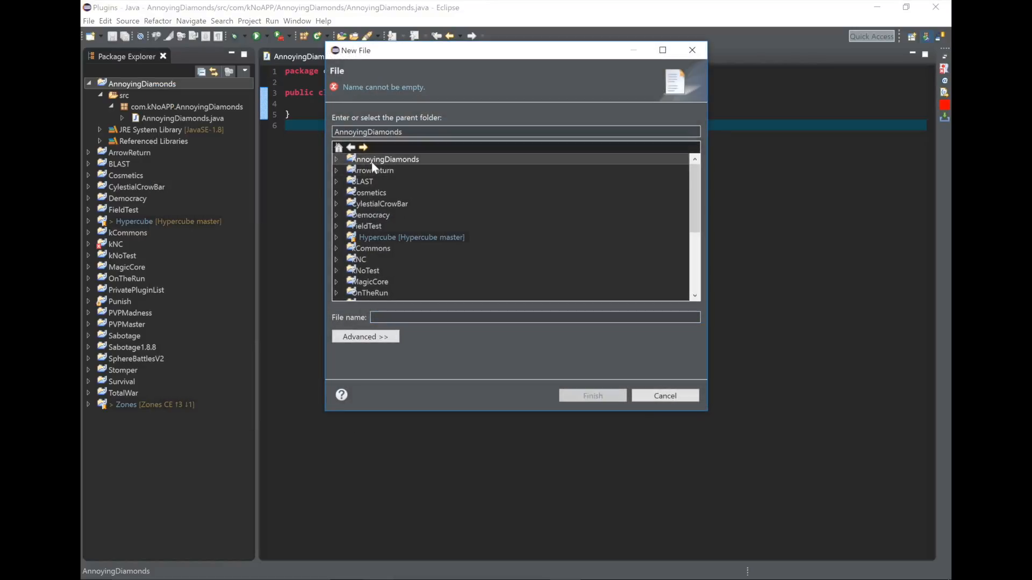
{"action": "mouse_move", "coordinate": [397, 162]}
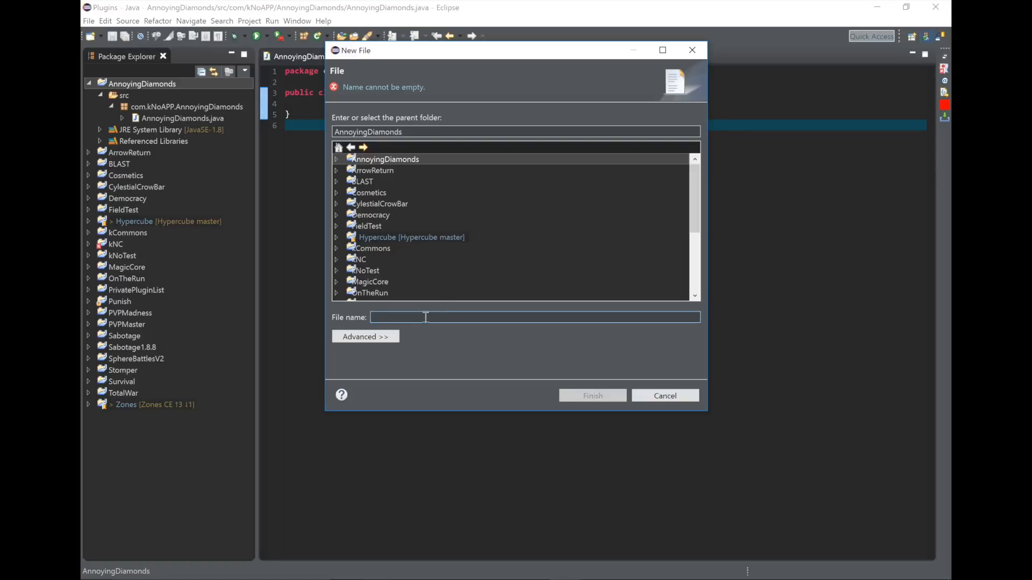
{"action": "type", "text": "plugin.yml"}
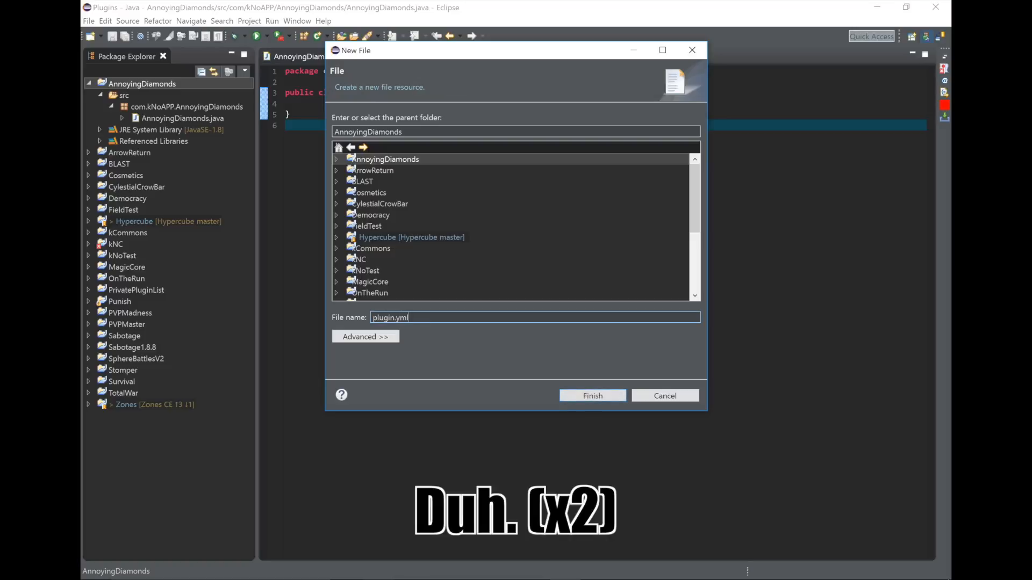
{"action": "left_click", "coordinate": [592, 396]}
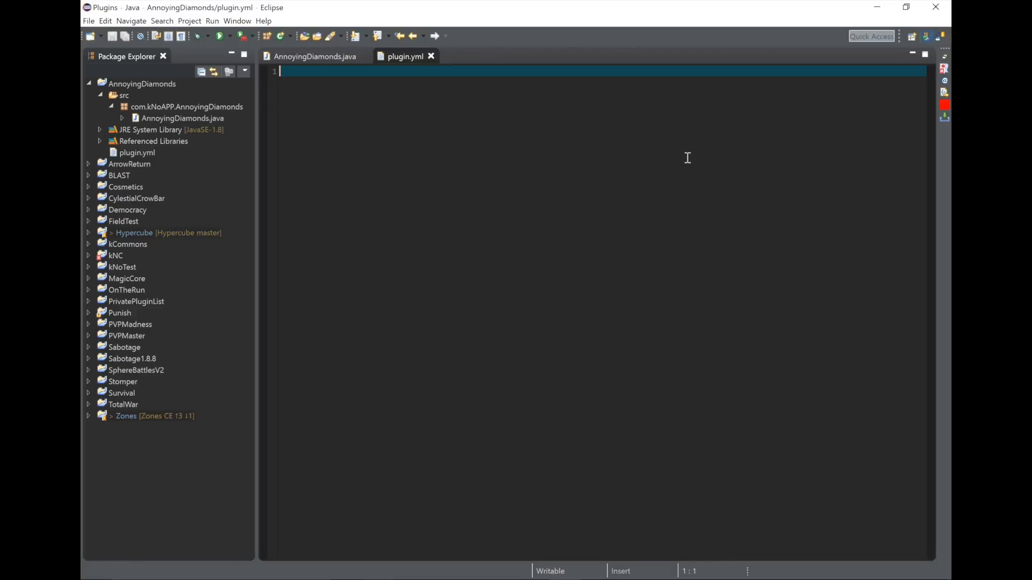
Enter name AnnoyingDiamonds and main com.kNoAPP.AnnoyingDiamonds.AnnoyingDiamonds in plugin.yml.
{"action": "type", "text": "name:"}
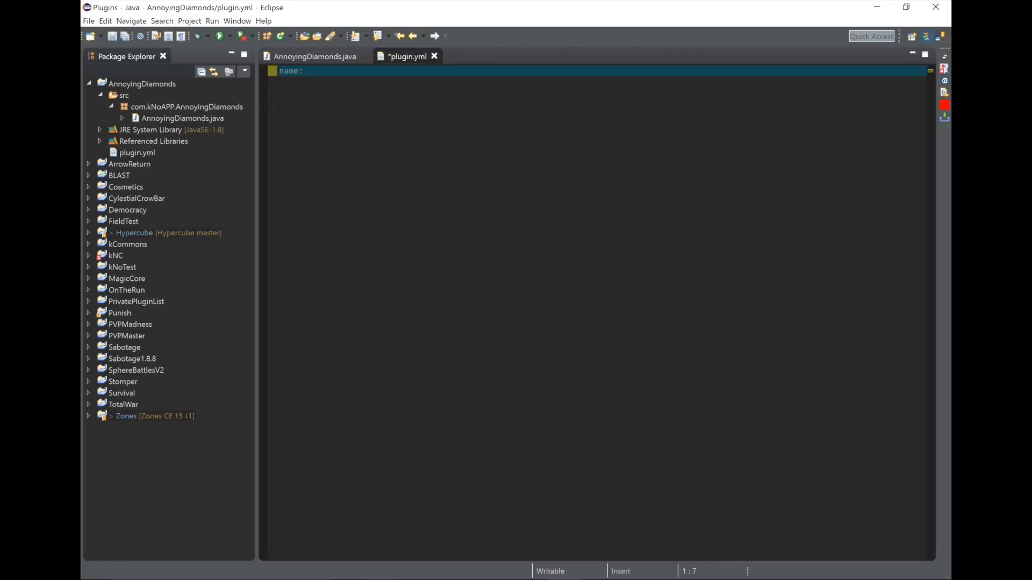
{"action": "type", "text": "AnnoyingDiamonds"}
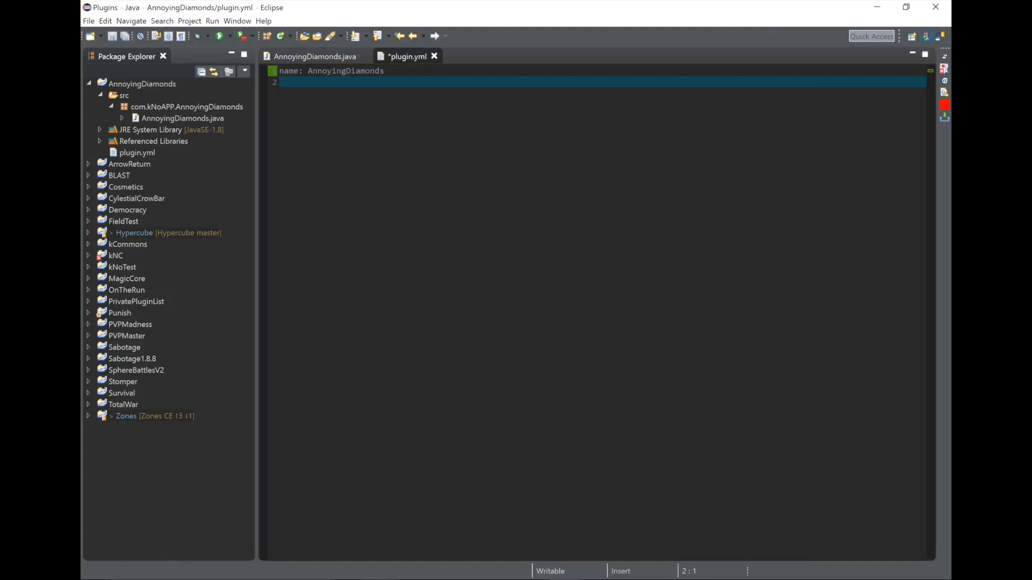
{"action": "type", "text": "main:"}
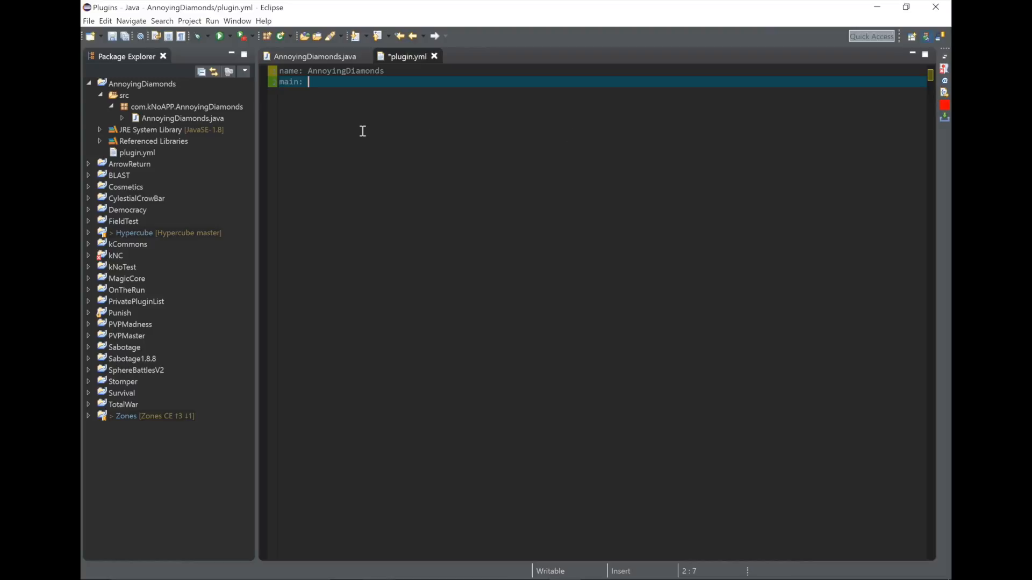
{"action": "left_click", "coordinate": [185, 106]}
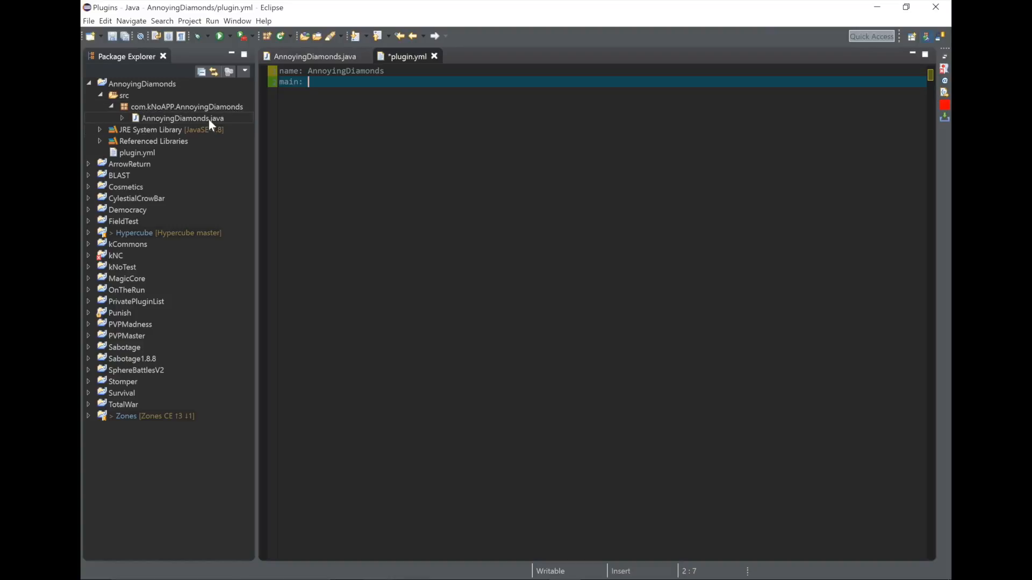
{"action": "type", "text": "com"}
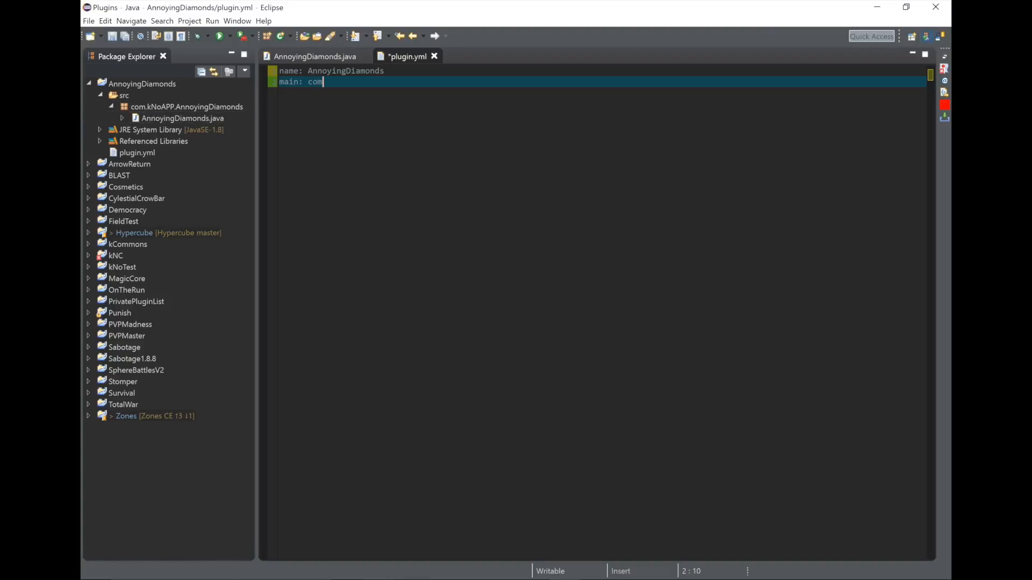
{"action": "type", "text": ".kNoAPP"}
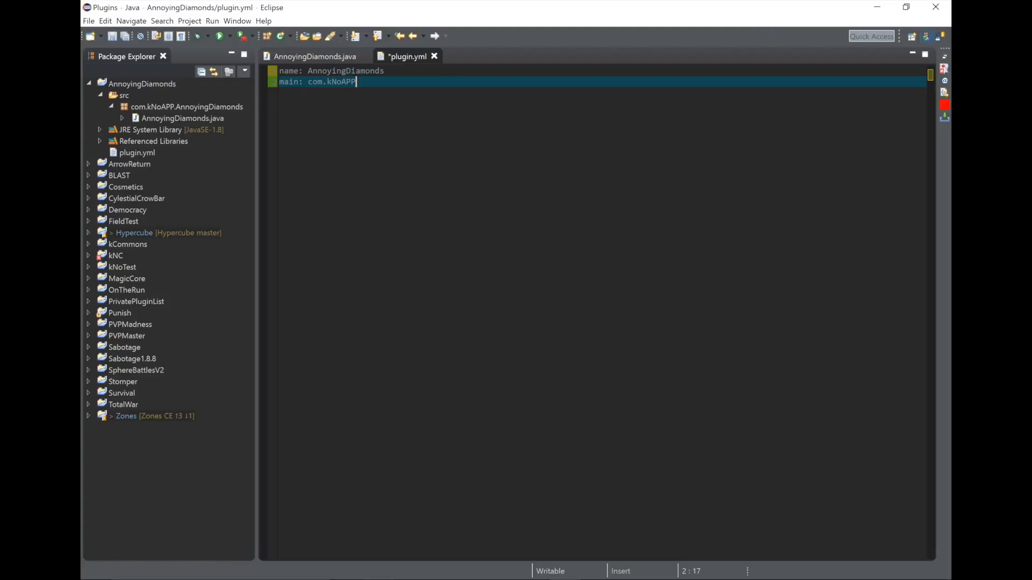
{"action": "type", "text": ".Annoyi"}
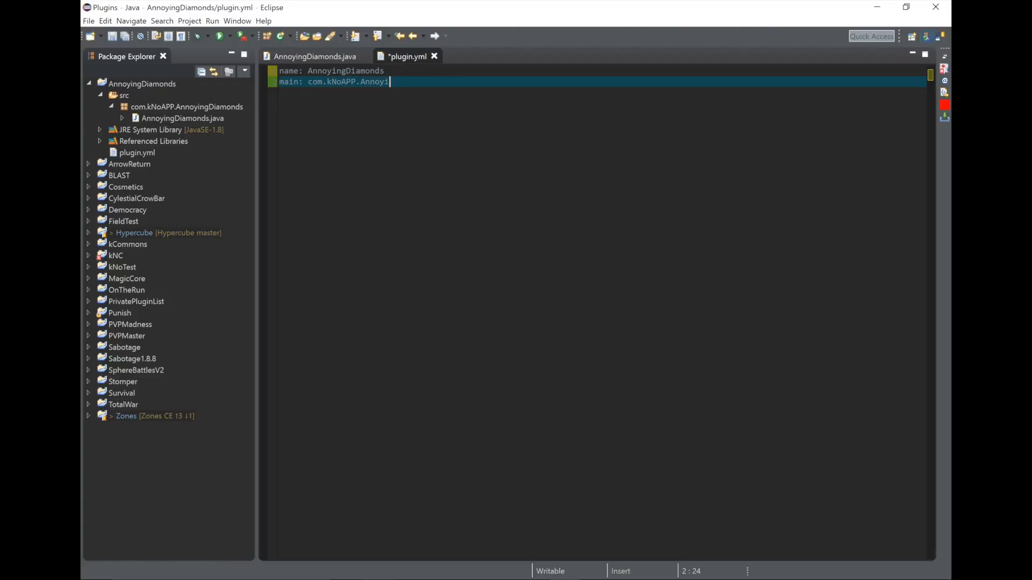
{"action": "type", "text": "ngDiamo"}
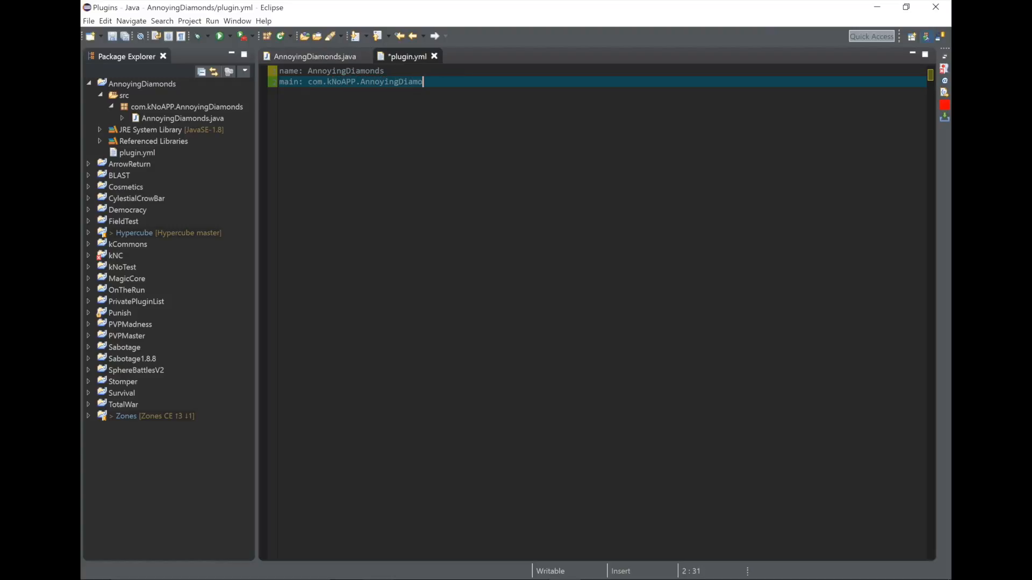
{"action": "type", "text": "nds."}
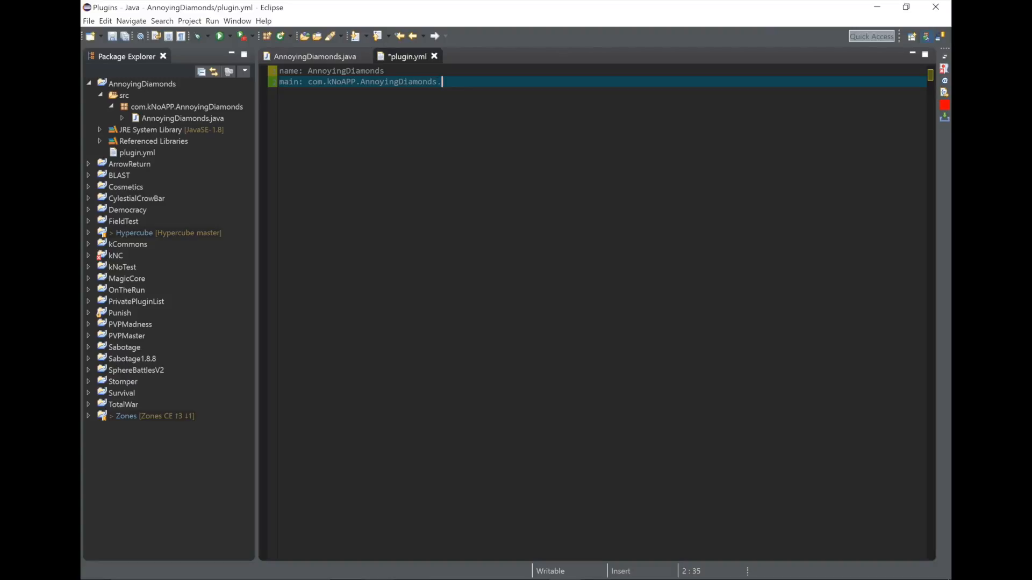
{"action": "type", "text": "AnnoyingDiam"}
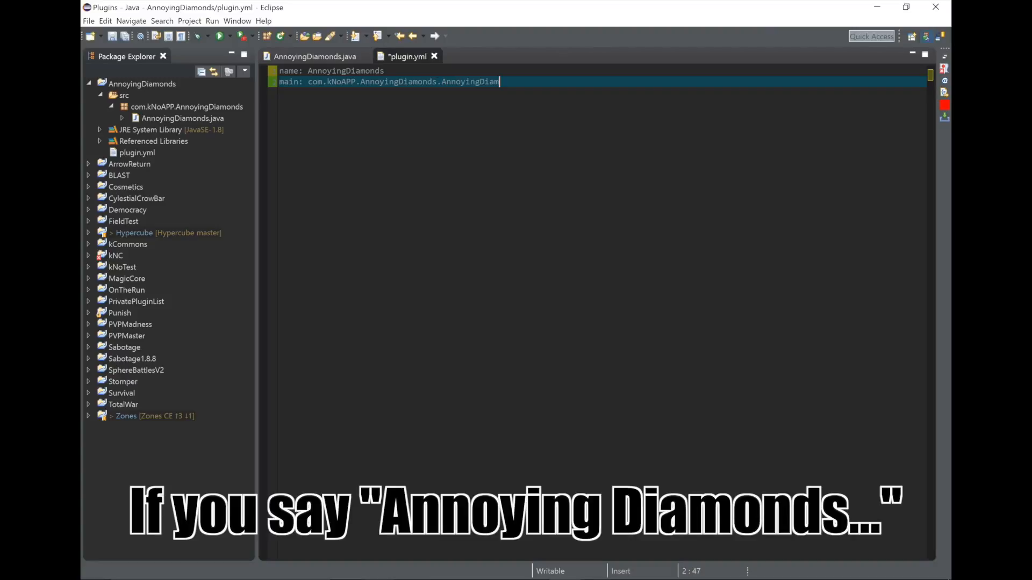
{"action": "type", "text": "onds"}
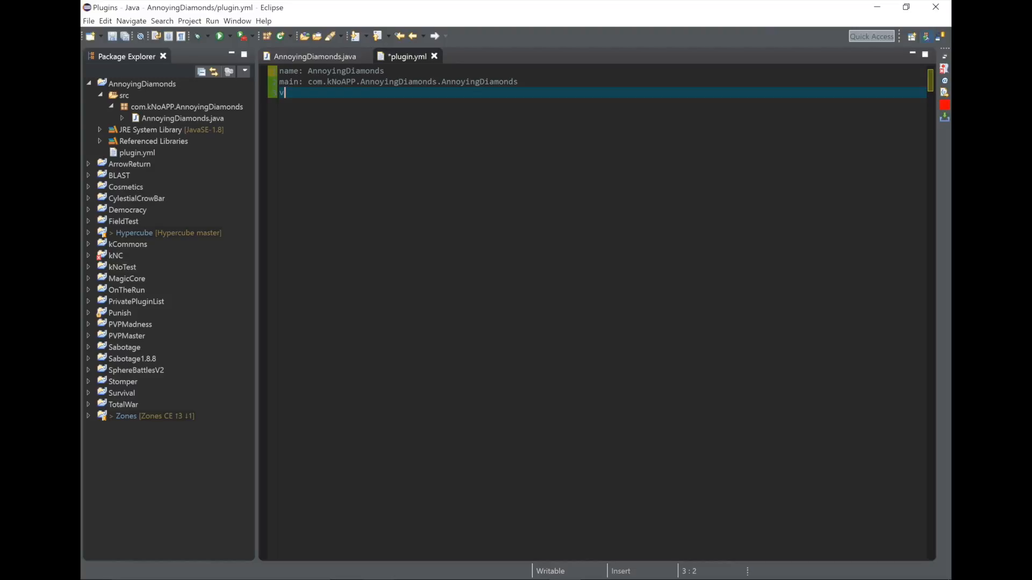
Add the line version: 1.0 and save plugin.yml.
{"action": "type", "text": "version"}
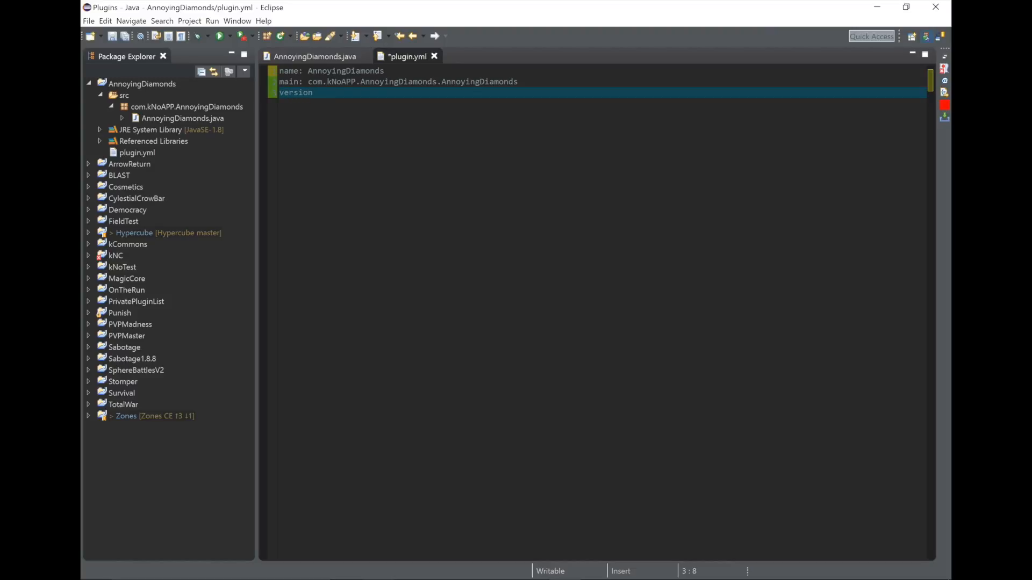
{"action": "type", "text": ": 1.0"}
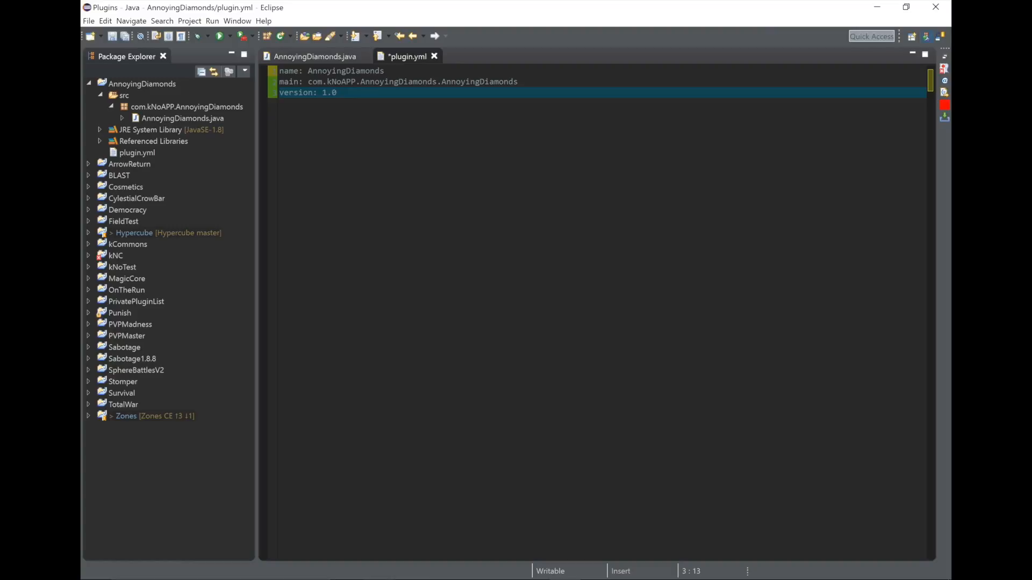
{"action": "key", "text": "ctrl+s"}
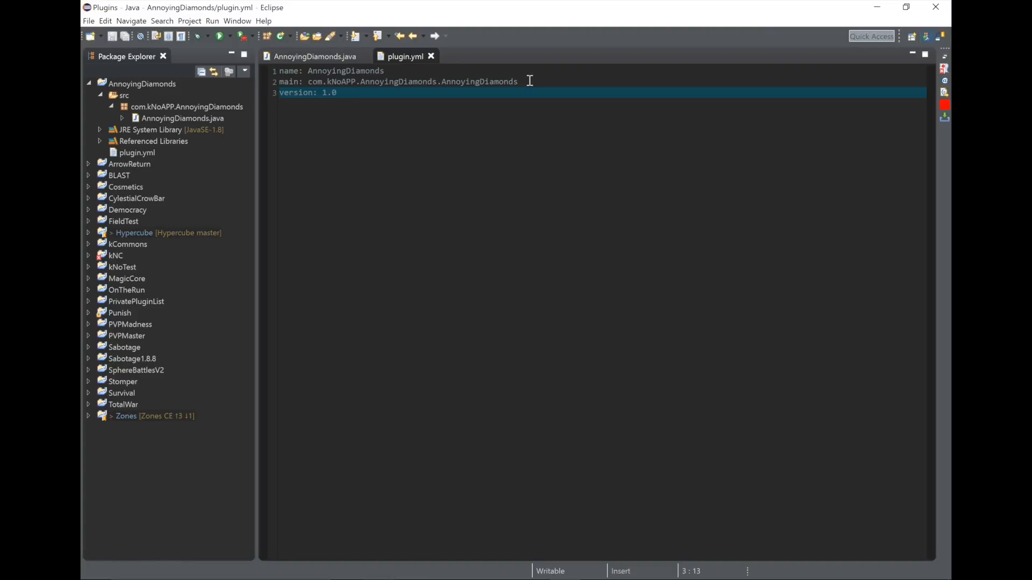
Close plugin.yml and place the cursor in the AnnoyingDiamonds class declaration.
{"action": "left_click", "coordinate": [313, 56]}
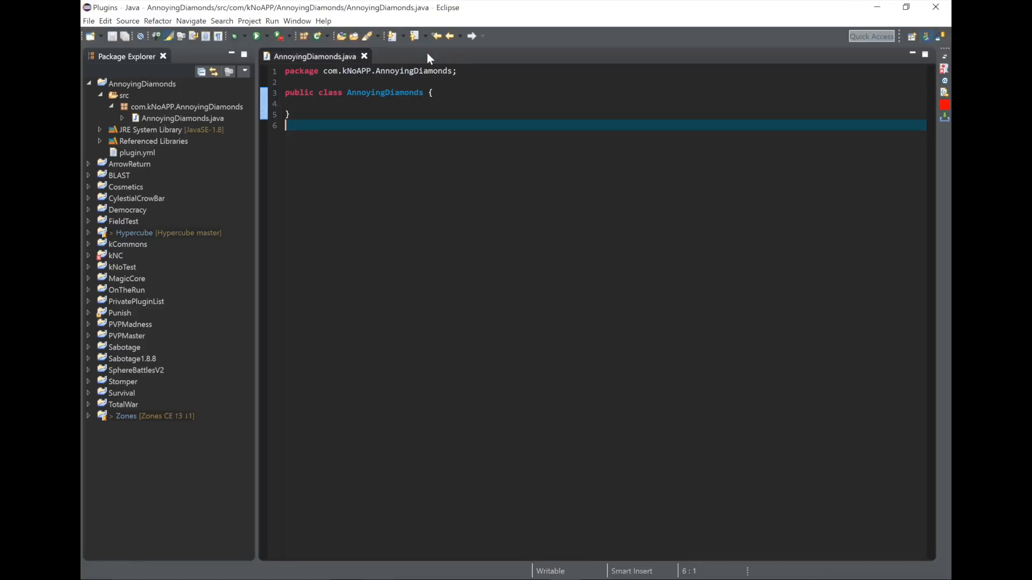
{"action": "left_click", "coordinate": [485, 95]}
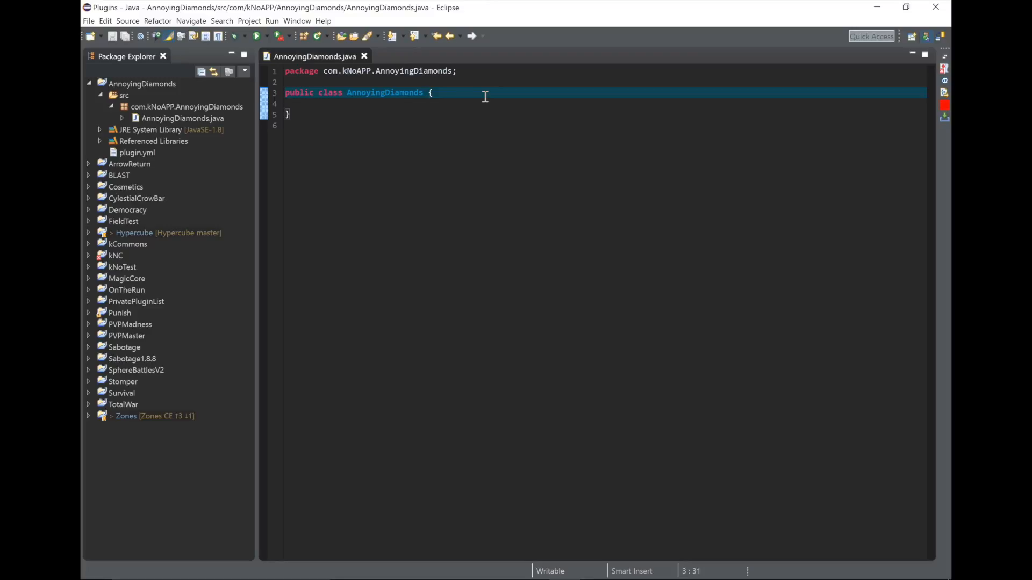
Make the AnnoyingDiamonds class extend JavaPlugin.
{"action": "type", "text": "extent"}
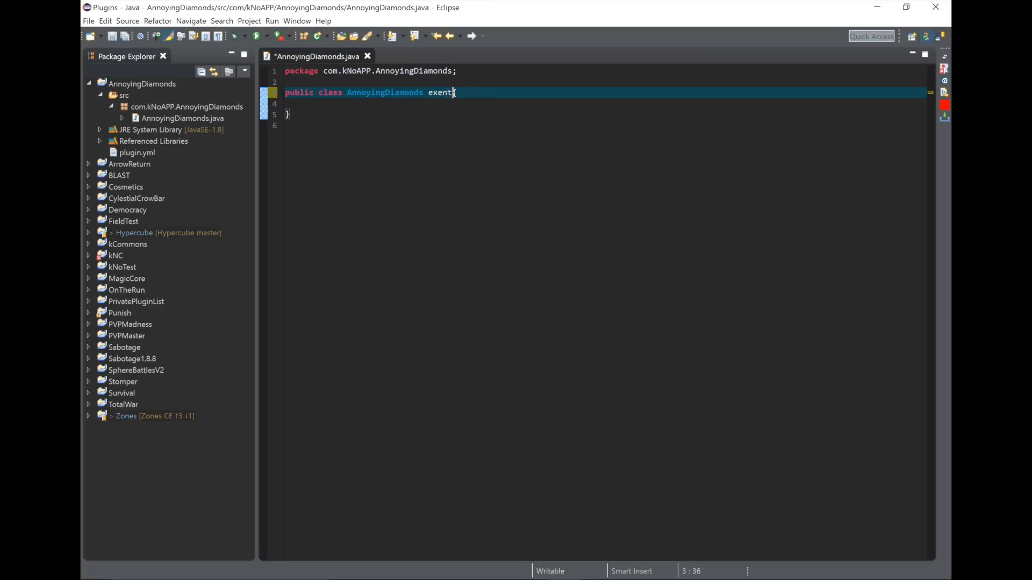
{"action": "key", "text": "BackSpace"}
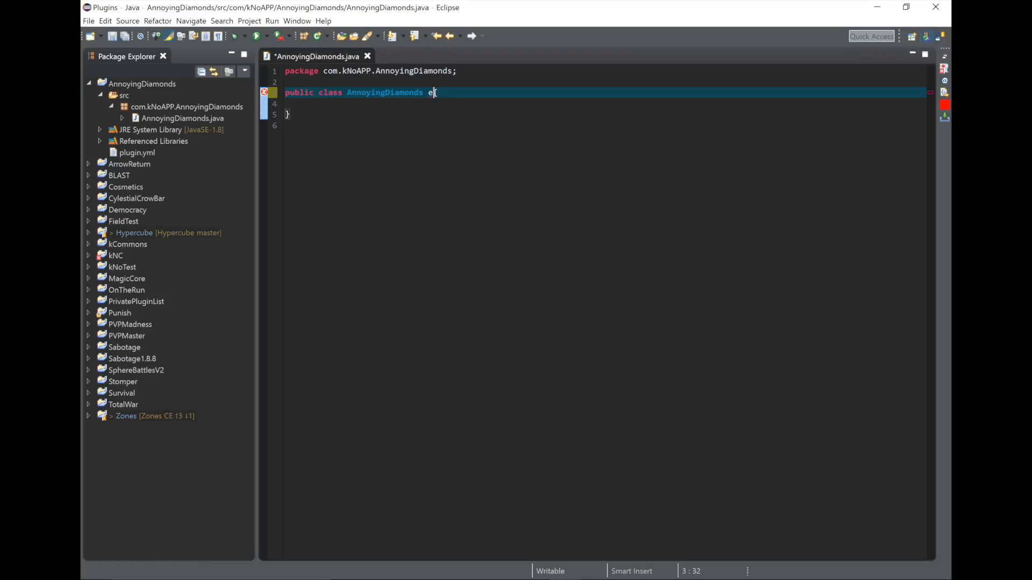
{"action": "type", "text": "xtends"}
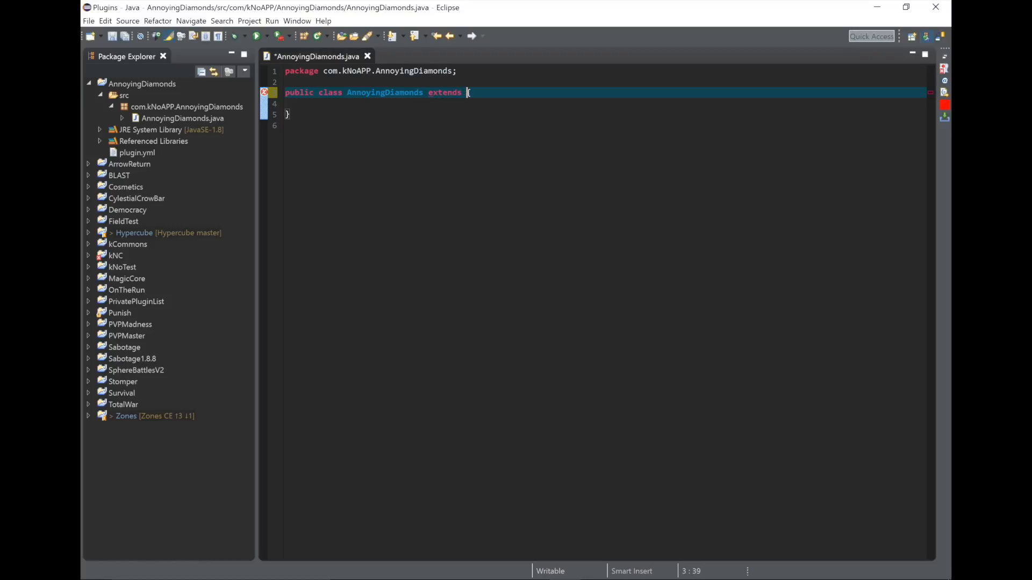
{"action": "type", "text": "JavaPlugin"}
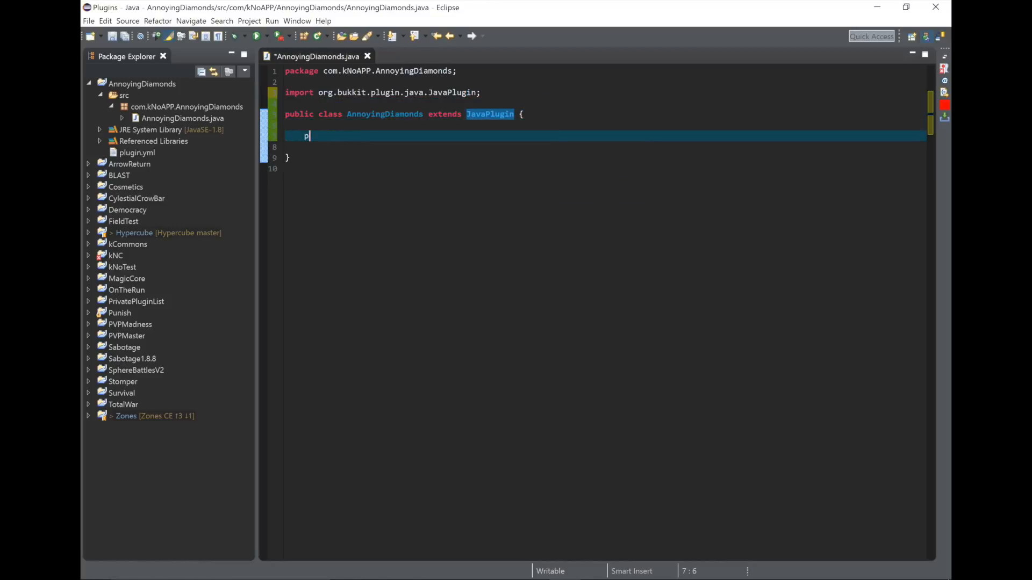
{"action": "type", "text": "ublic void"}
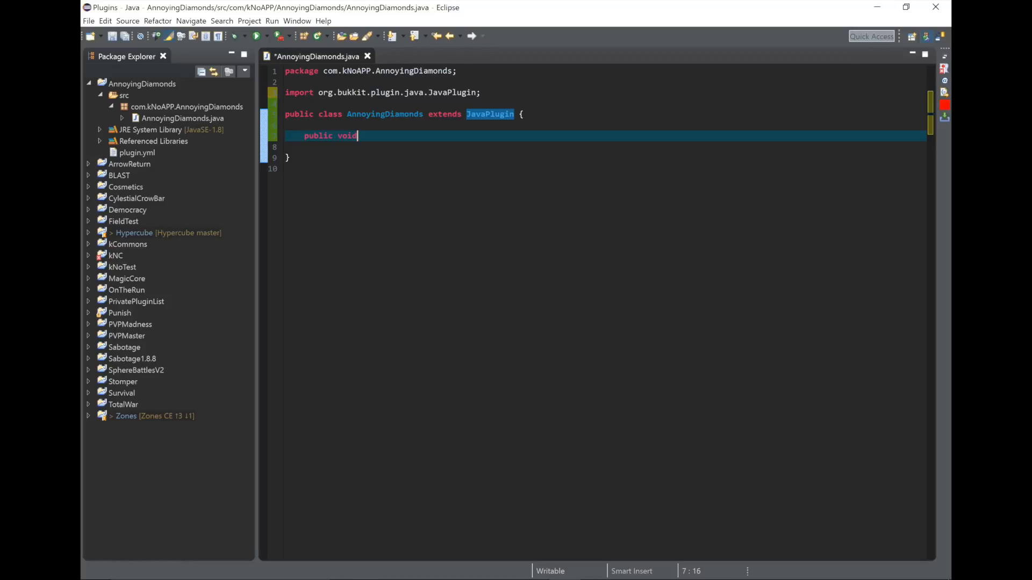
{"action": "type", "text": "onEnable() {"}
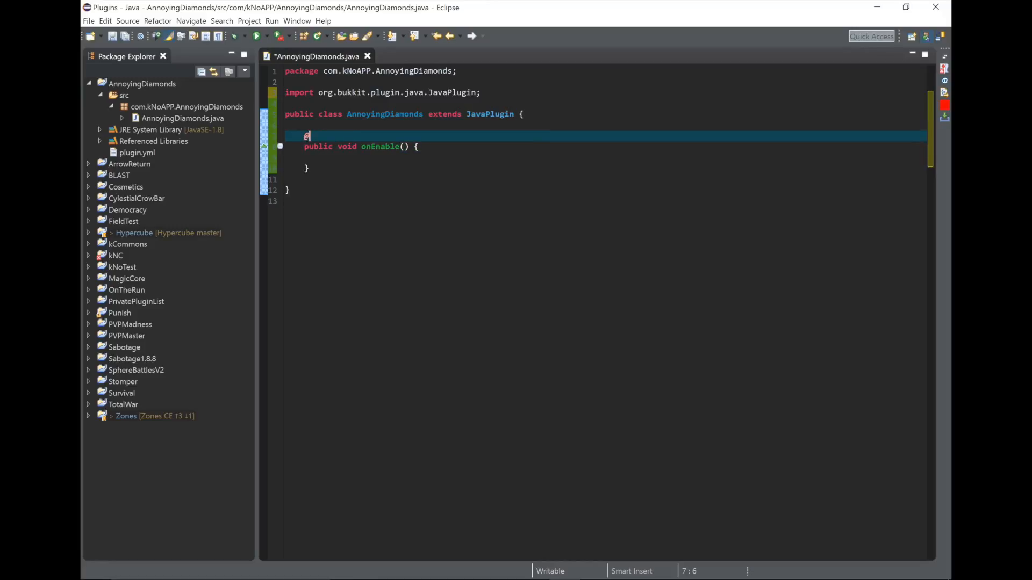
{"action": "type", "text": "Overidde"}
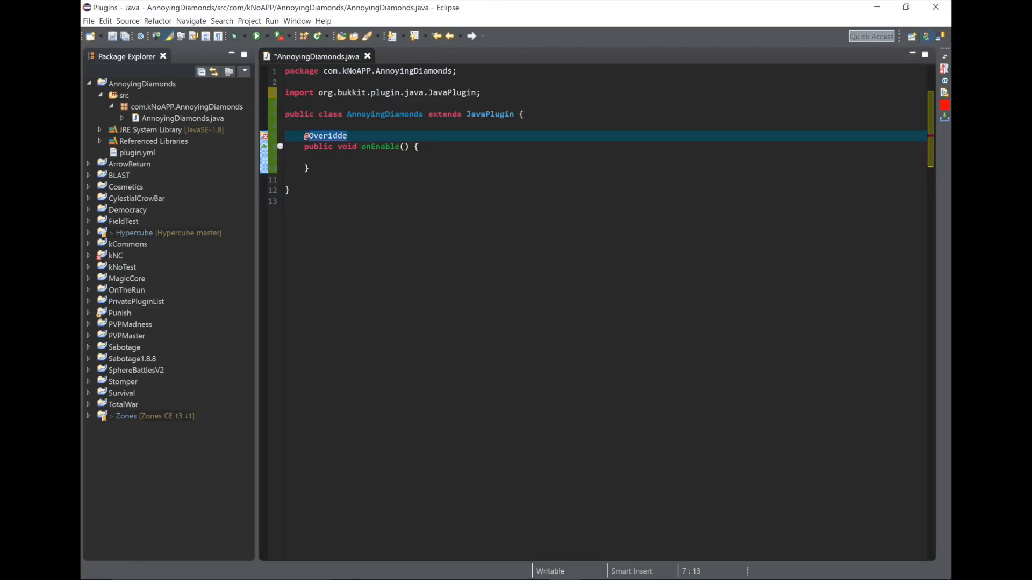
{"action": "type", "text": "Override"}
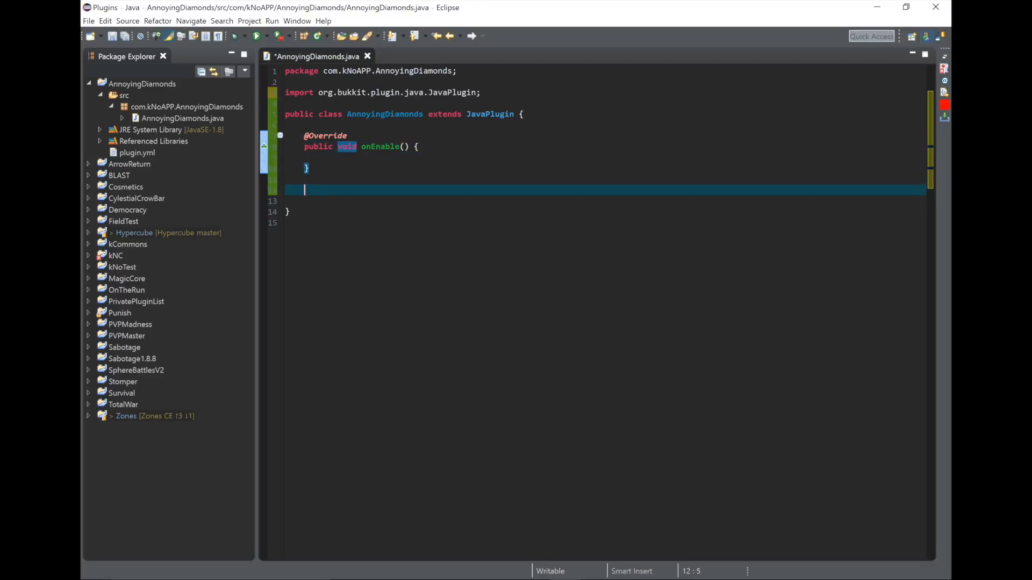
{"action": "type", "text": "@Override"}
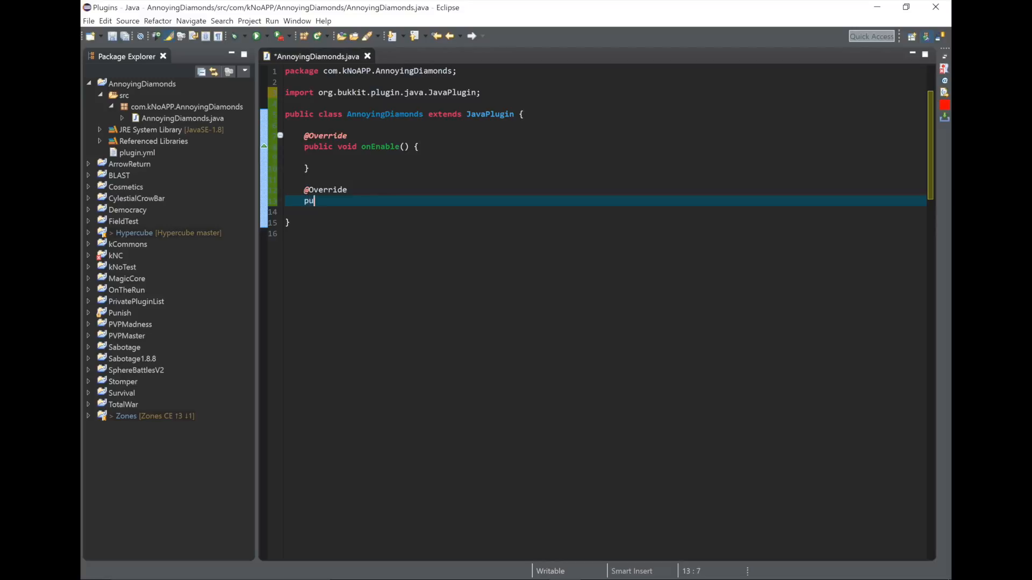
{"action": "type", "text": "blic void"}
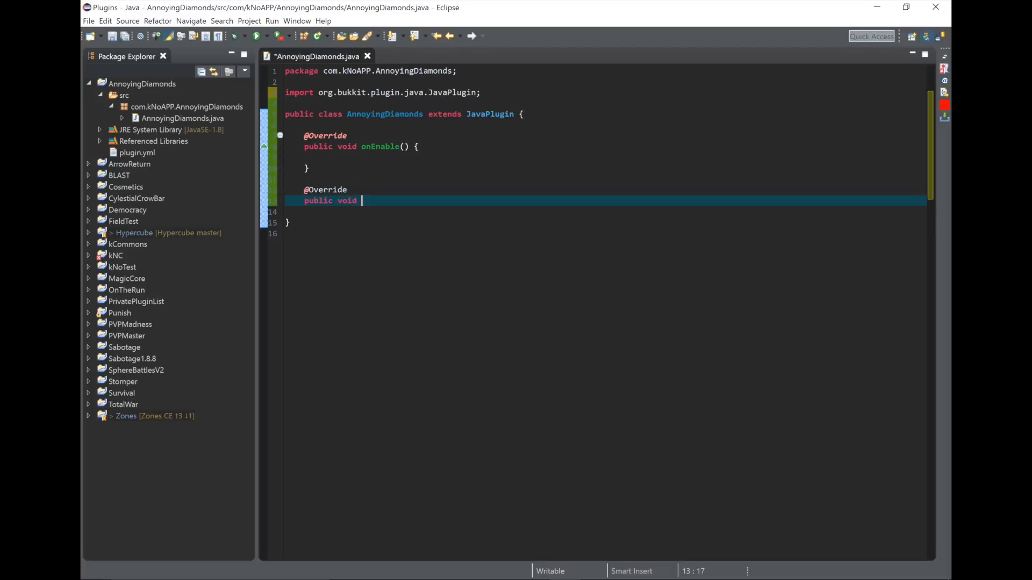
{"action": "type", "text": "onDisable()"}
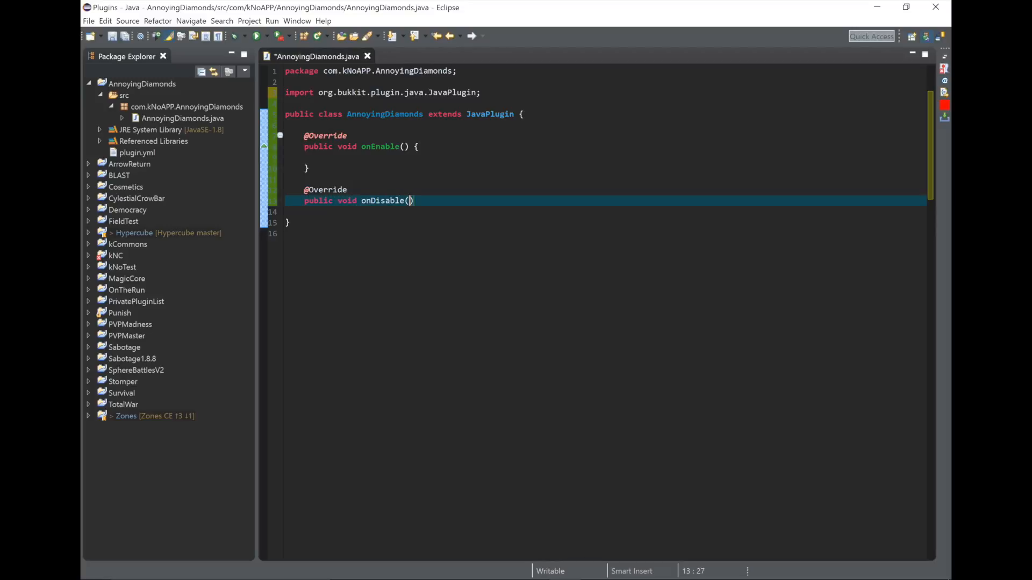
{"action": "type", "text": "{"}
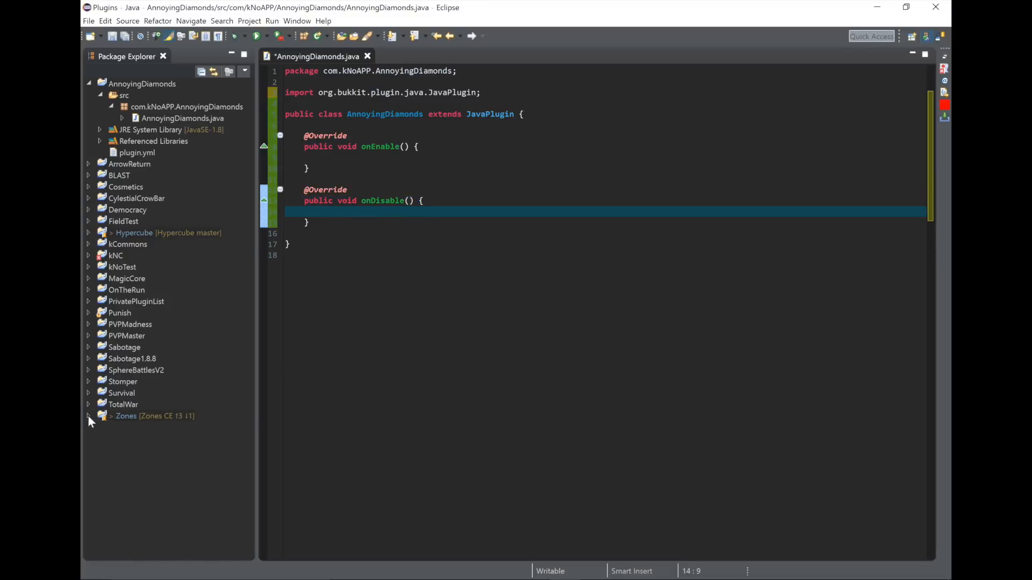
Open the Zones project's GameAdmin.java for reference, then return to AnnoyingDiamonds.java.
{"action": "left_click", "coordinate": [88, 416]}
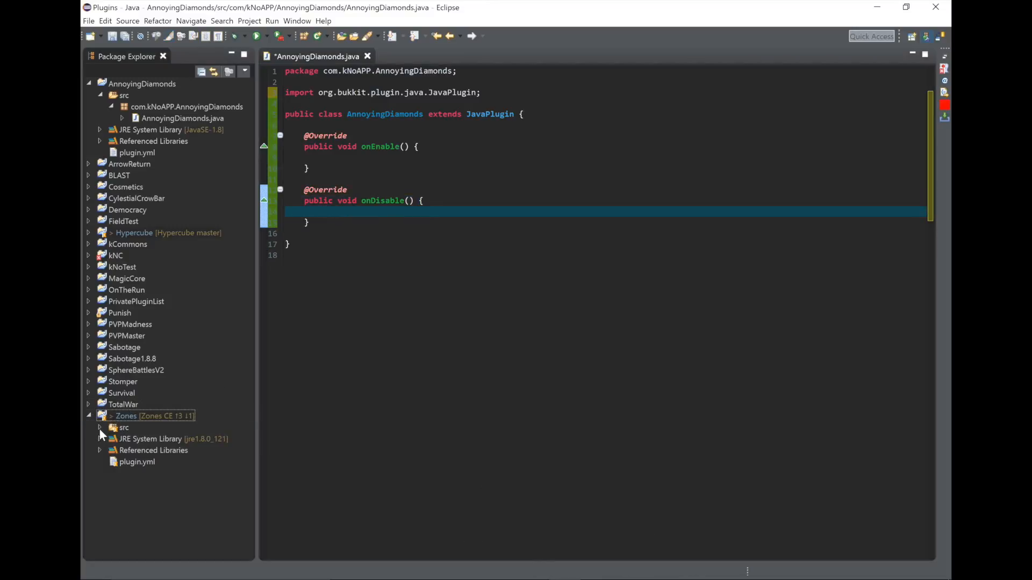
{"action": "left_click", "coordinate": [100, 427]}
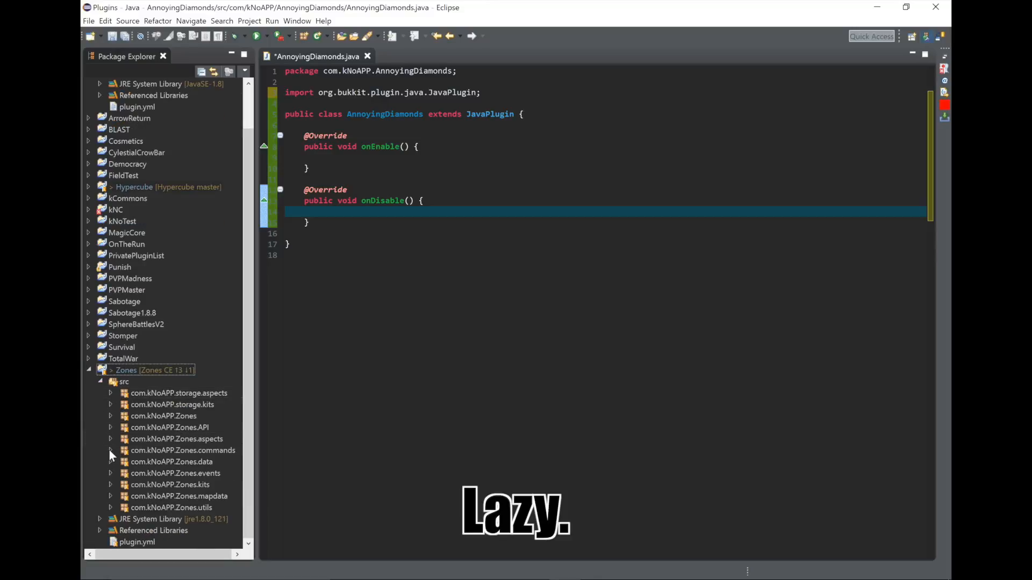
{"action": "left_click", "coordinate": [111, 450]}
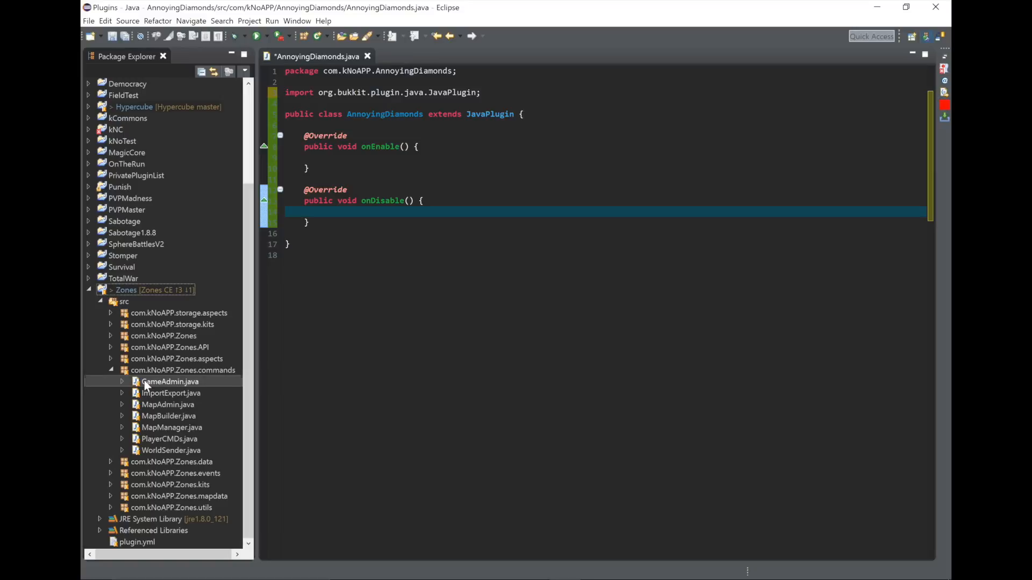
{"action": "left_click", "coordinate": [170, 381]}
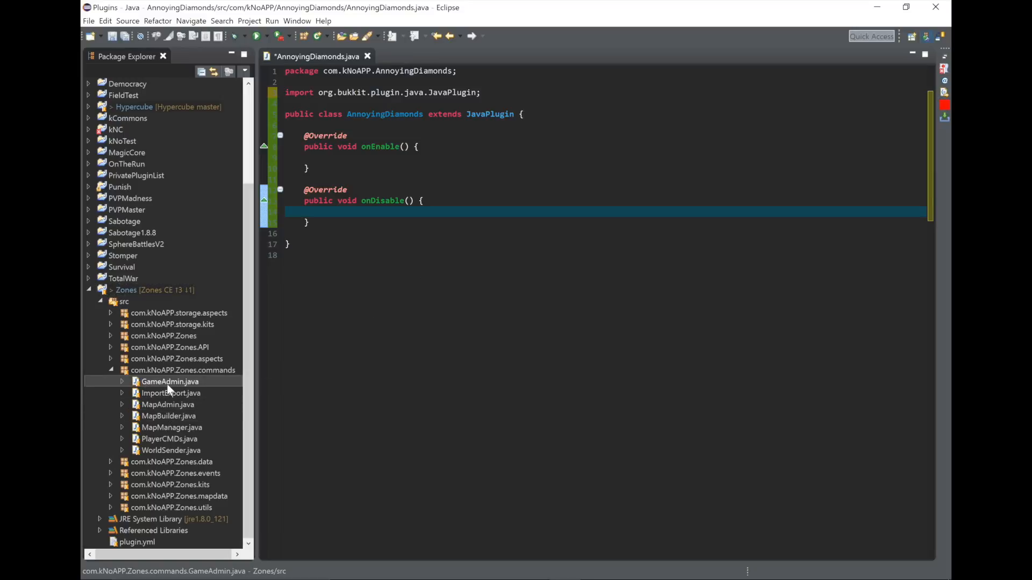
{"action": "double_click", "coordinate": [170, 382]}
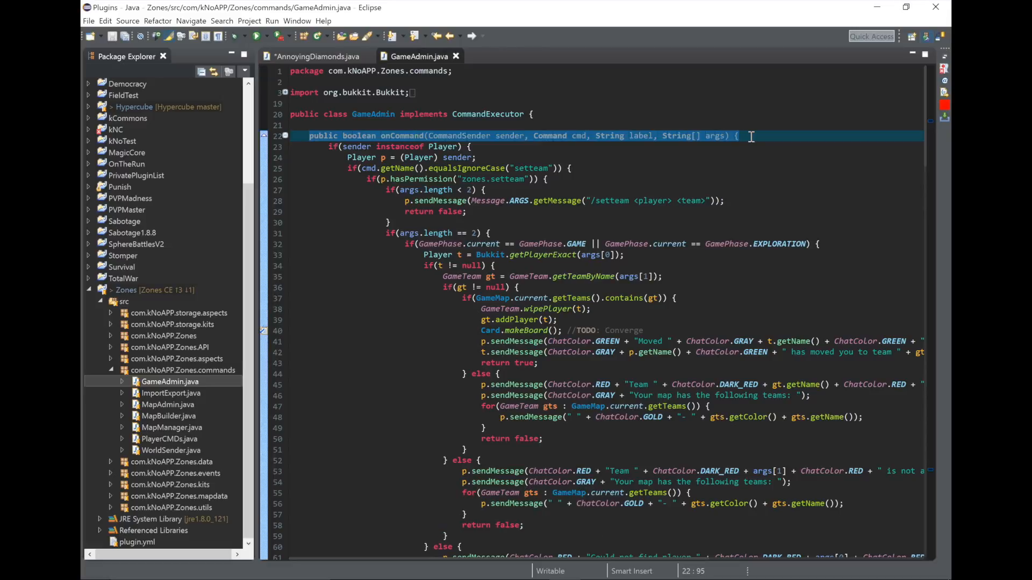
{"action": "left_click", "coordinate": [317, 57]}
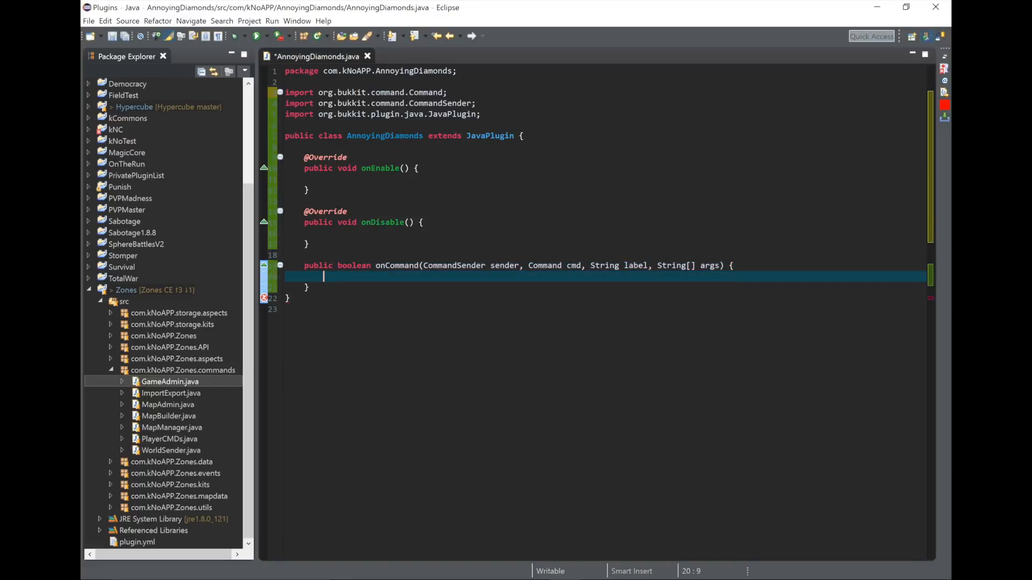
Make onCommand return false and save AnnoyingDiamonds.java.
{"action": "type", "text": "return false;"}
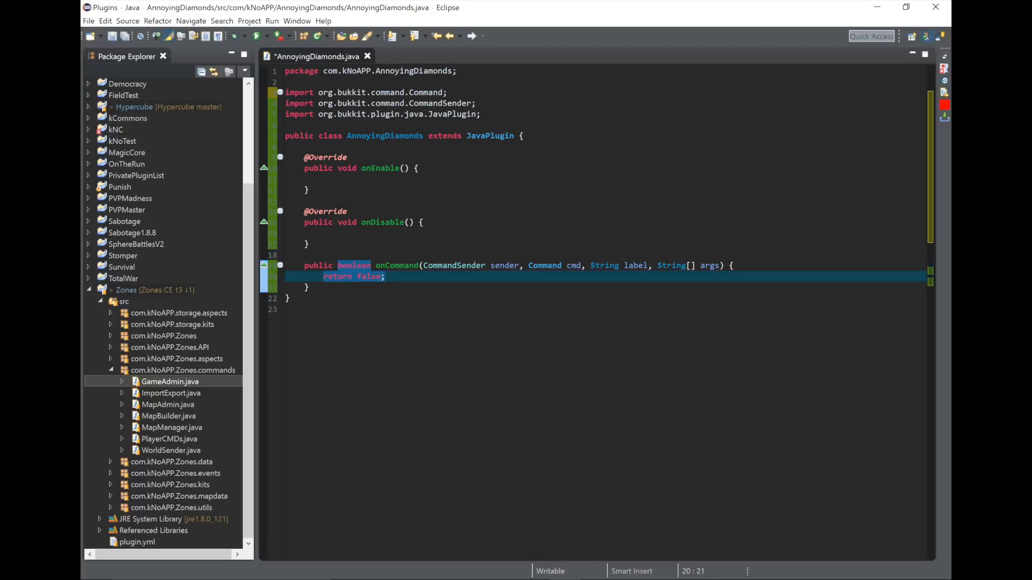
{"action": "key", "text": "Ctrl+s"}
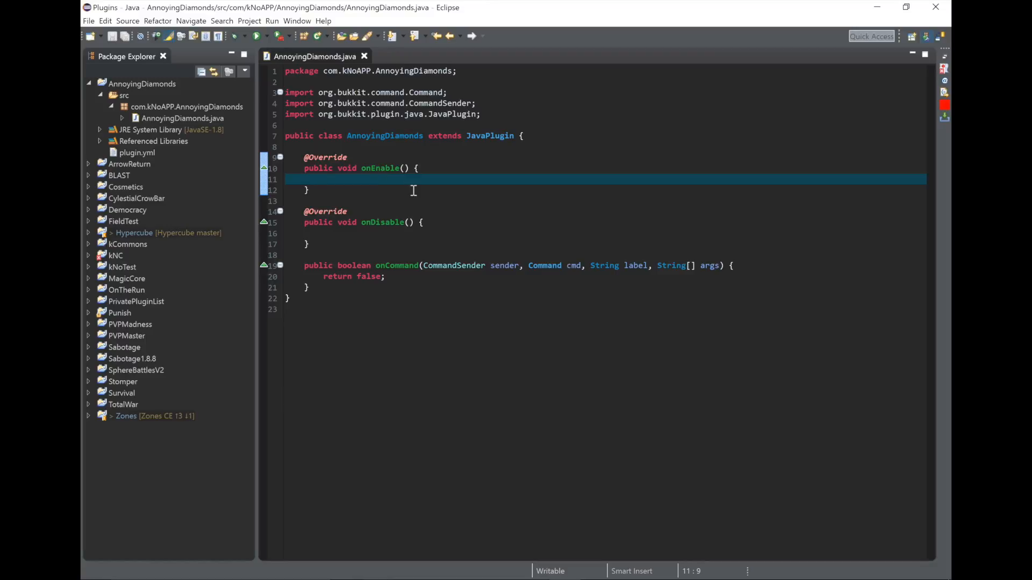
Add this.getServer().getPluginManager().registerEvents(this, this); to onEnable using content assist.
{"action": "type", "text": "this."}
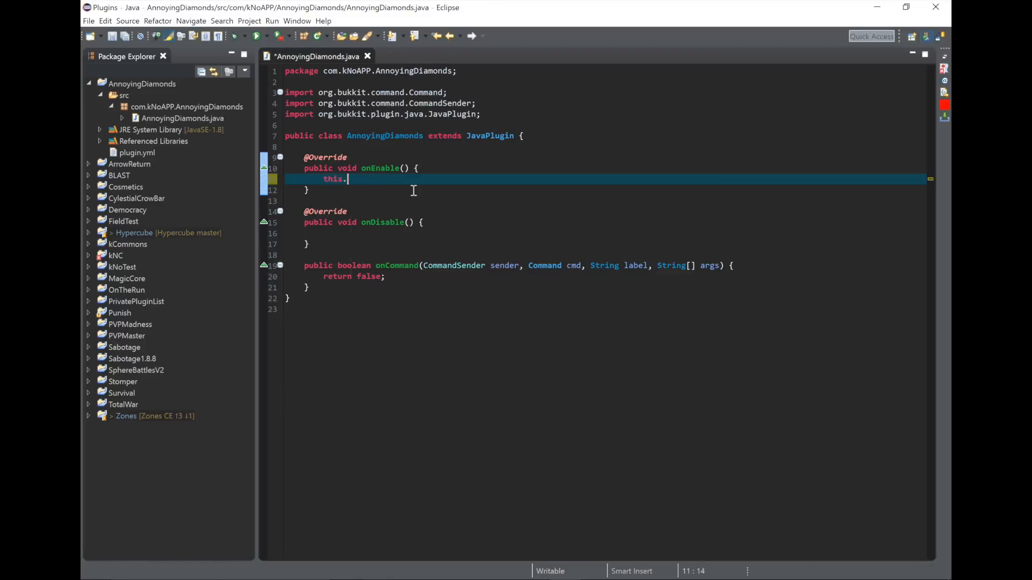
{"action": "type", "text": "getServer("}
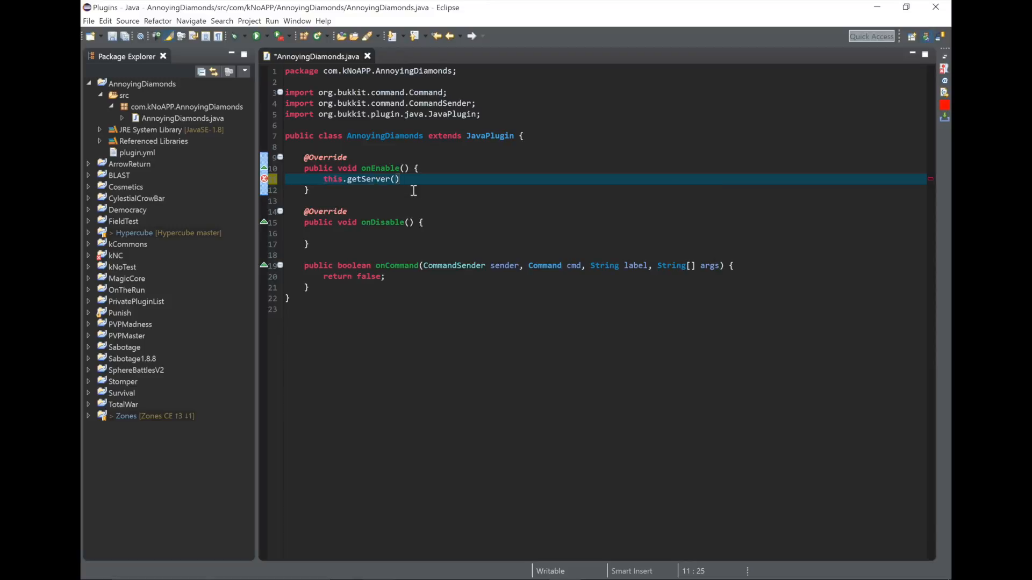
{"action": "type", "text": ".getPluginManager("}
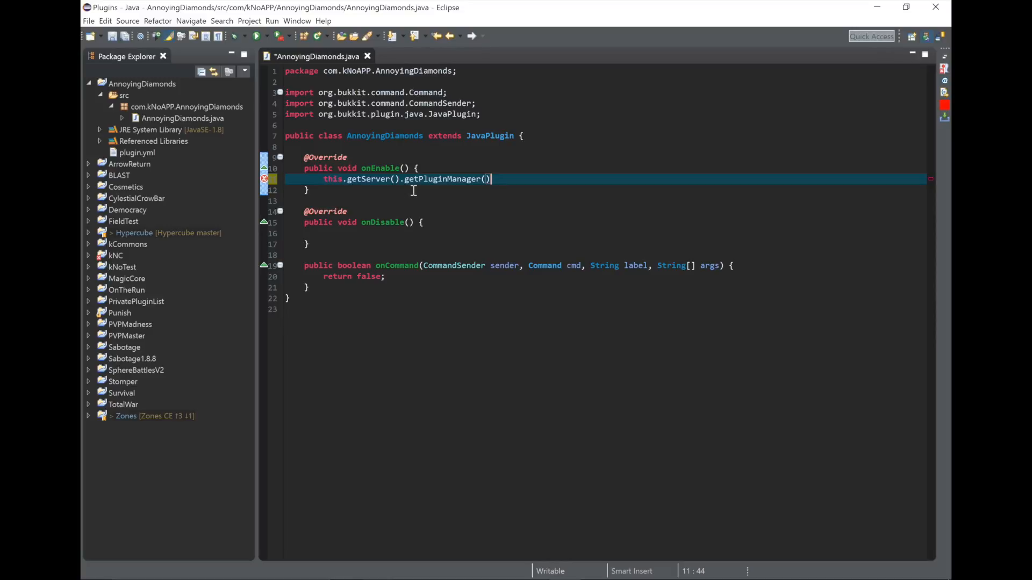
{"action": "type", "text": ".registerEvents(th"}
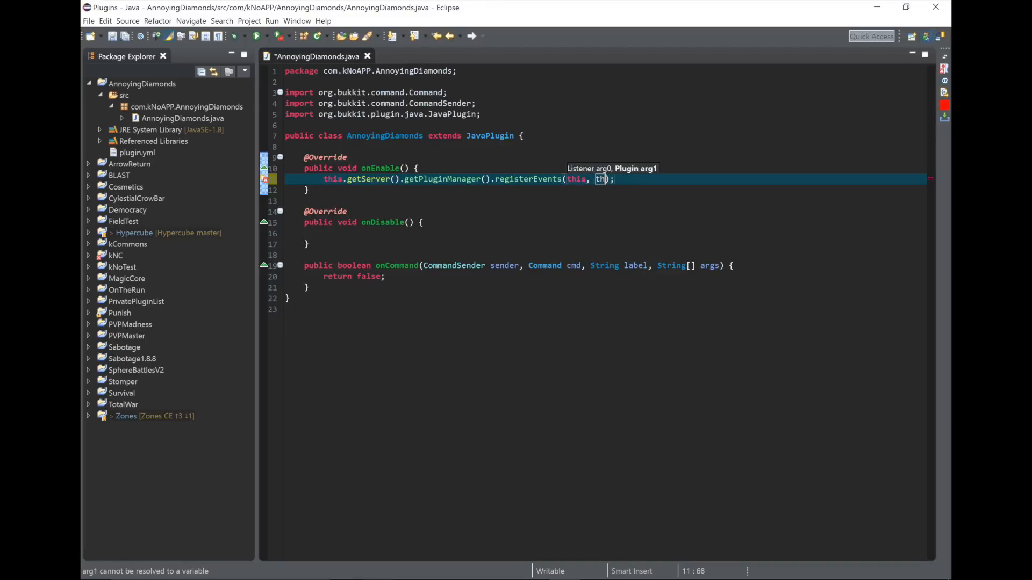
{"action": "type", "text": "is"}
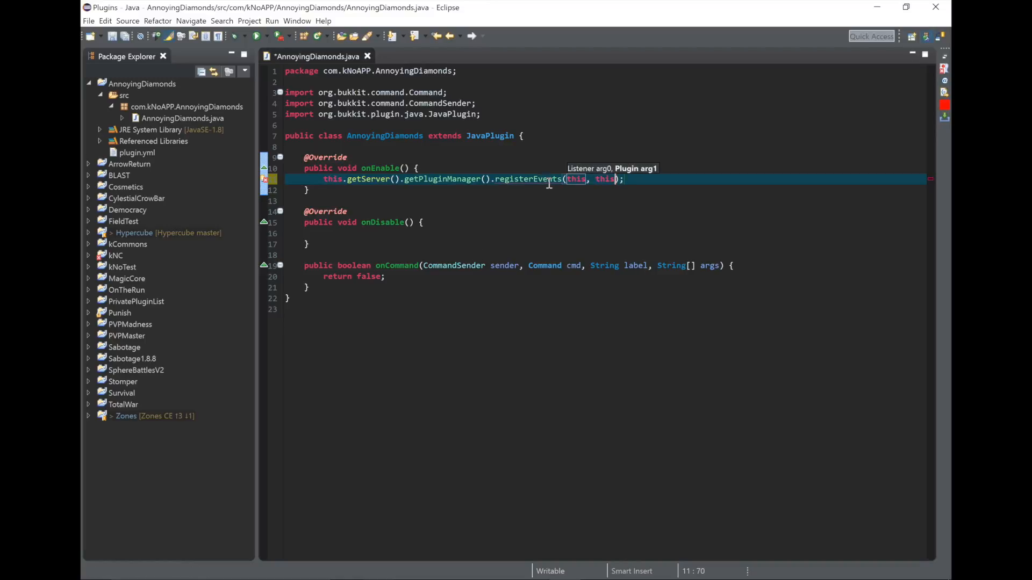
{"action": "mouse_move", "coordinate": [375, 254]}
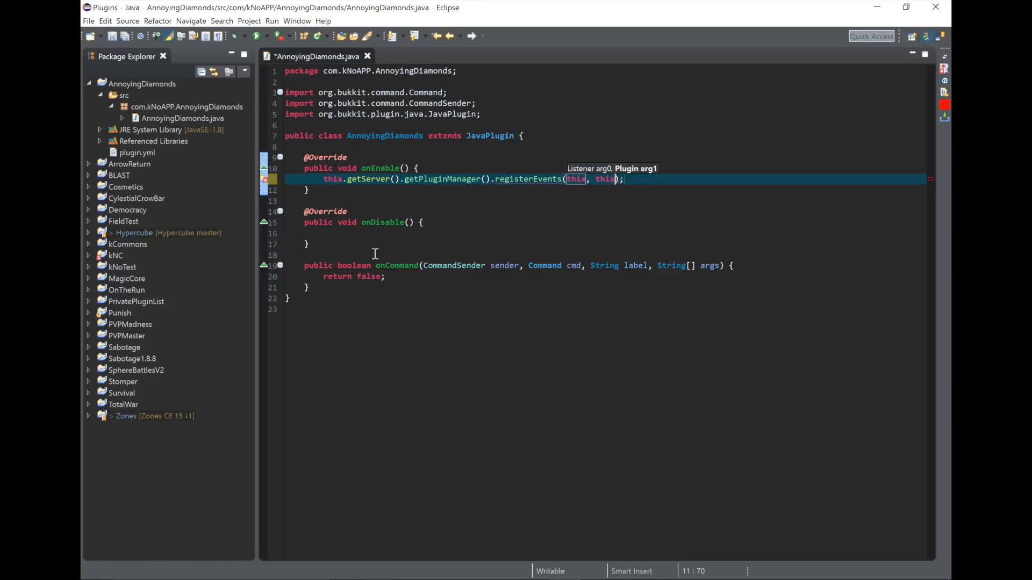
{"action": "mouse_move", "coordinate": [550, 153]}
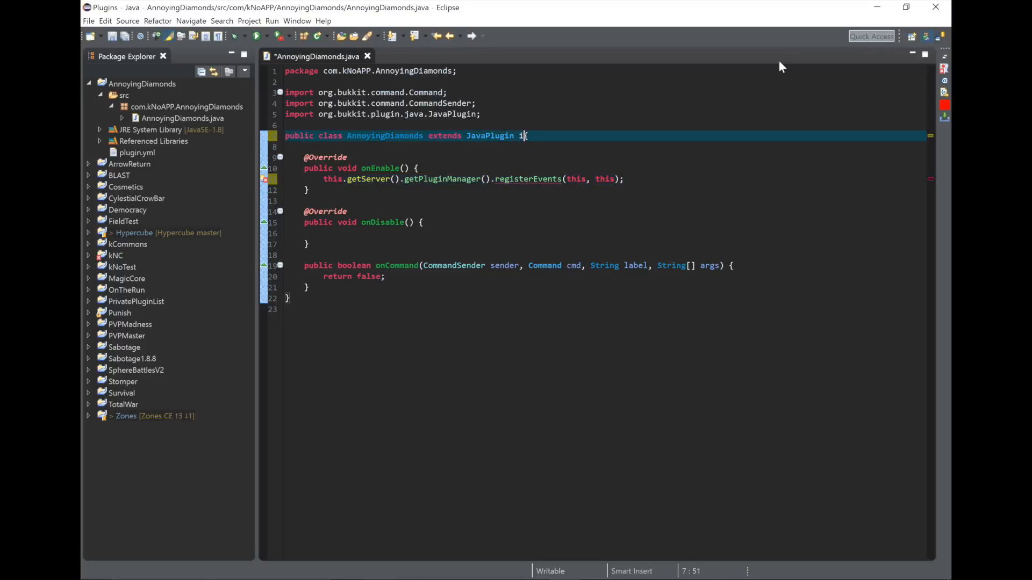
Add 'implements Listener' to the AnnoyingDiamonds class declaration and import org.bukkit.event.Listener.
{"action": "type", "text": "implements"}
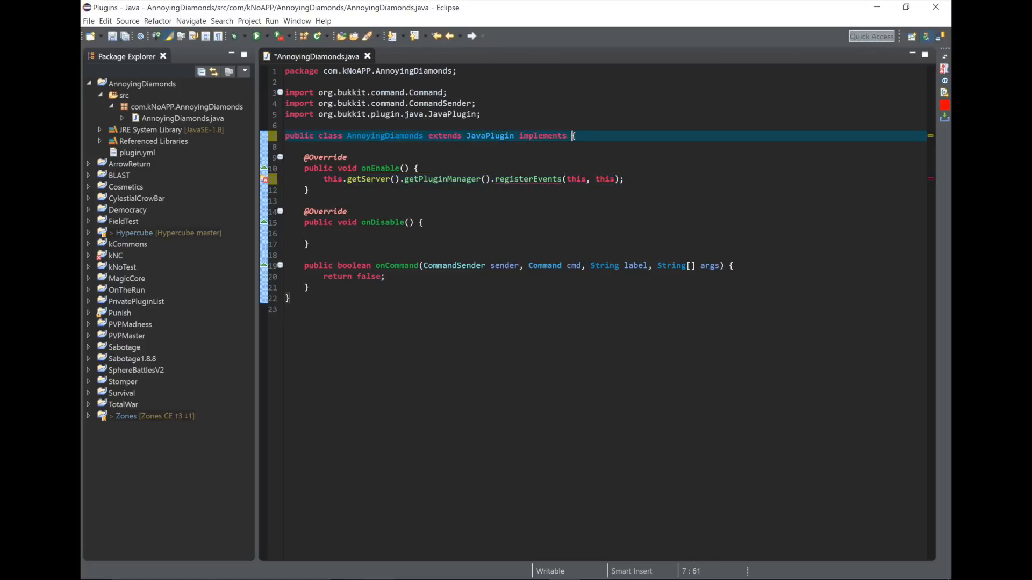
{"action": "type", "text": "Listener"}
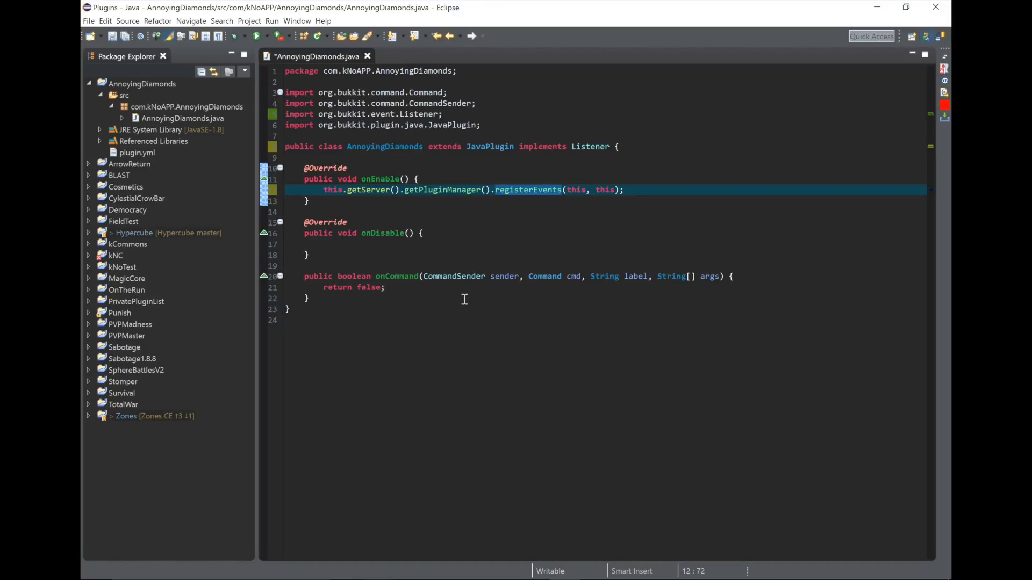
{"action": "left_click", "coordinate": [309, 298]}
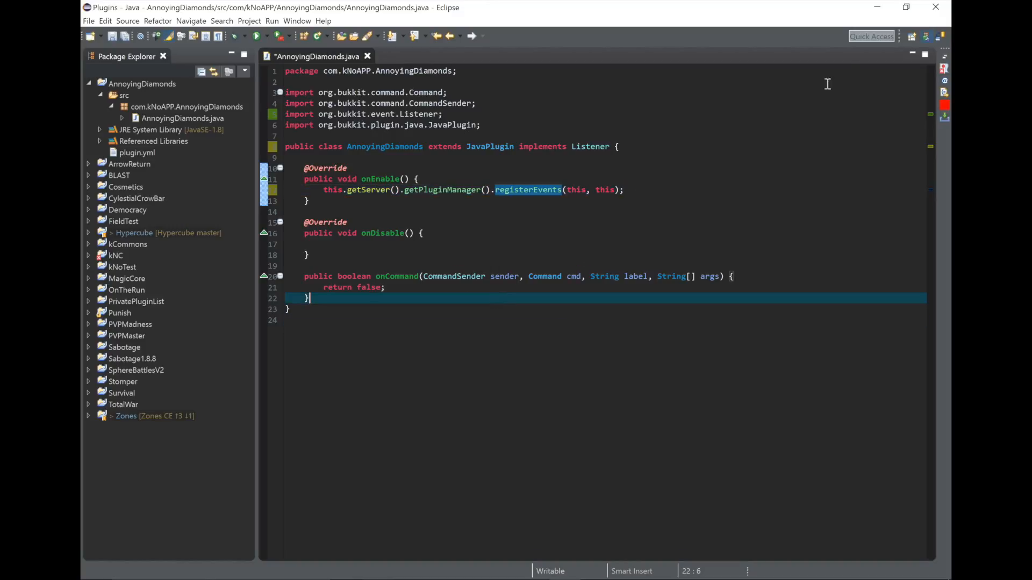
{"action": "mouse_move", "coordinate": [848, 71]}
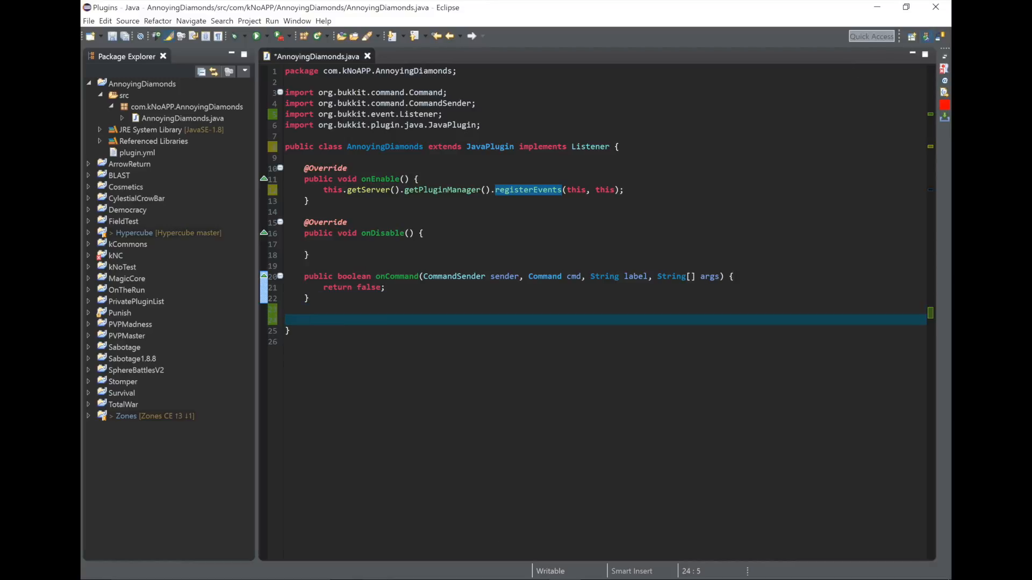
{"action": "type", "text": "@Event"}
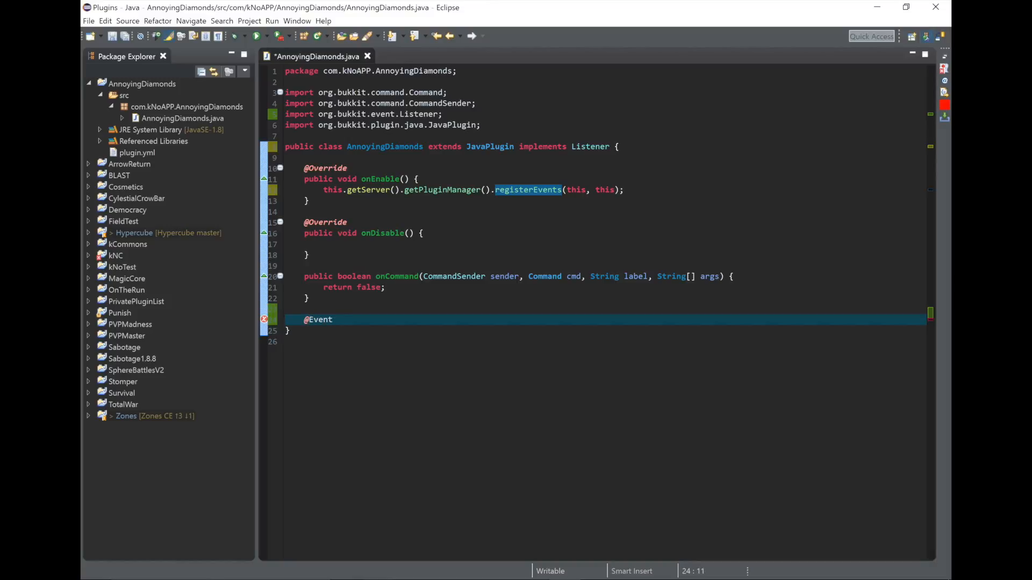
{"action": "type", "text": "Handler"}
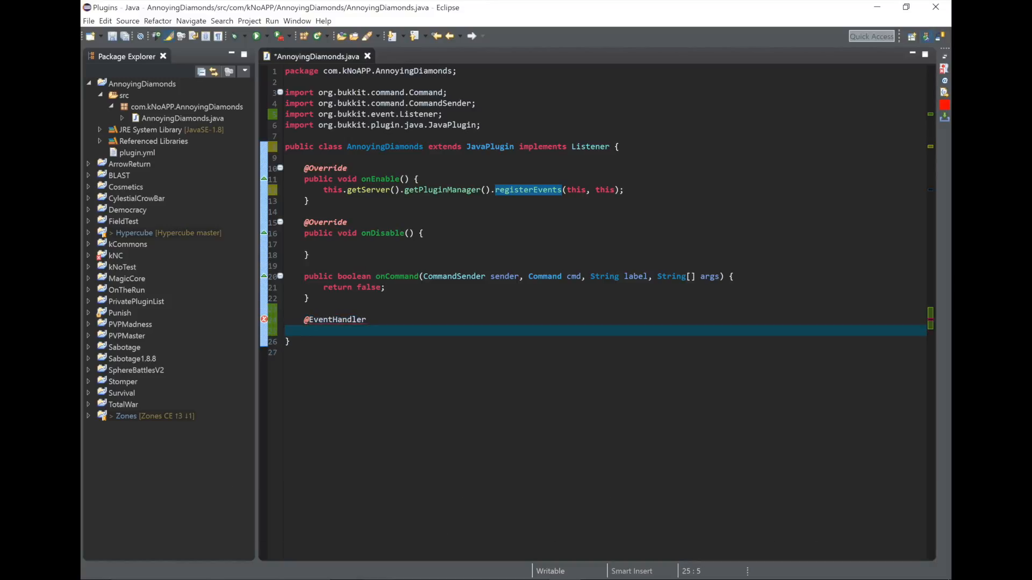
{"action": "type", "text": "pub"}
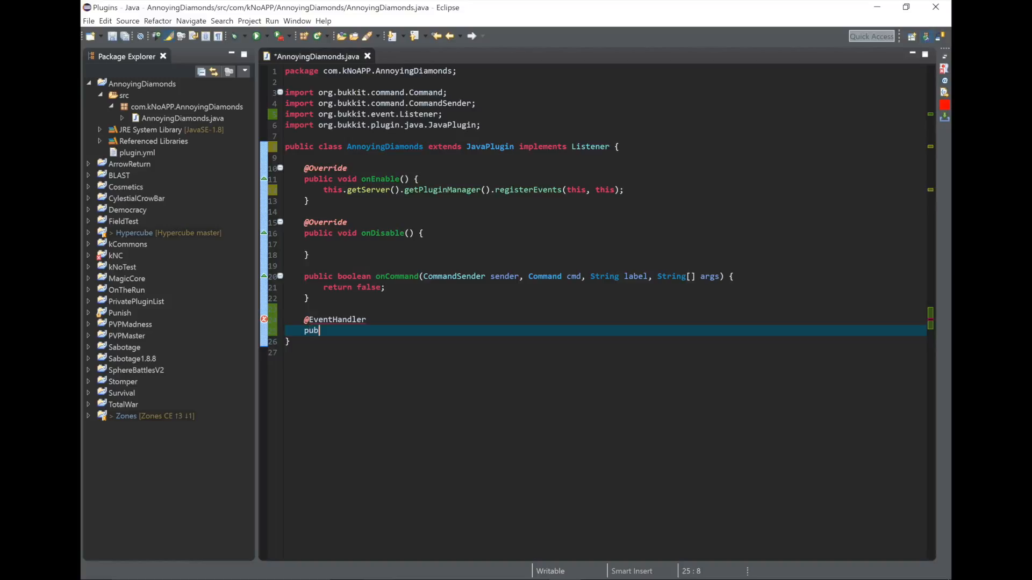
{"action": "type", "text": "lic void"}
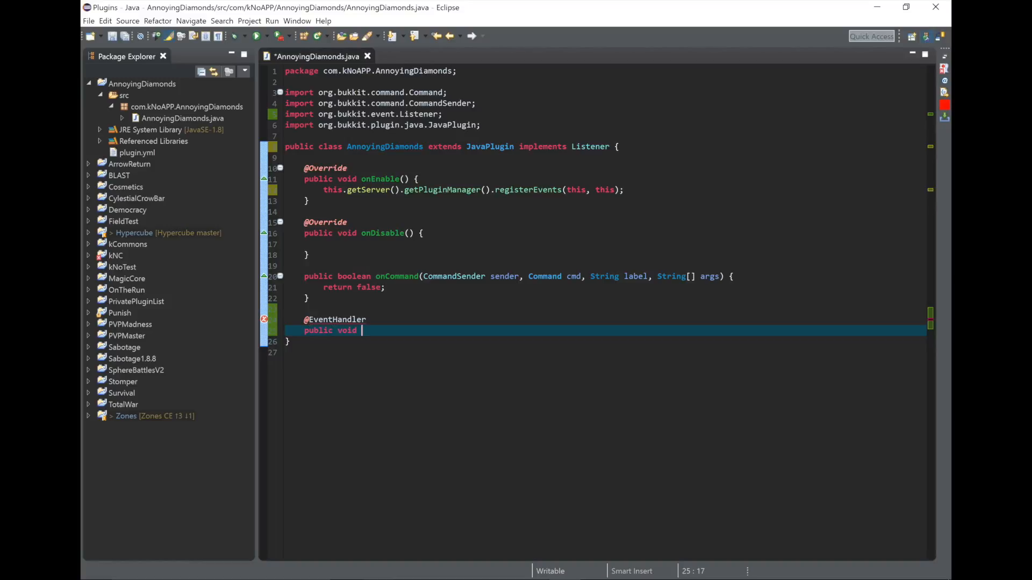
{"action": "type", "text": "jsdkgh;s"}
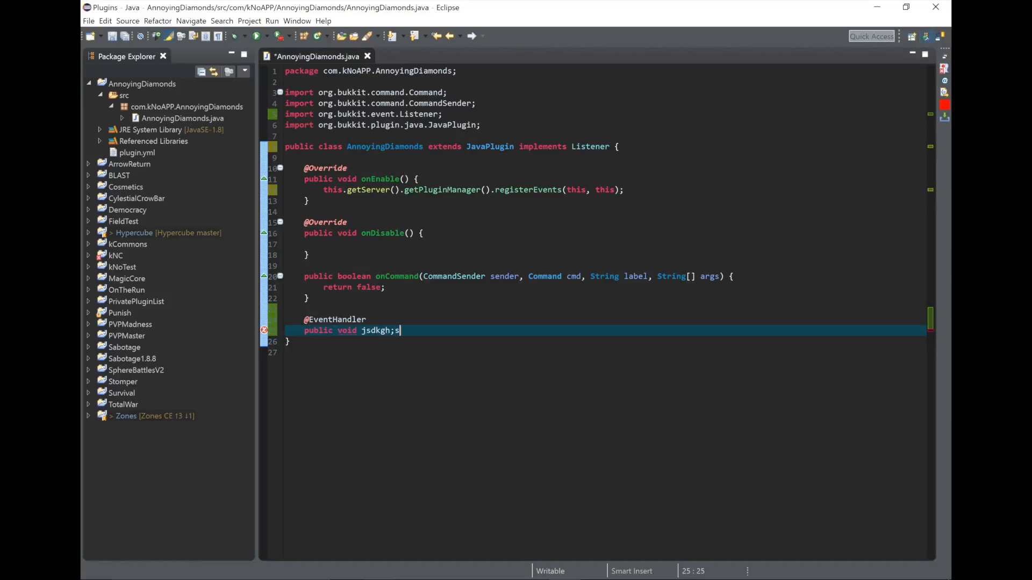
{"action": "type", "text": "w"}
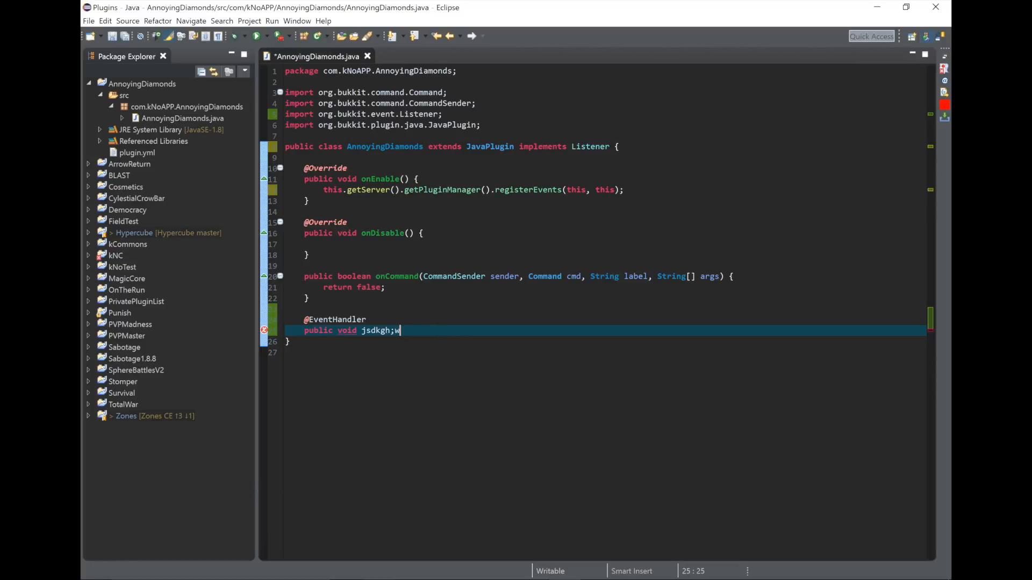
{"action": "type", "text": "eeg"}
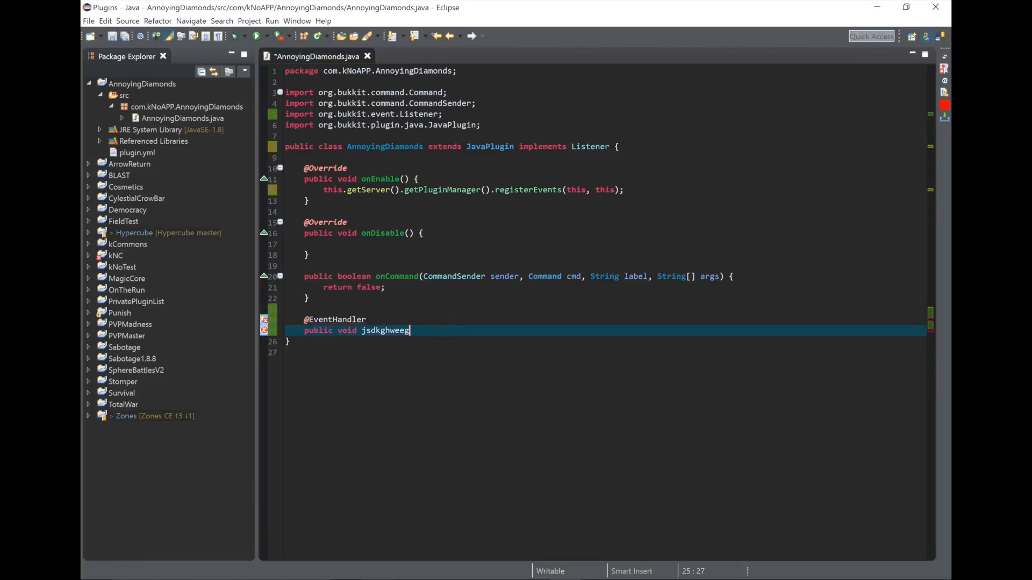
{"action": "type", "text": "() {"}
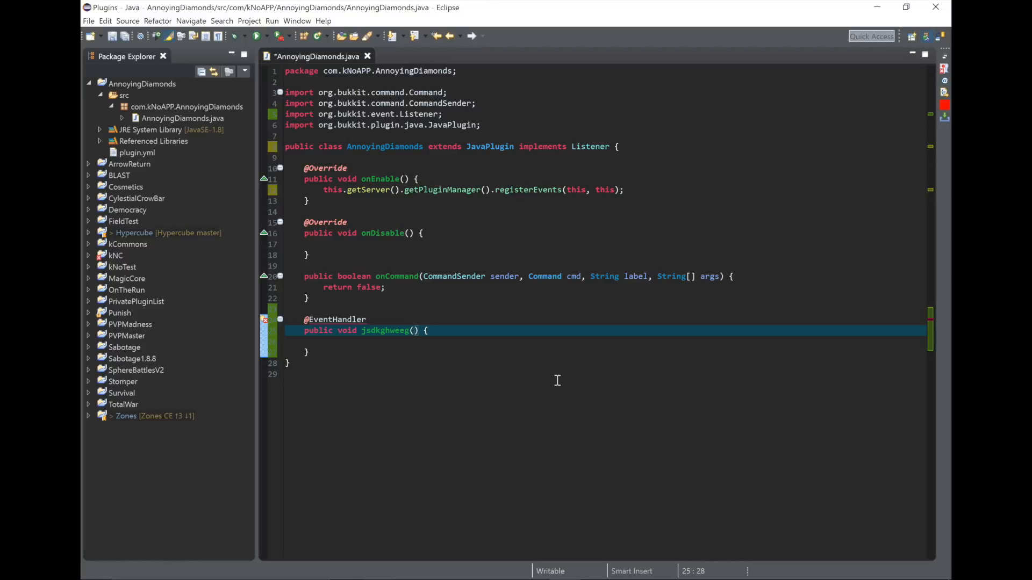
Give jsdkghweeg a PlayerInteractEvent e parameter and import EventHandler from org.bukkit.event.
{"action": "type", "text": "P"}
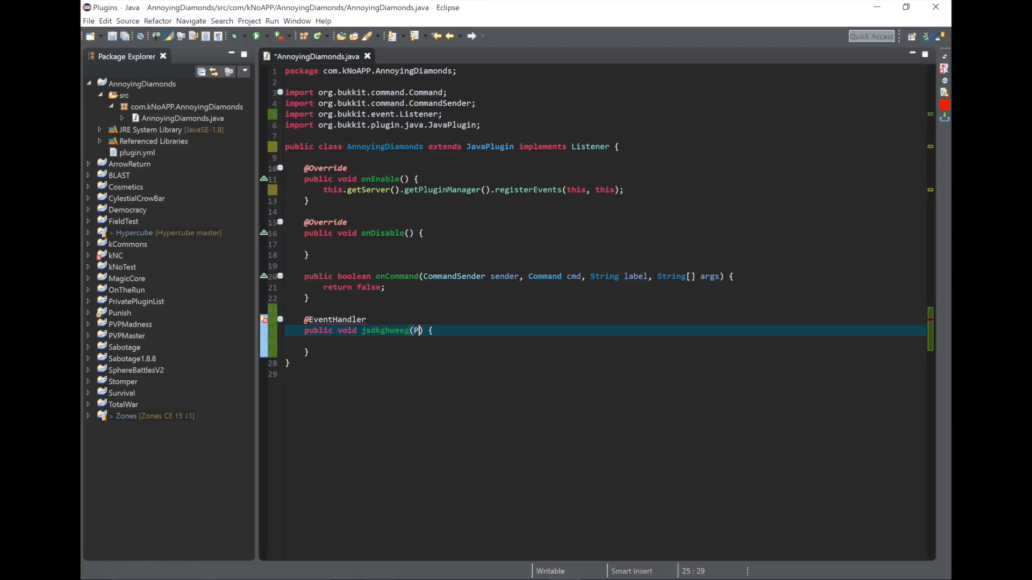
{"action": "type", "text": "layerIn"}
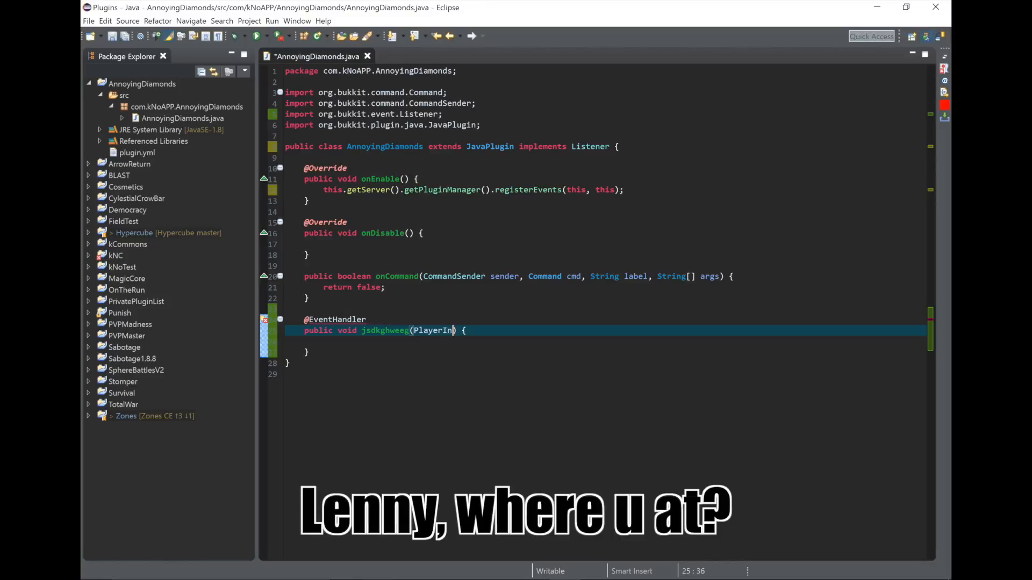
{"action": "type", "text": "teractEvent e"}
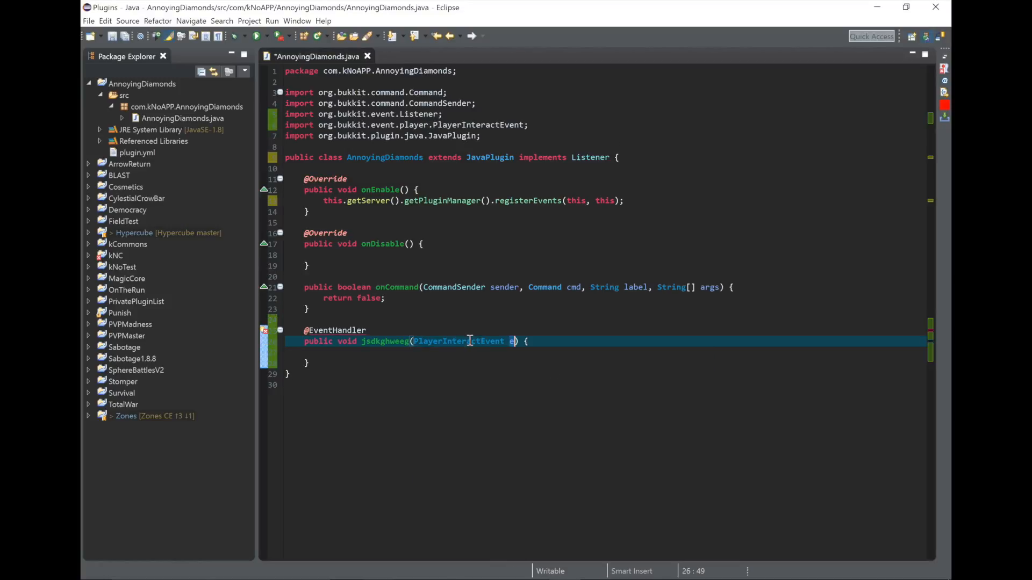
{"action": "mouse_move", "coordinate": [335, 330]}
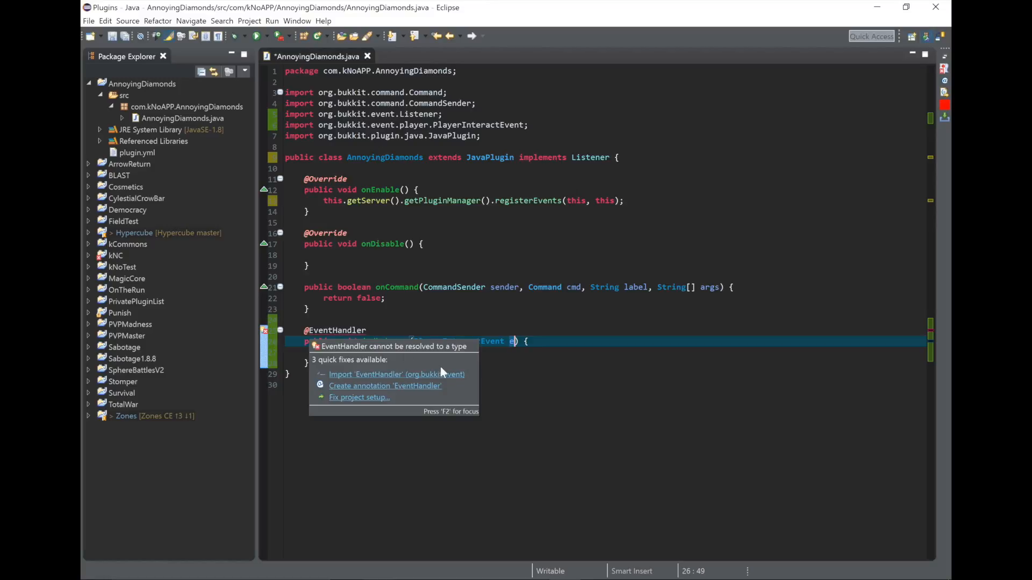
{"action": "left_click", "coordinate": [388, 375]}
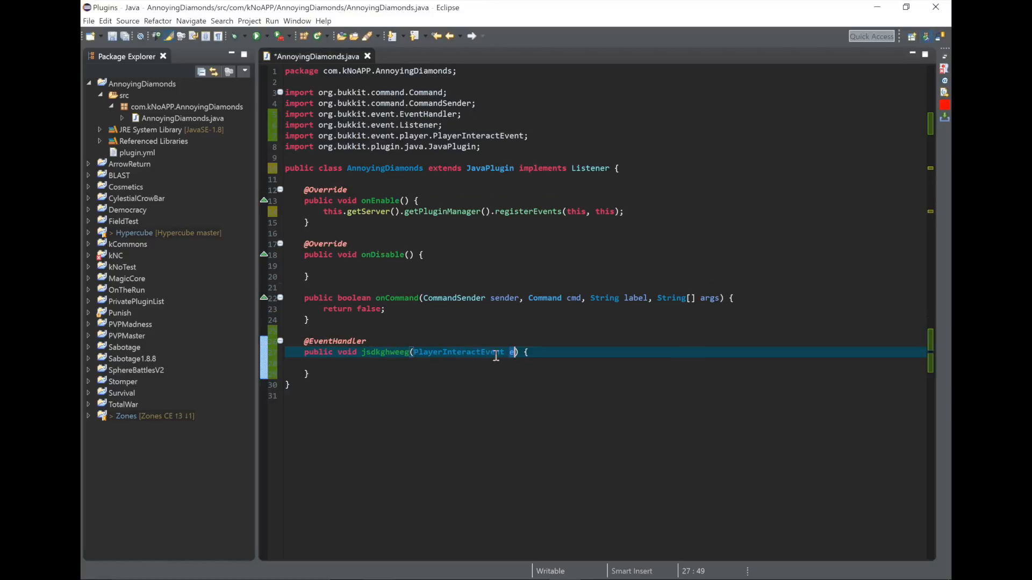
{"action": "double_click", "coordinate": [459, 352]}
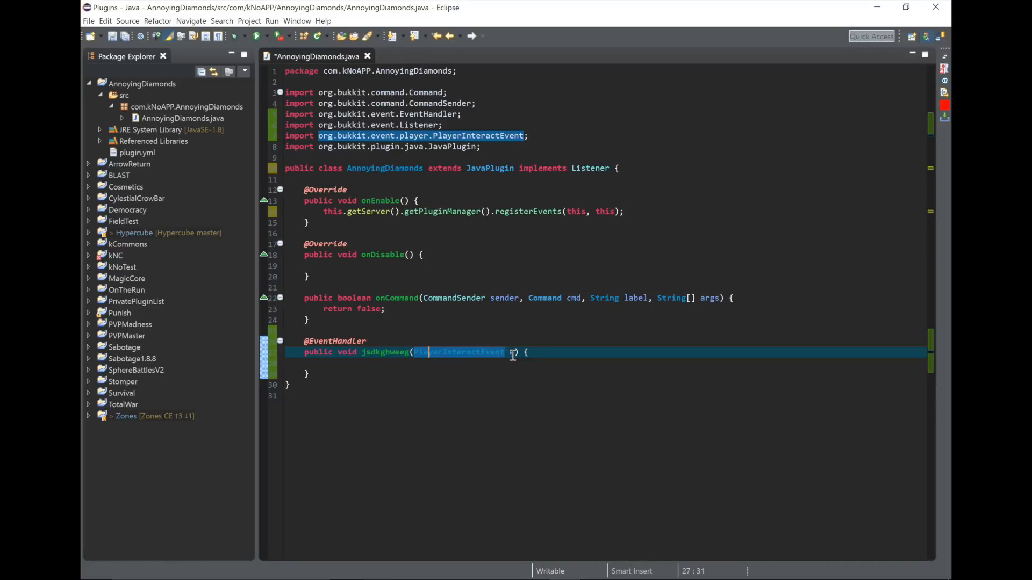
{"action": "type", "text": "e"}
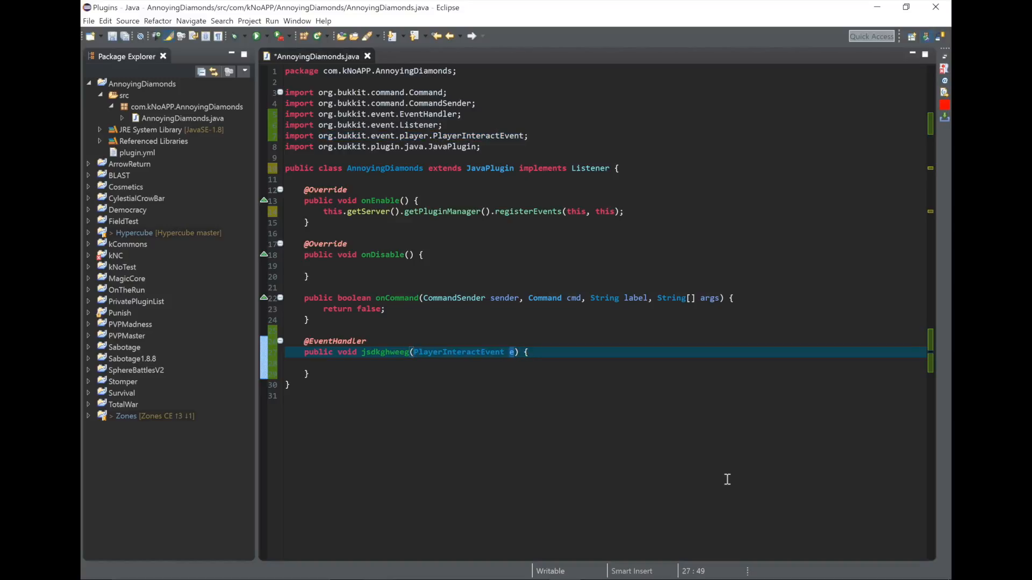
{"action": "left_click", "coordinate": [367, 341]}
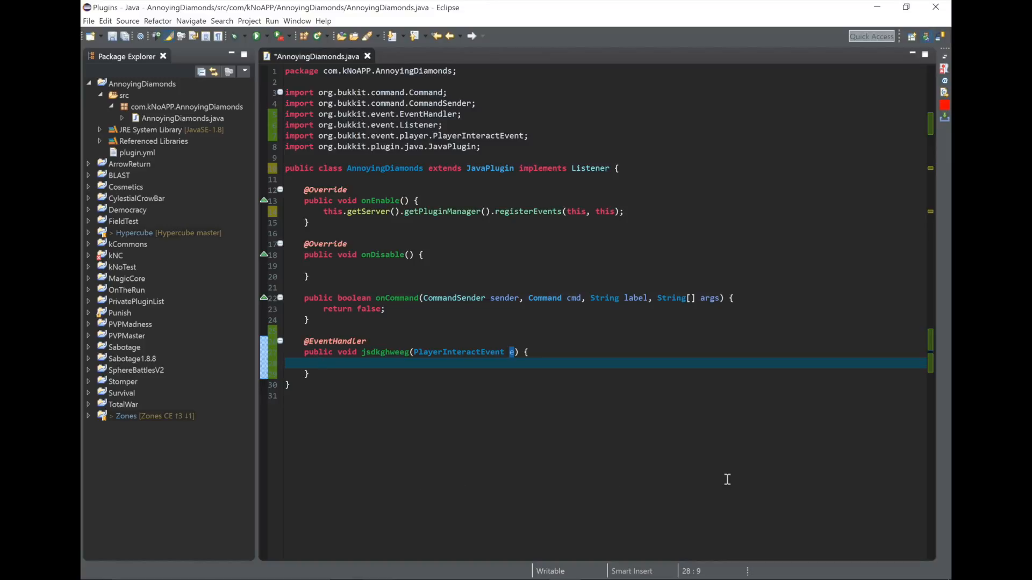
Write Player p = e.getPlayer(); in the handler, importing org.bukkit.entity.Player.
{"action": "type", "text": "Player p ="}
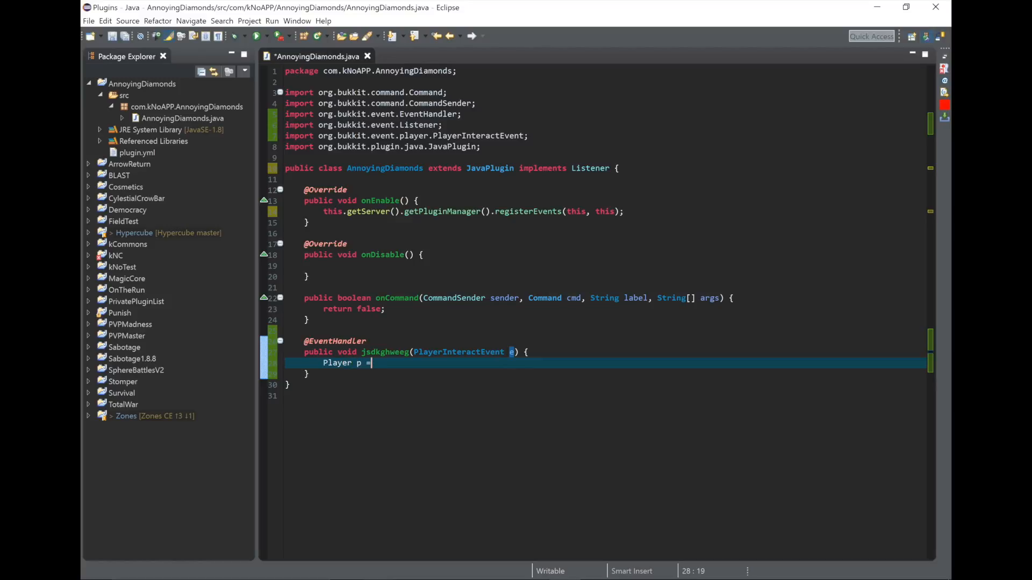
{"action": "type", "text": "e.get"}
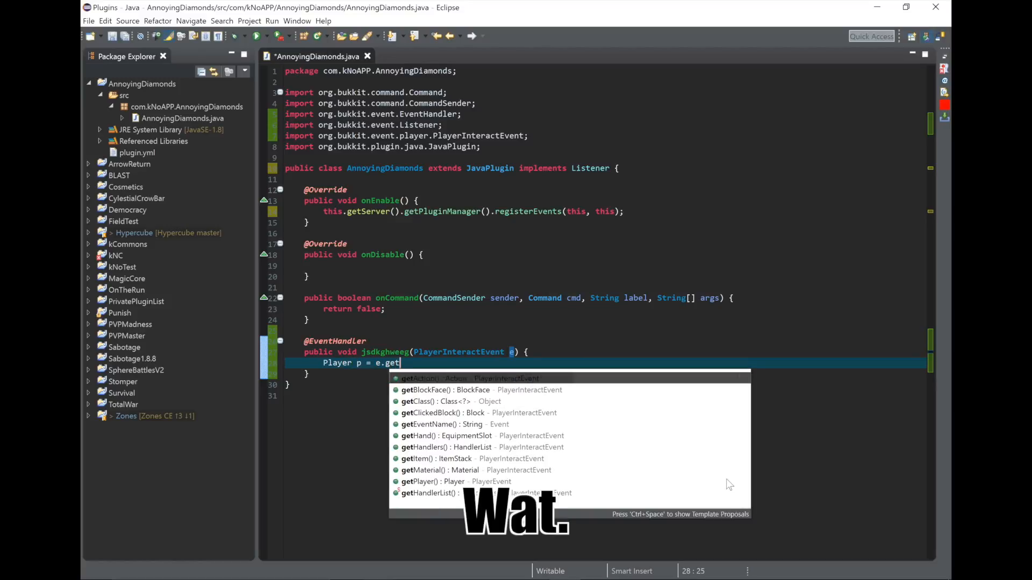
{"action": "type", "text": "Player();"}
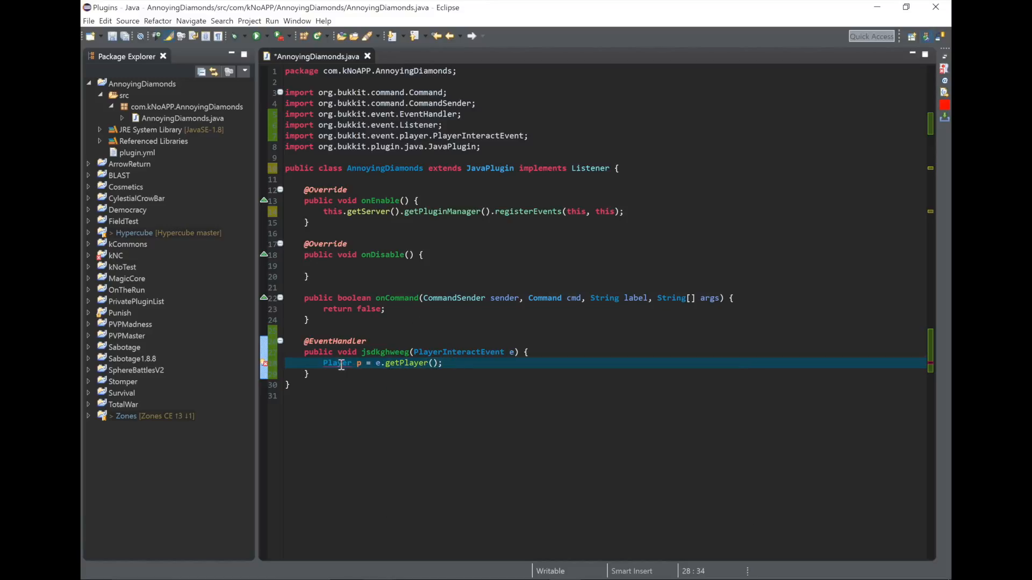
{"action": "left_click", "coordinate": [337, 363]}
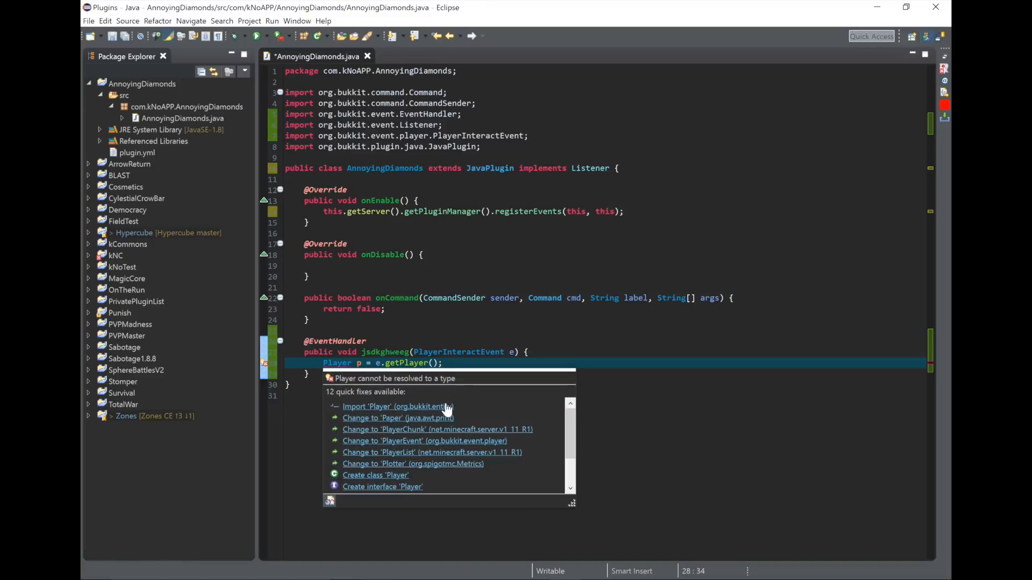
{"action": "left_click", "coordinate": [397, 406]}
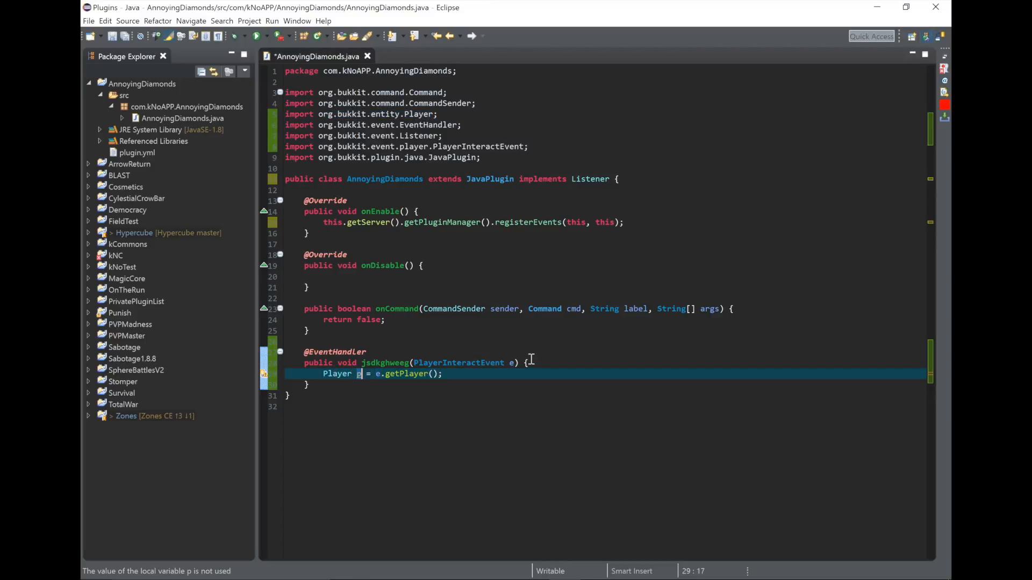
{"action": "mouse_move", "coordinate": [403, 374]}
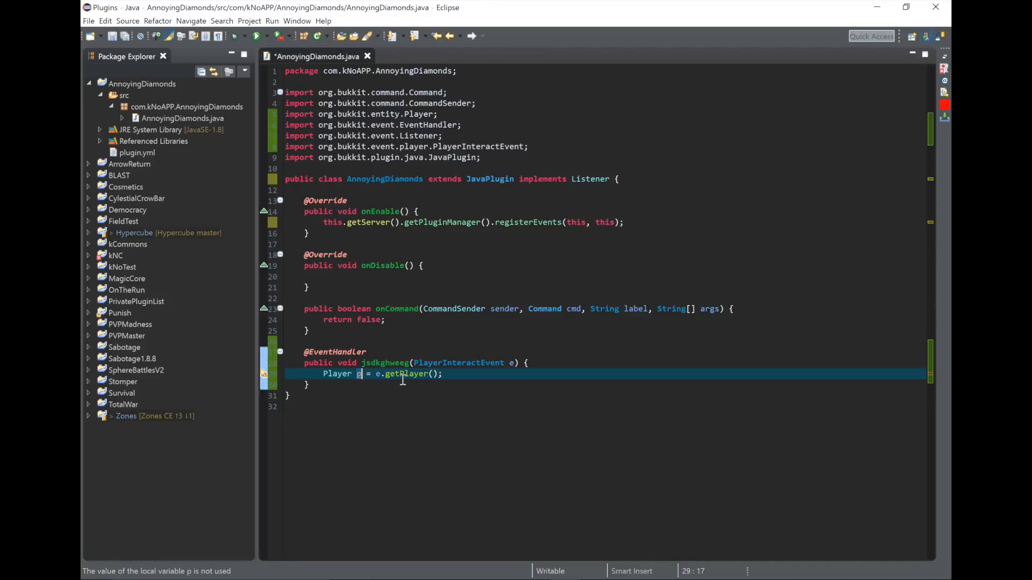
{"action": "left_click", "coordinate": [446, 374]}
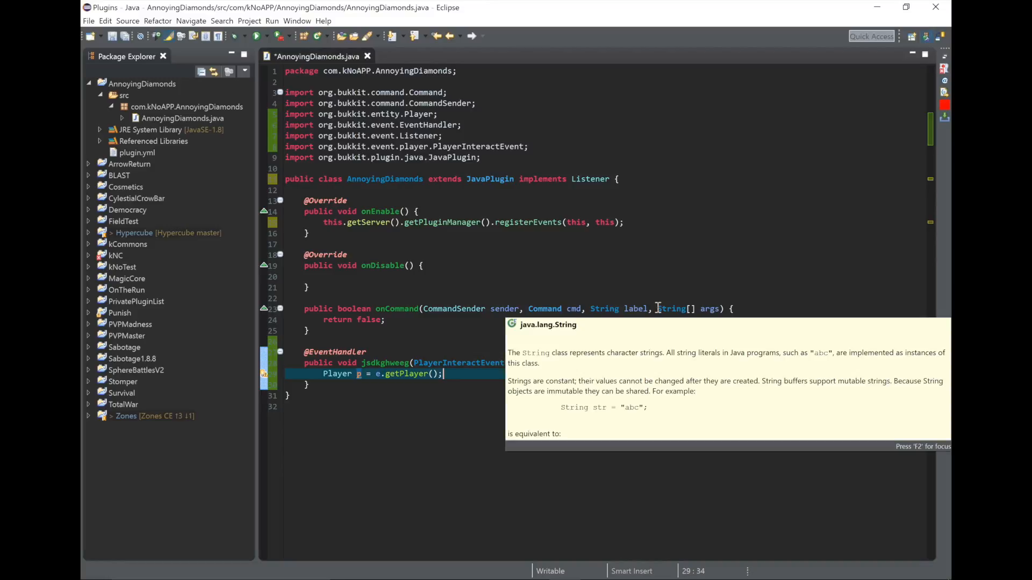
{"action": "mouse_move", "coordinate": [504, 289]}
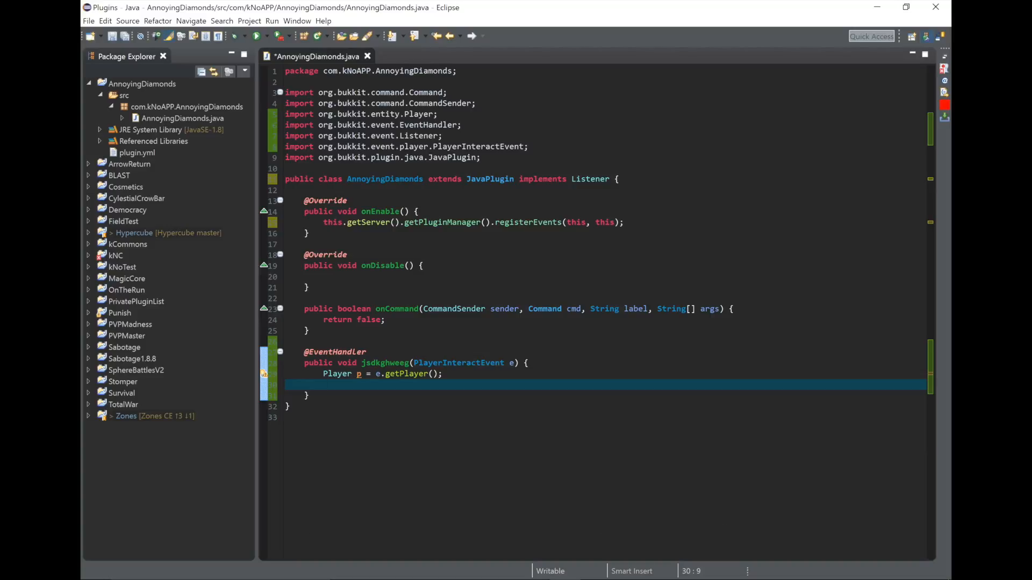
Add an empty if (p.getInventory().getItemInMainHand() != null) block to the handler.
{"action": "type", "text": "if("}
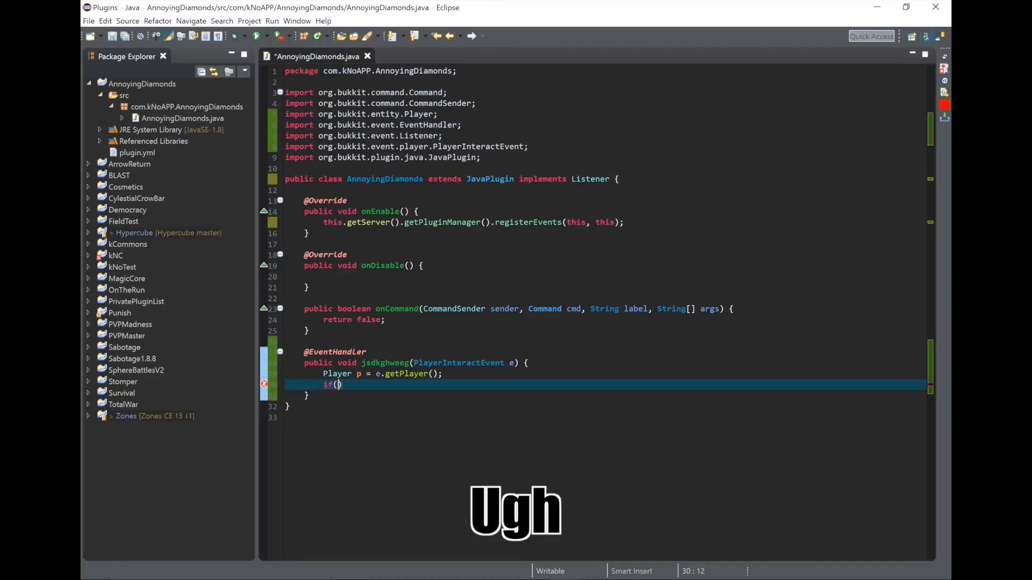
{"action": "type", "text": "p"}
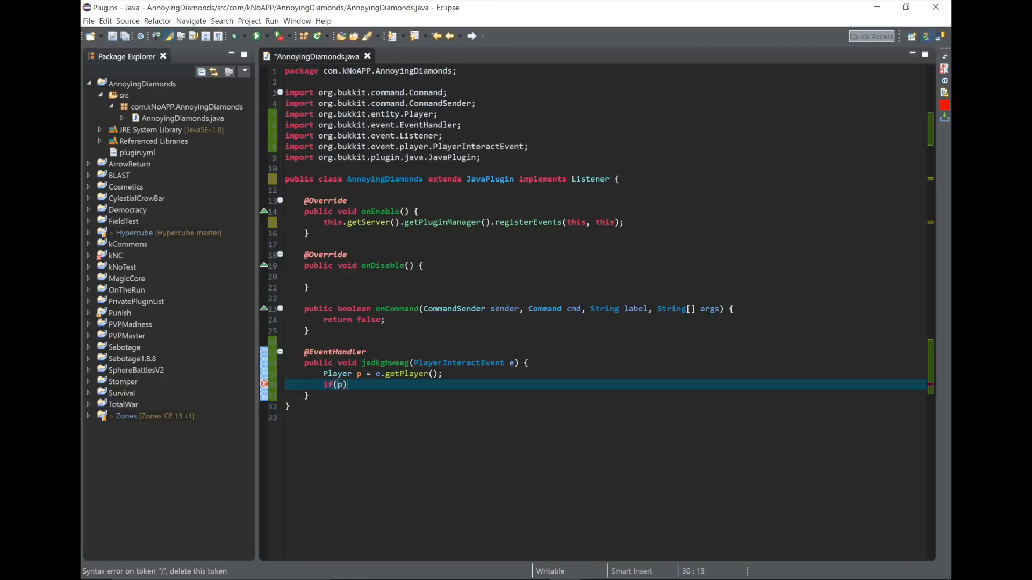
{"action": "type", "text": ".getIn"}
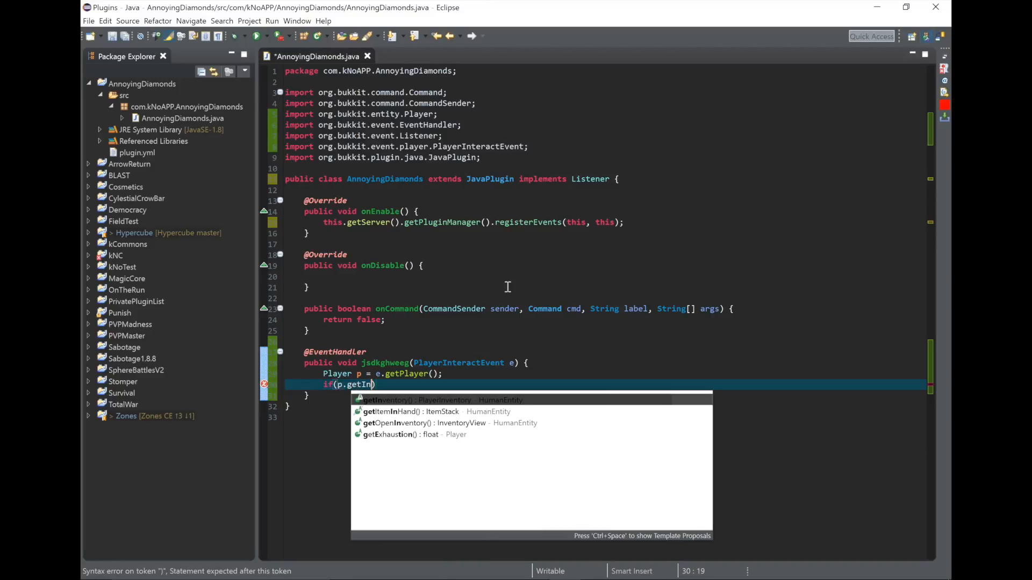
{"action": "left_click", "coordinate": [403, 400]}
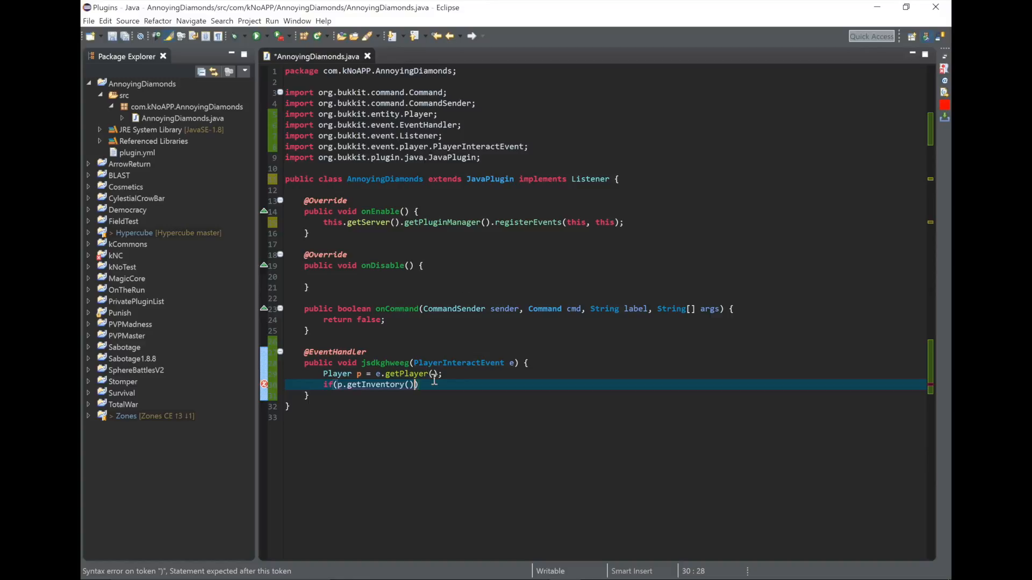
{"action": "type", "text": ".get"}
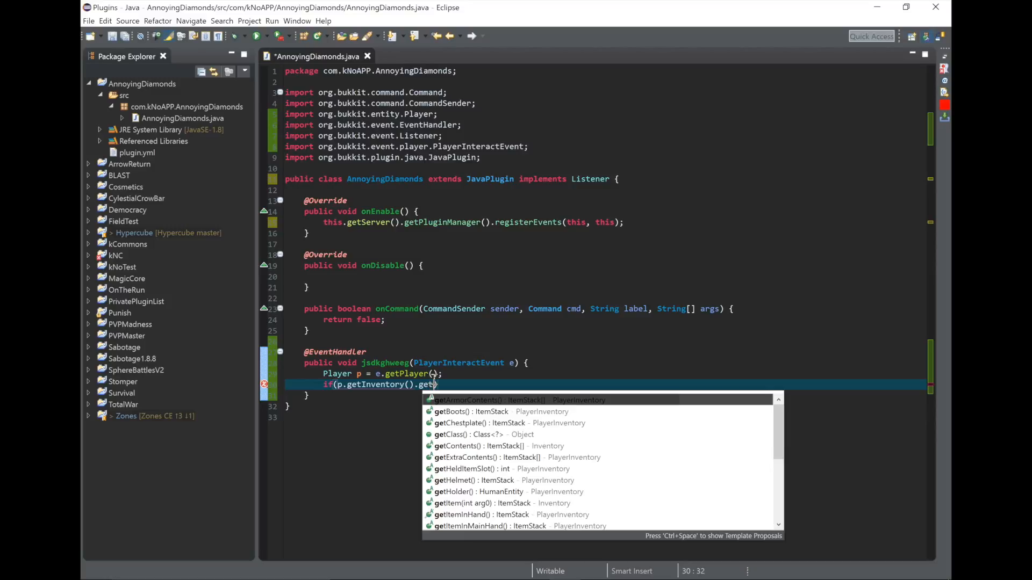
{"action": "type", "text": "ItemInMainHand("}
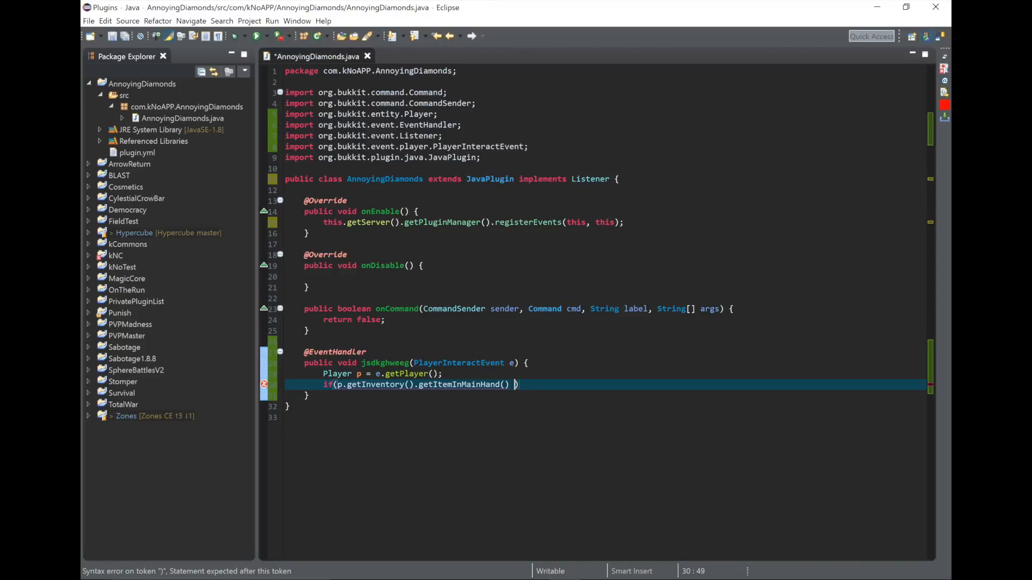
{"action": "type", "text": "=="}
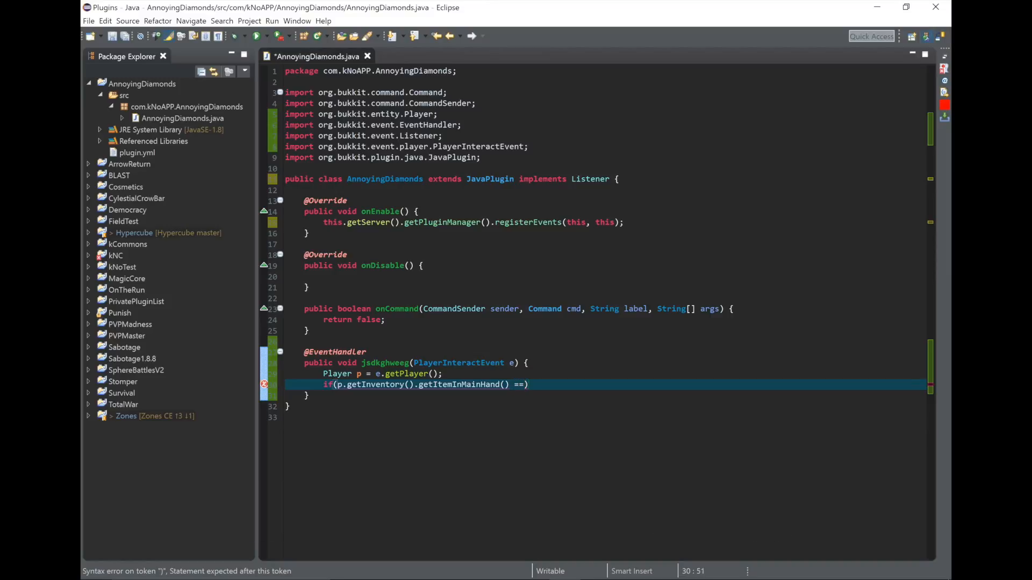
{"action": "type", "text": "!= n"}
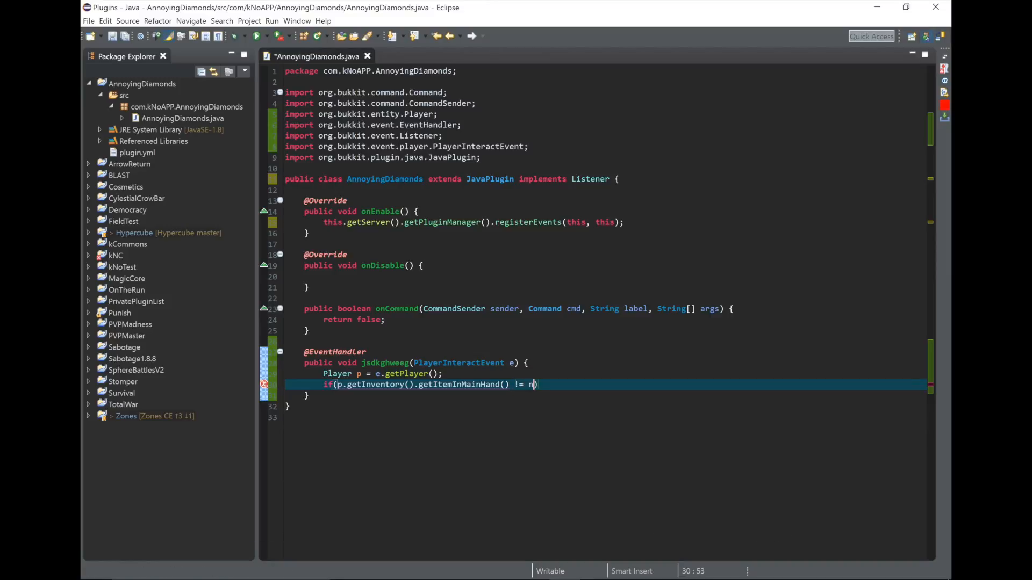
{"action": "type", "text": "ull)"}
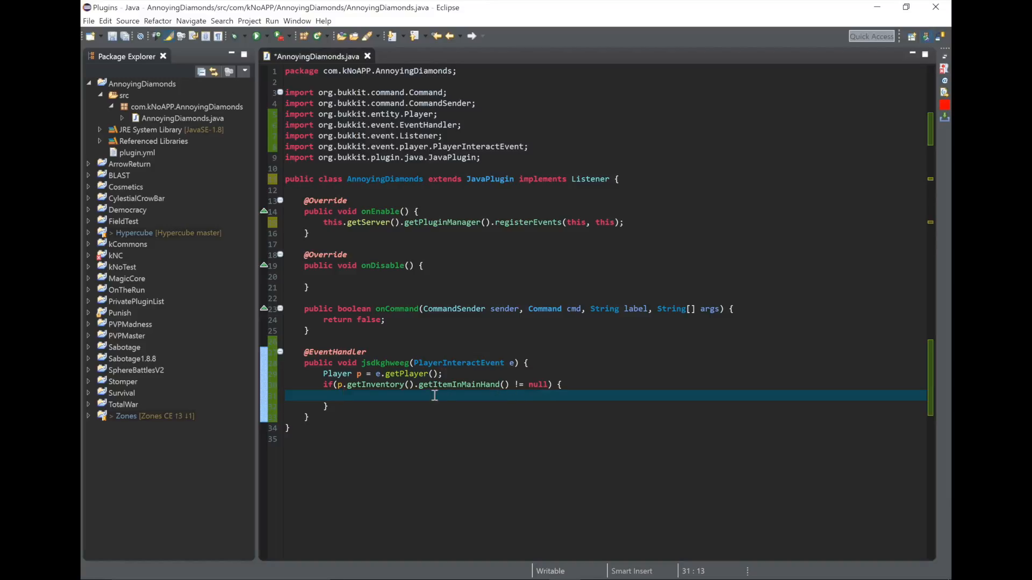
{"action": "mouse_move", "coordinate": [590, 393]}
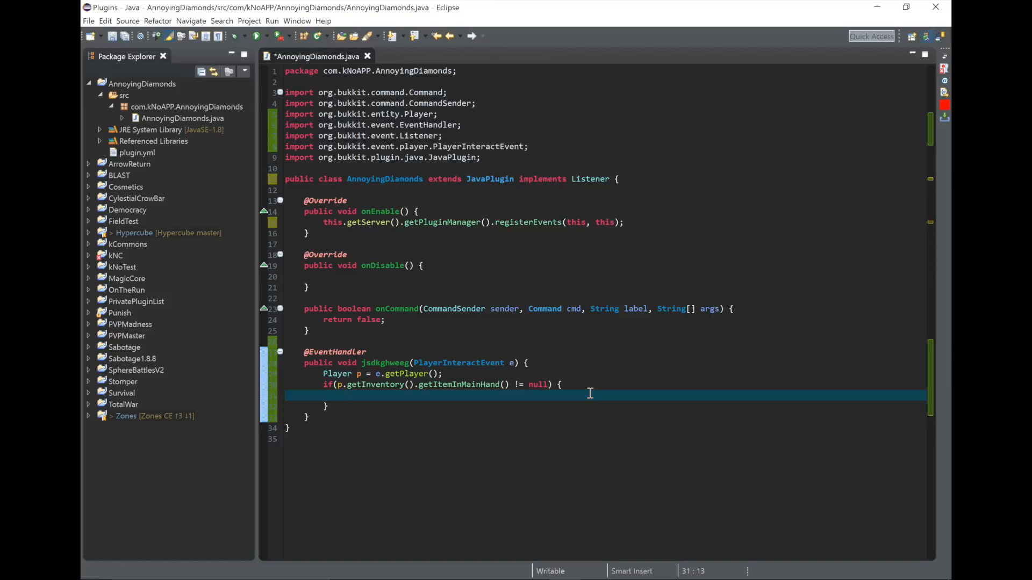
Write ItemStack is = p.getInventory().getItemInMainHand(); and import org.bukkit.inventory.ItemStack.
{"action": "type", "text": "ItemStack"}
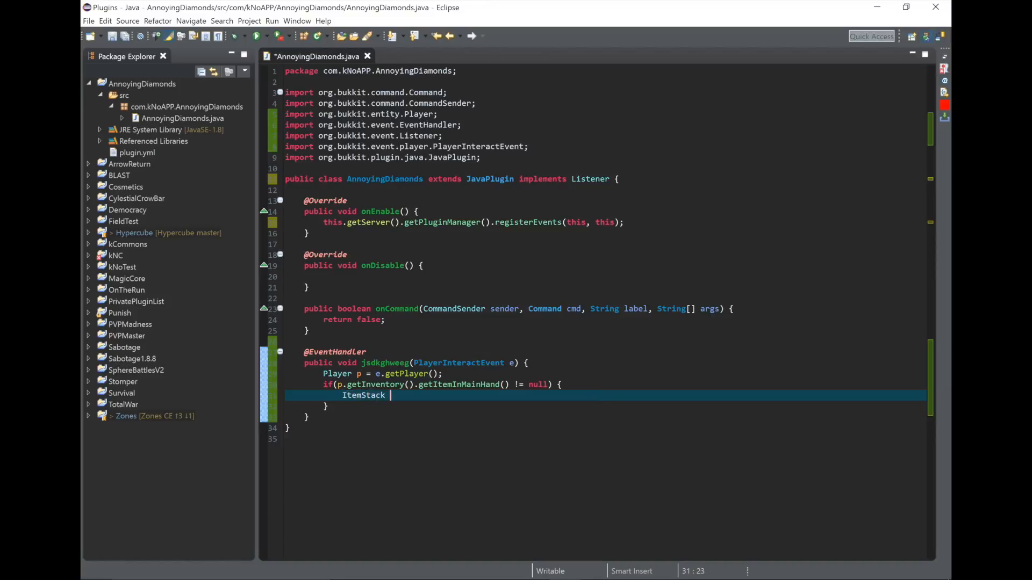
{"action": "type", "text": "is ="}
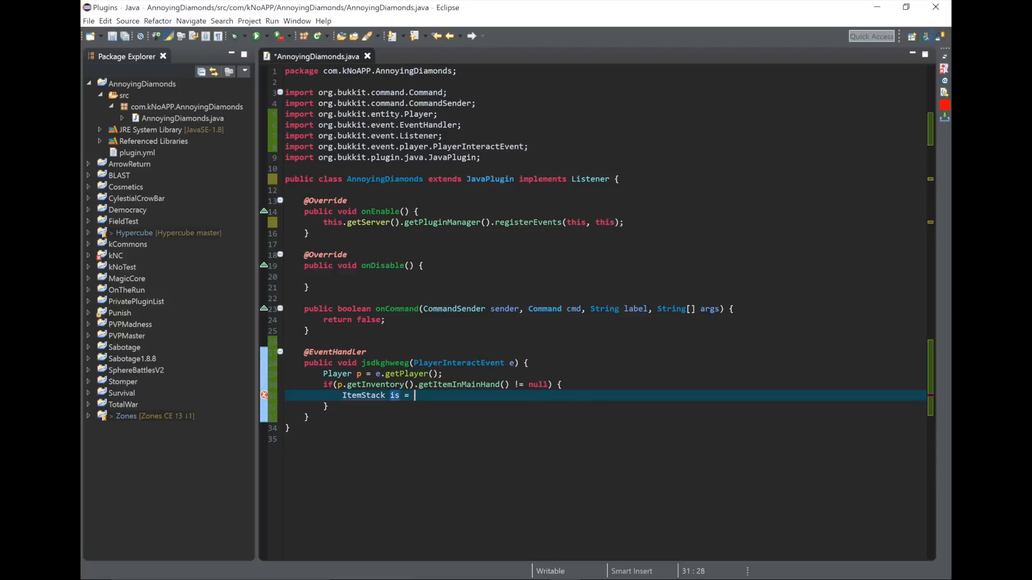
{"action": "type", "text": "p.getInventory().get"}
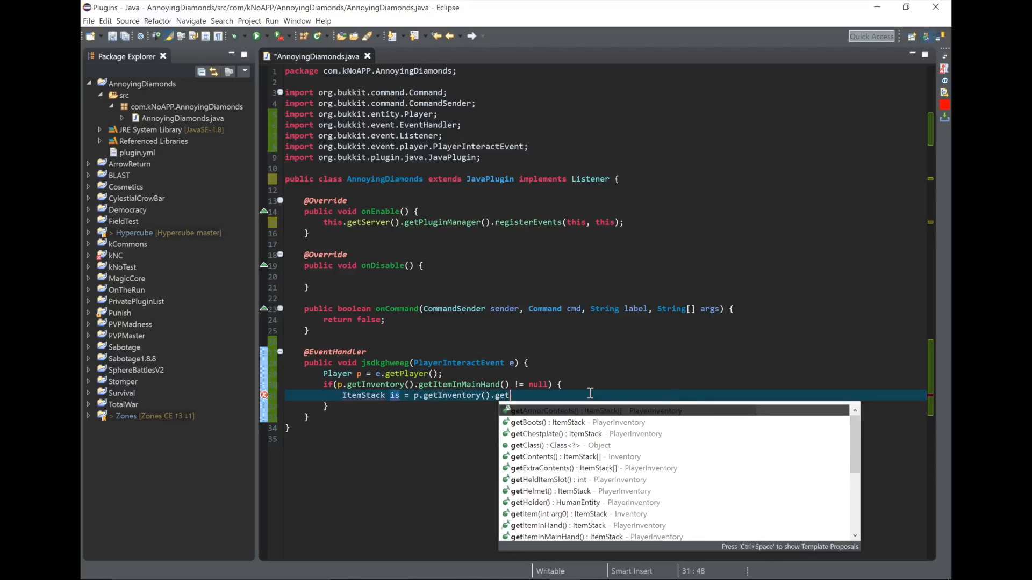
{"action": "type", "text": "ItemInMainHand();"}
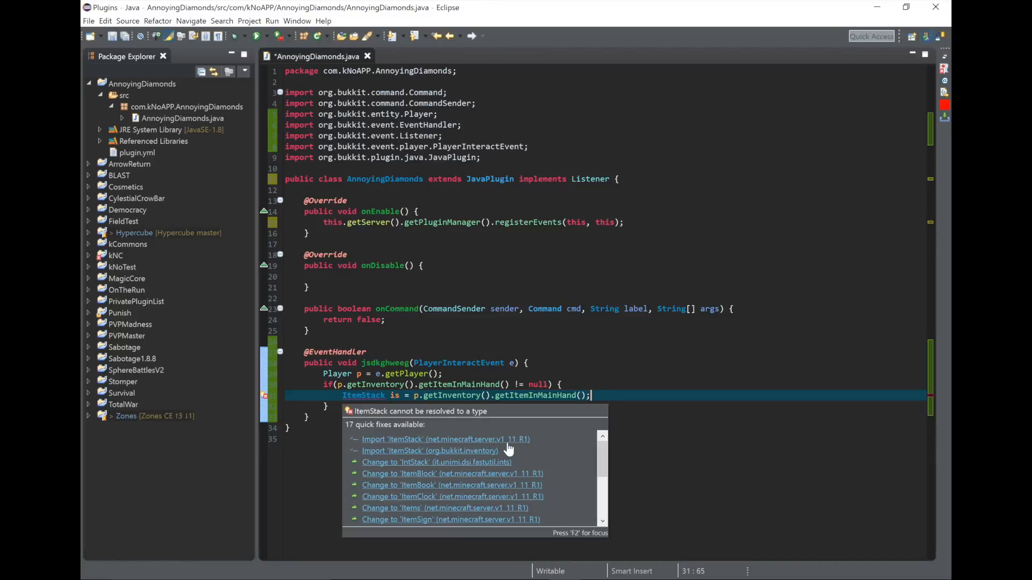
{"action": "left_click", "coordinate": [430, 451]}
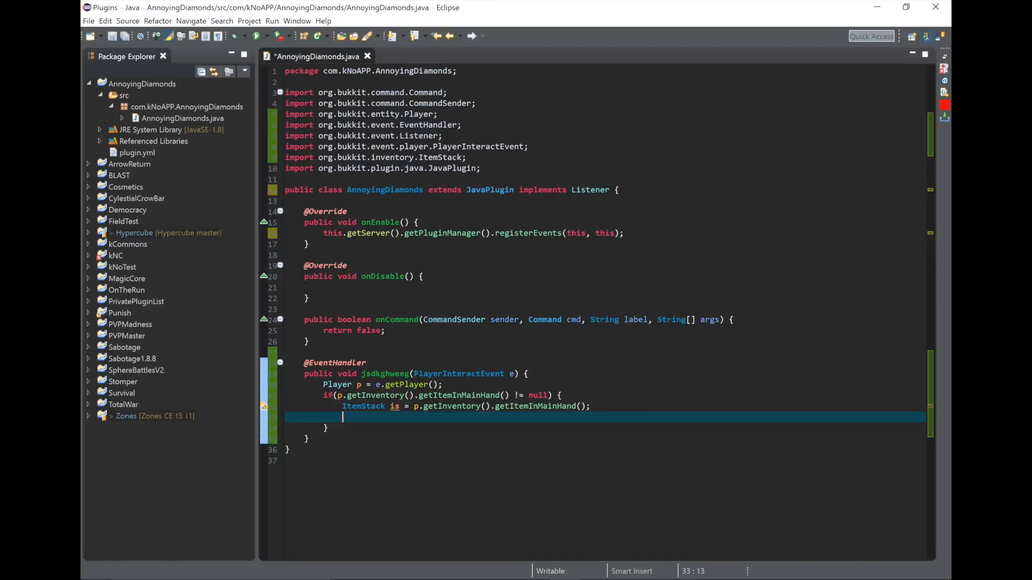
Nest an empty if (is.getType() == Material.DIAMOND) block, importing org.bukkit.Material.
{"action": "type", "text": "if(is.getType("}
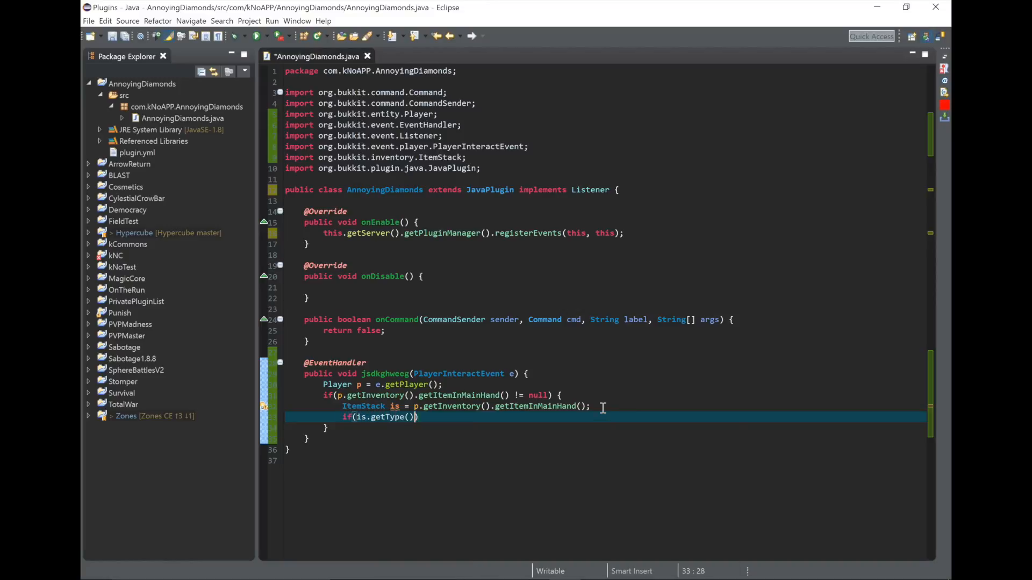
{"action": "type", "text": "="}
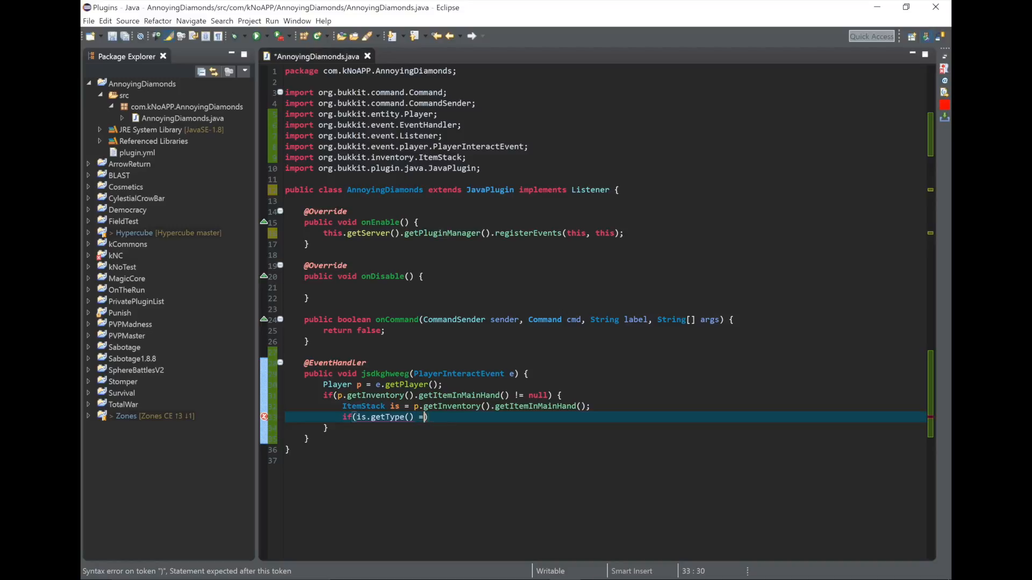
{"action": "type", "text": "= Material."}
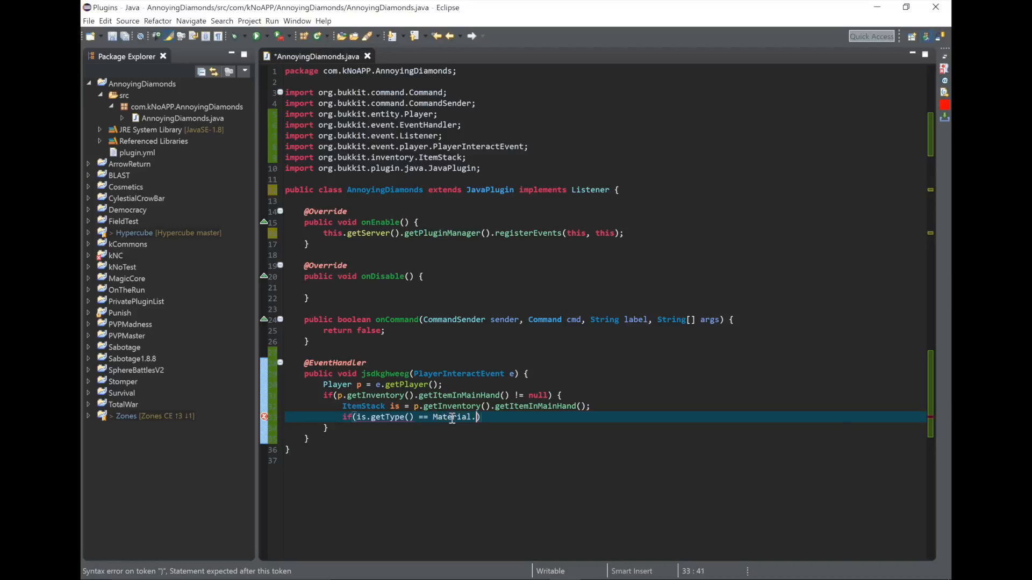
{"action": "type", "text": "DIAMOND"}
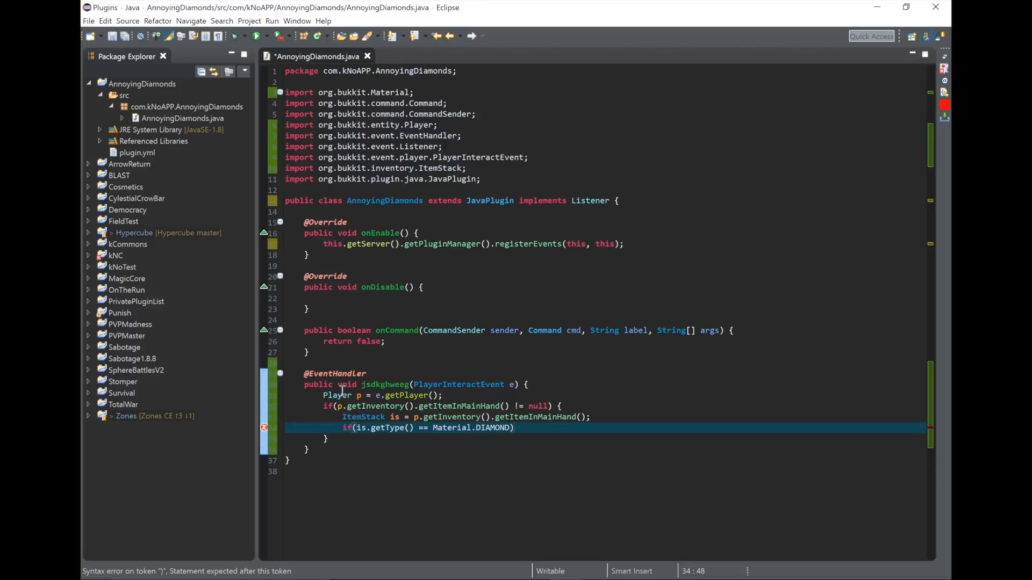
{"action": "mouse_move", "coordinate": [504, 384]}
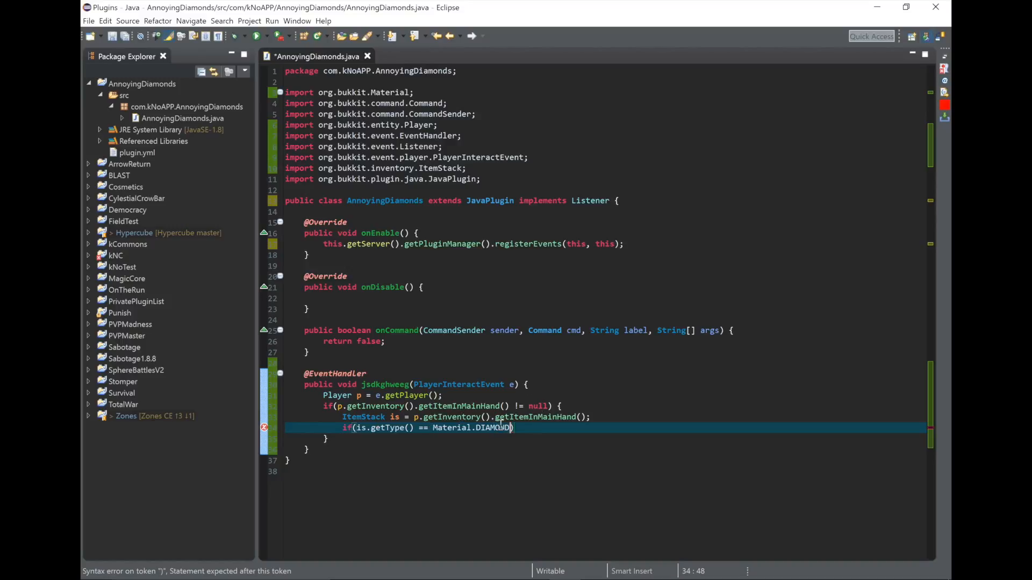
{"action": "mouse_move", "coordinate": [453, 406]}
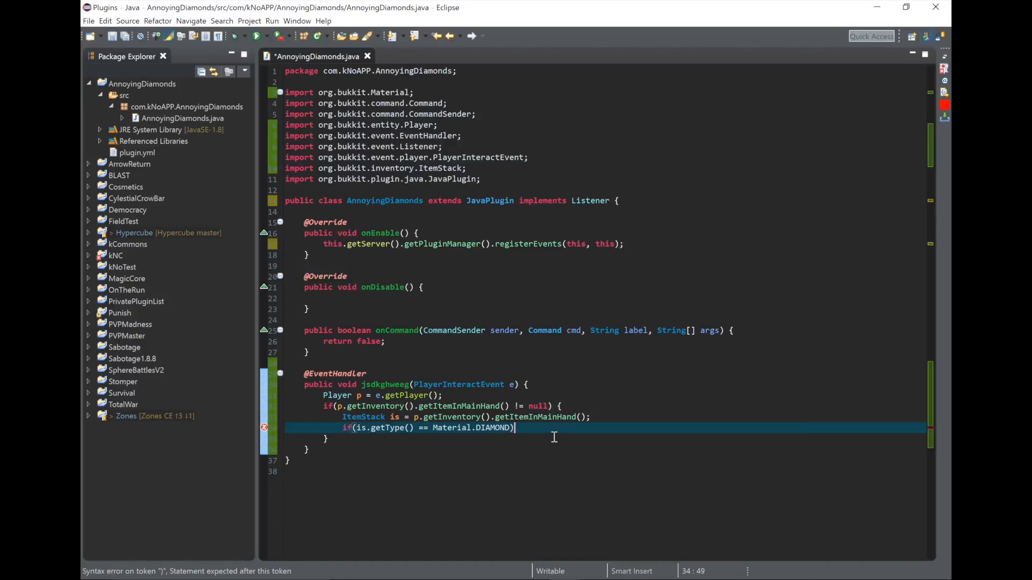
{"action": "type", "text": "{"}
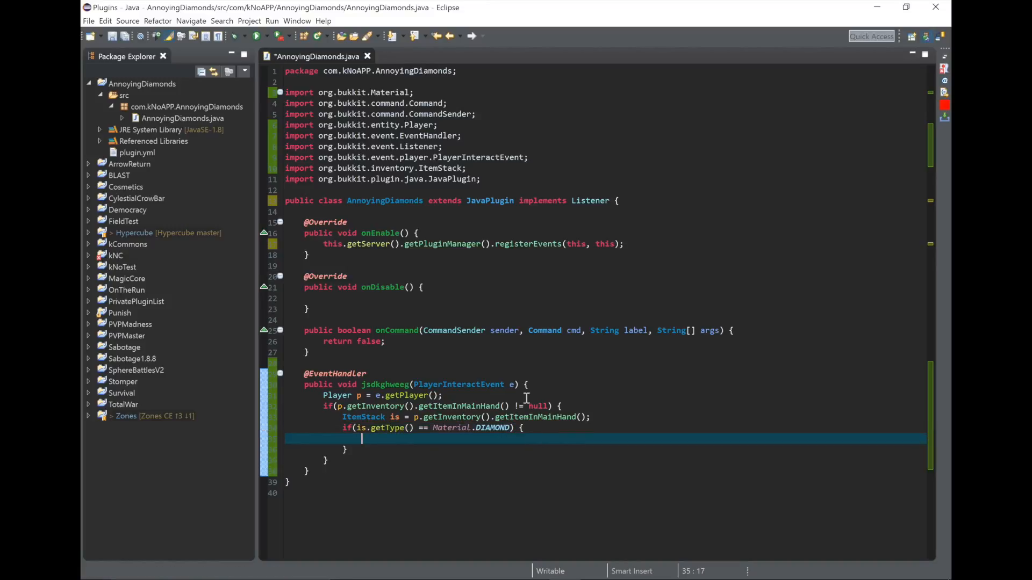
Call p.playSound with p.getLocation() and Sound.ENTITY_GHAST_SCREAM inside the diamond block.
{"action": "type", "text": "p"}
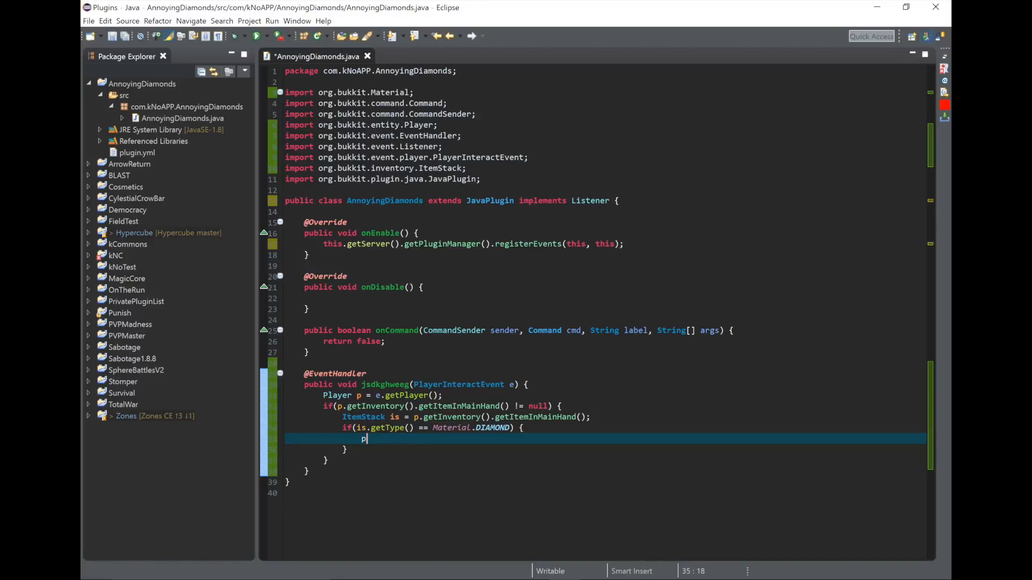
{"action": "type", "text": ".p"}
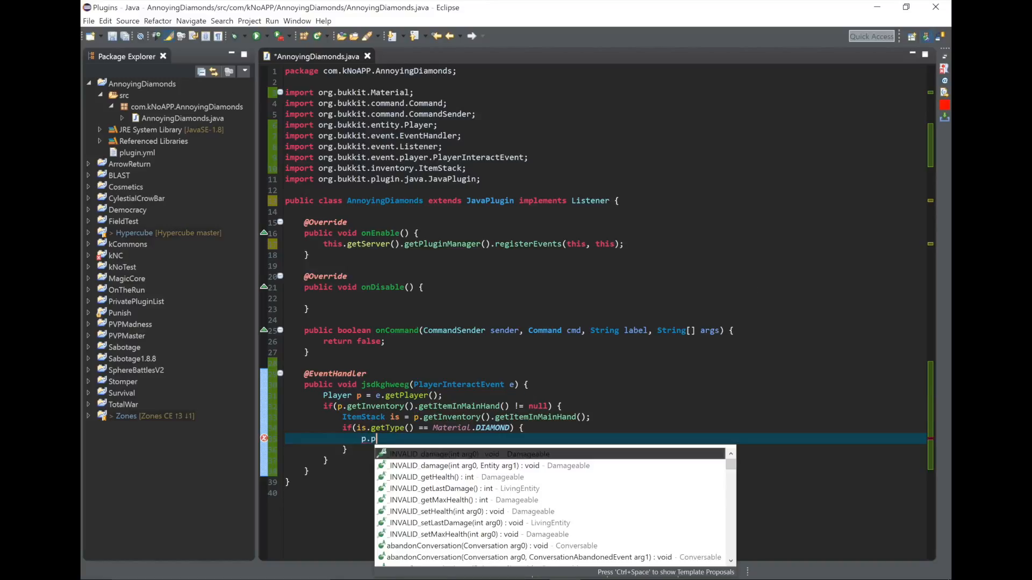
{"action": "left_click", "coordinate": [421, 466]}
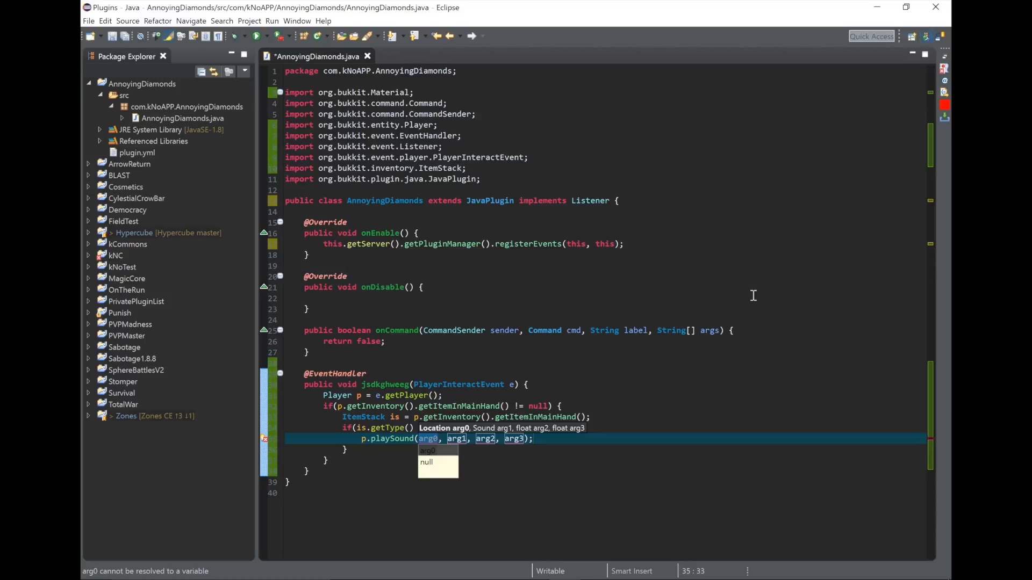
{"action": "mouse_move", "coordinate": [579, 390]}
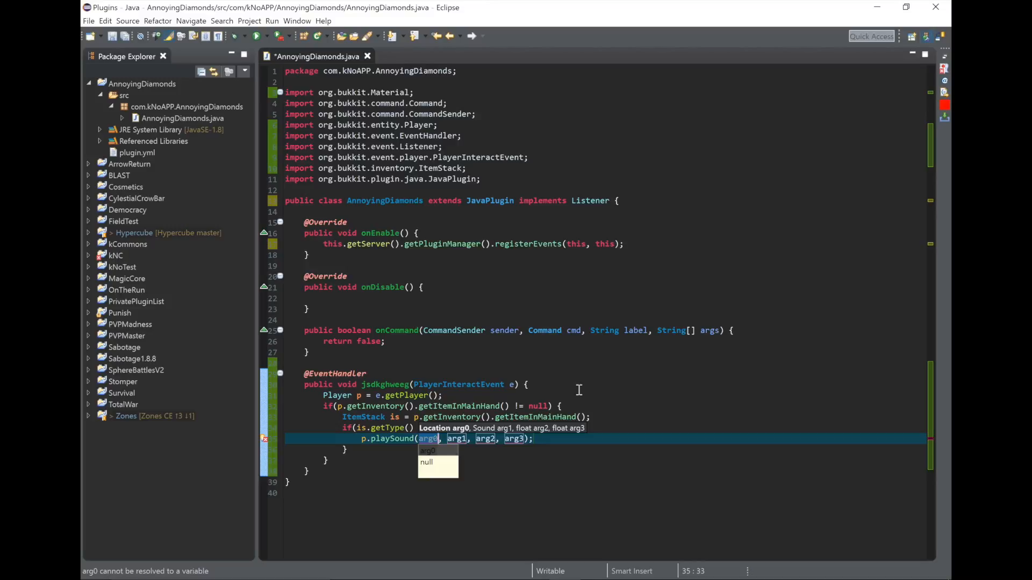
{"action": "type", "text": "p.getLocation("}
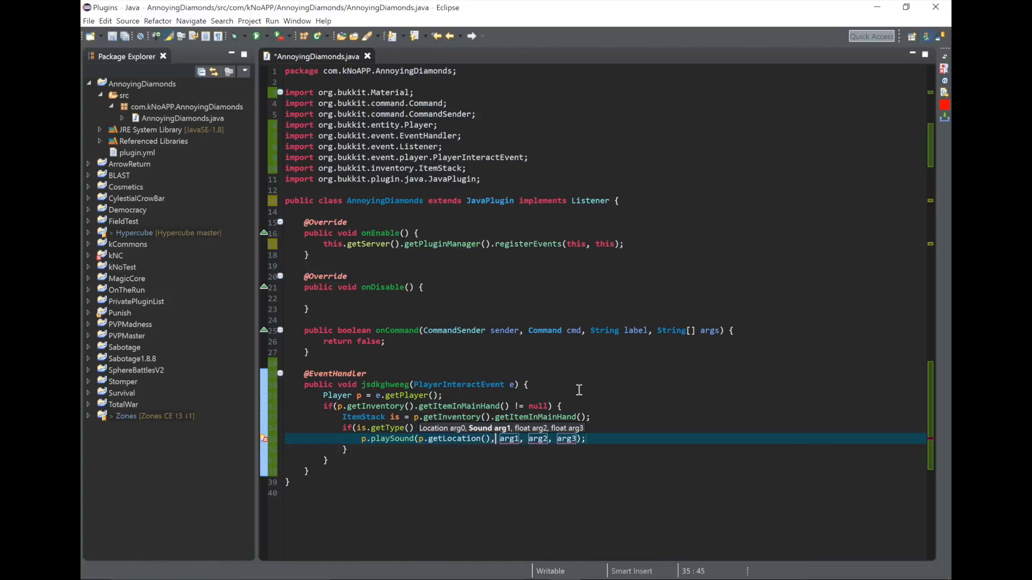
{"action": "type", "text": "a"}
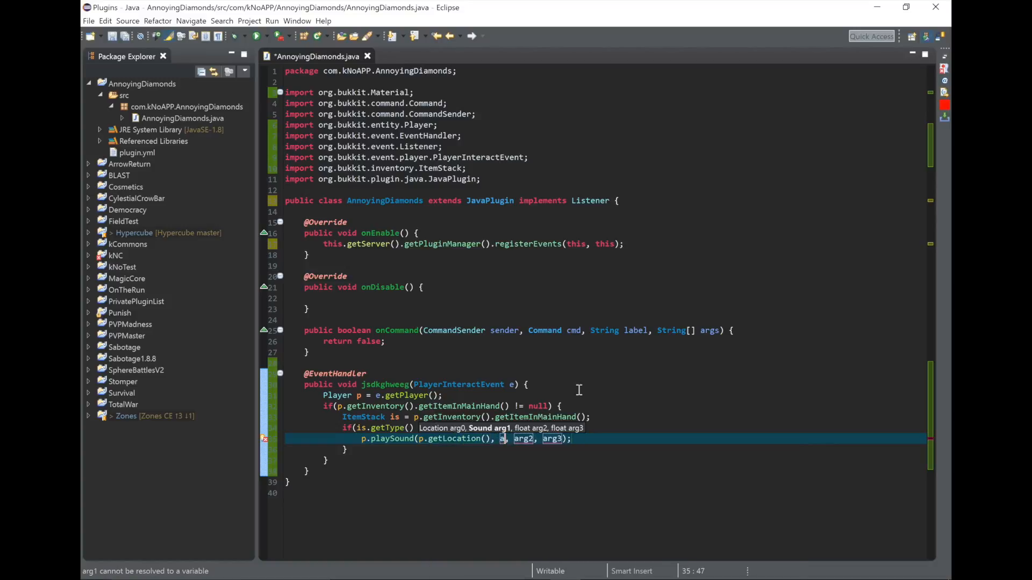
{"action": "type", "text": "Sound."}
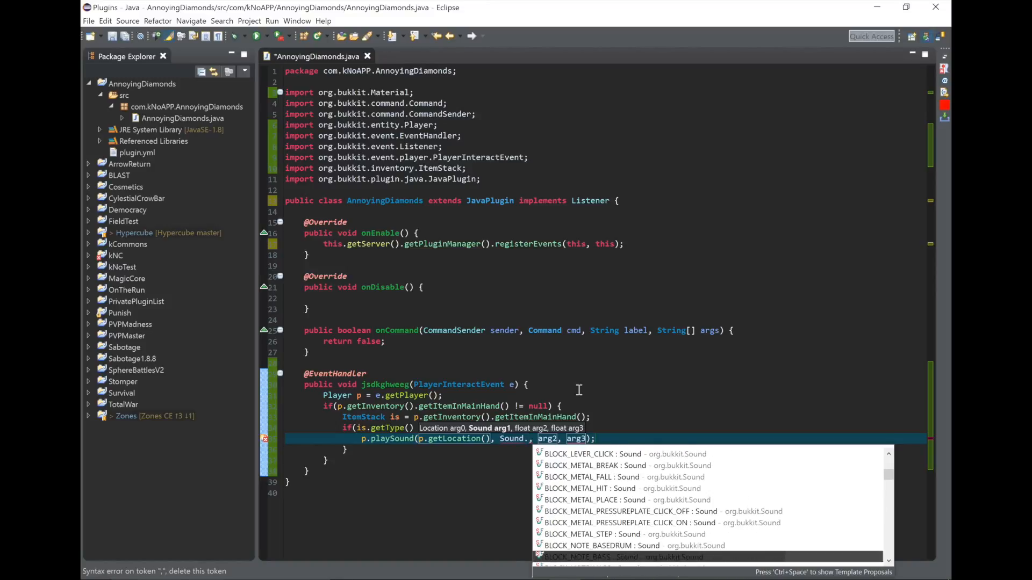
{"action": "type", "text": "GHAS"}
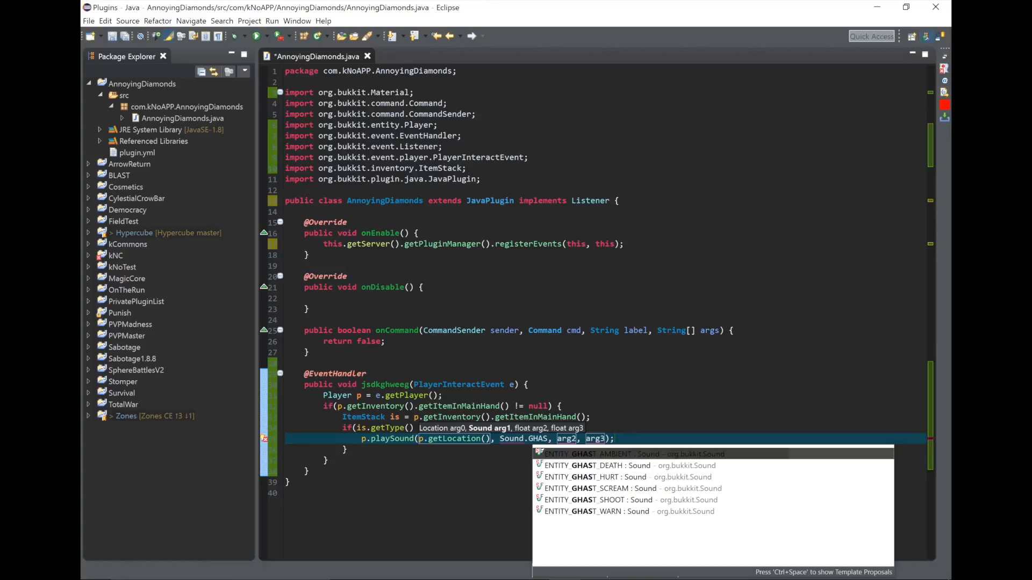
{"action": "left_click", "coordinate": [593, 488]}
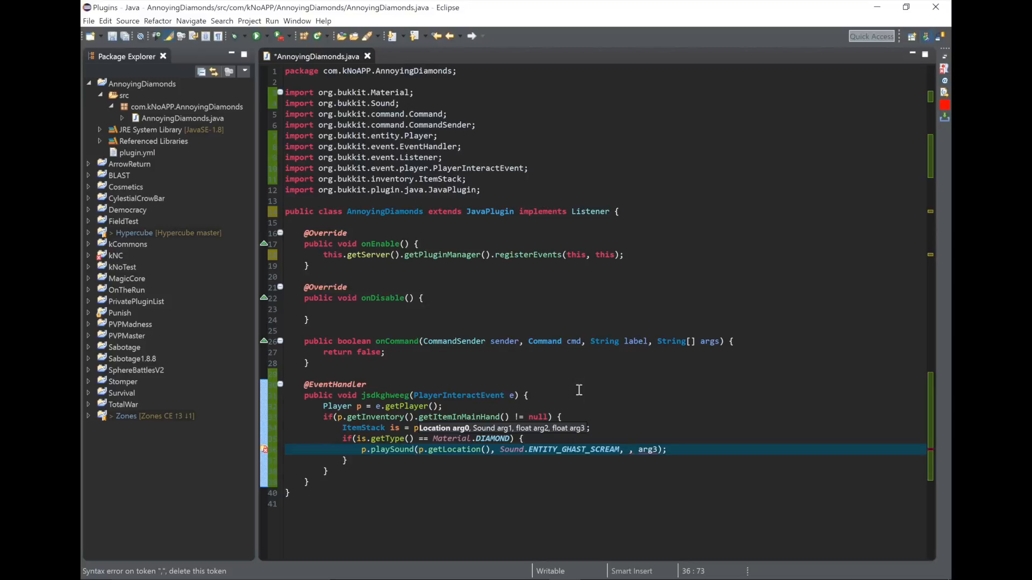
Set the playSound volume and pitch arguments to 1F and 1F.
{"action": "type", "text": "1F"}
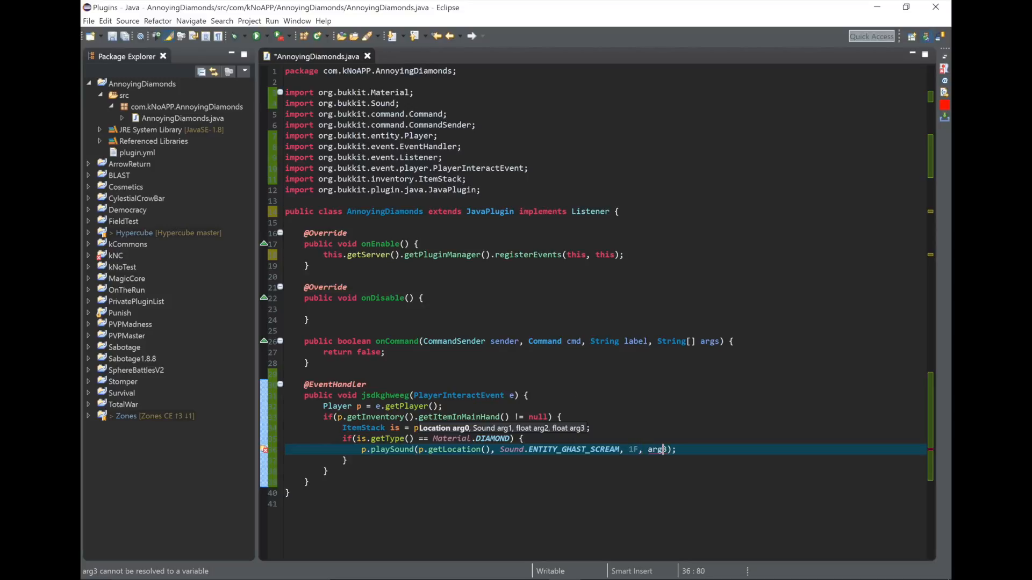
{"action": "key", "text": "BackSpace"}
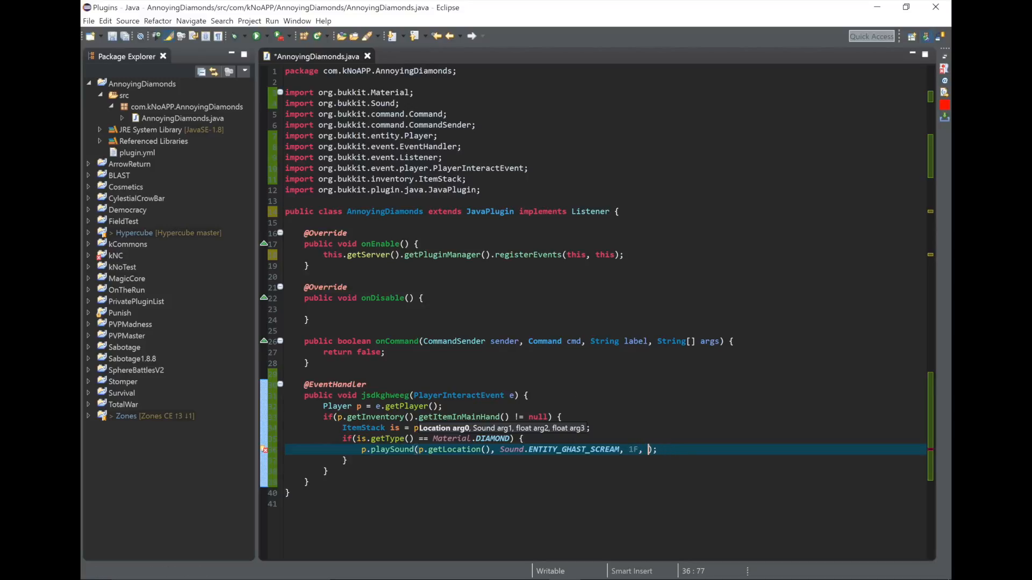
{"action": "type", "text": "1F"}
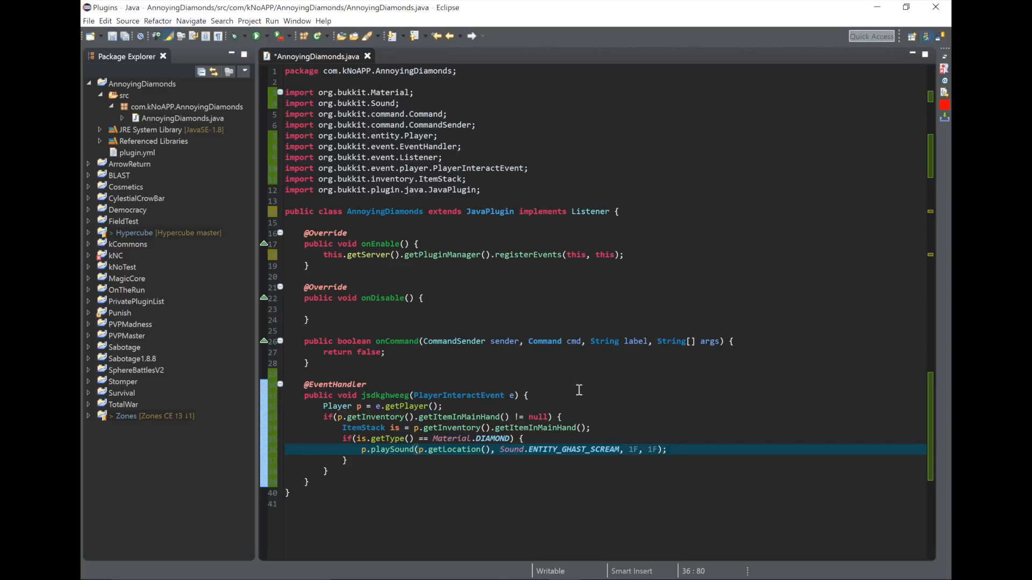
{"action": "left_click", "coordinate": [668, 449]}
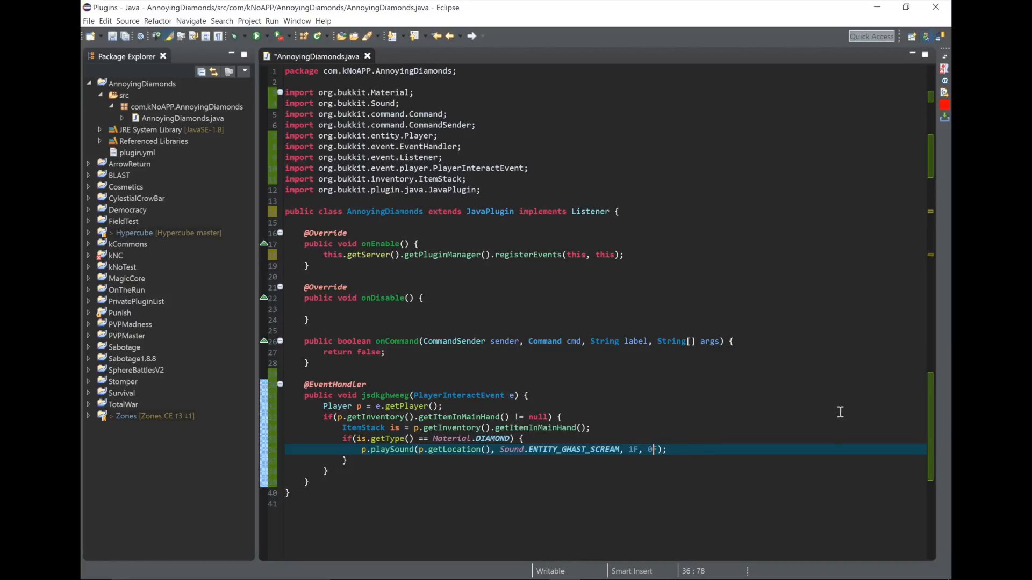
{"action": "type", "text": "1"}
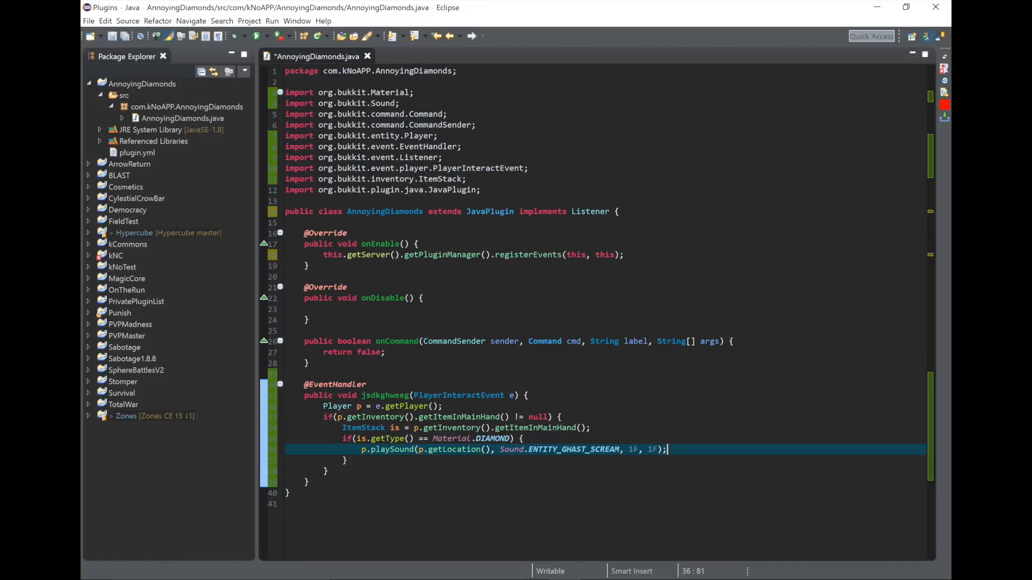
{"action": "mouse_move", "coordinate": [339, 477]}
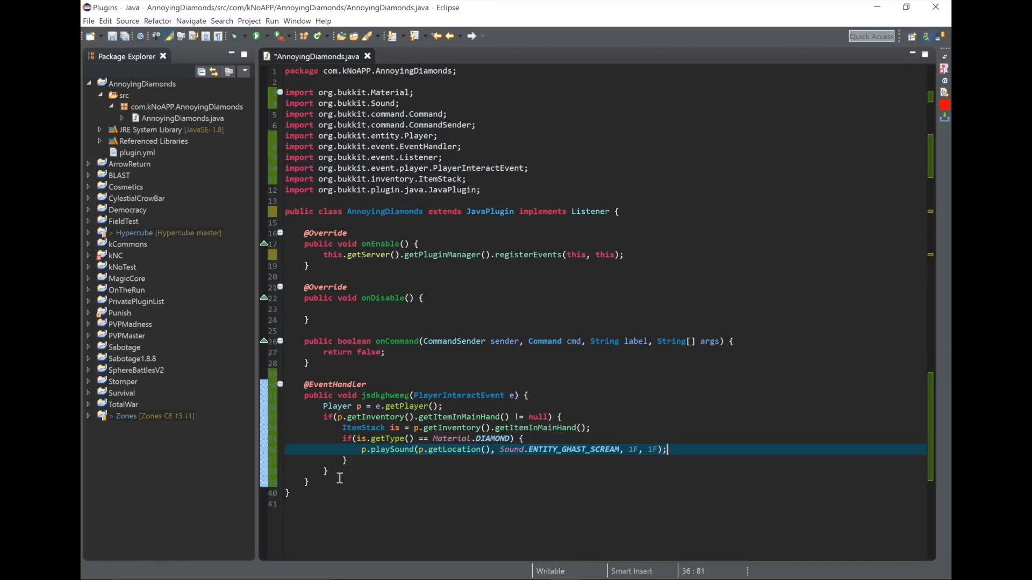
{"action": "mouse_move", "coordinate": [560, 267]}
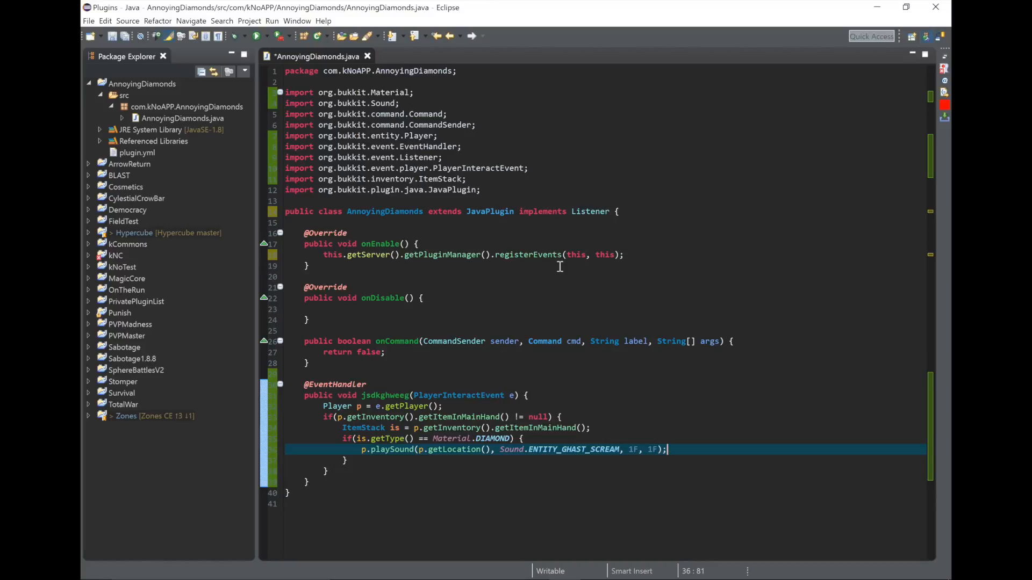
Save AnnoyingDiamonds.java and rename the handler method jsdkghweeg to onInteract.
{"action": "key", "text": "ctrl+s"}
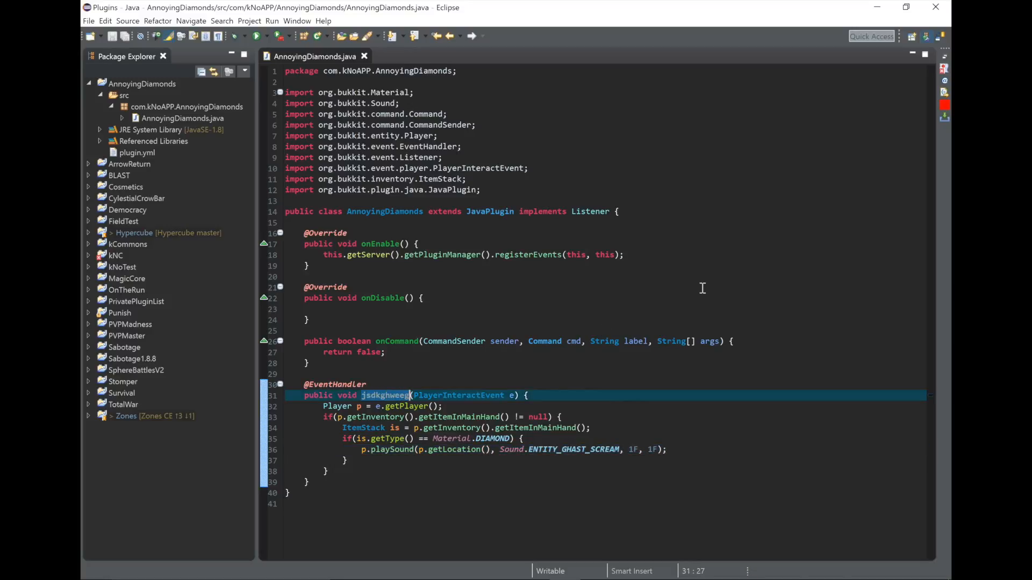
{"action": "type", "text": "onInteract"}
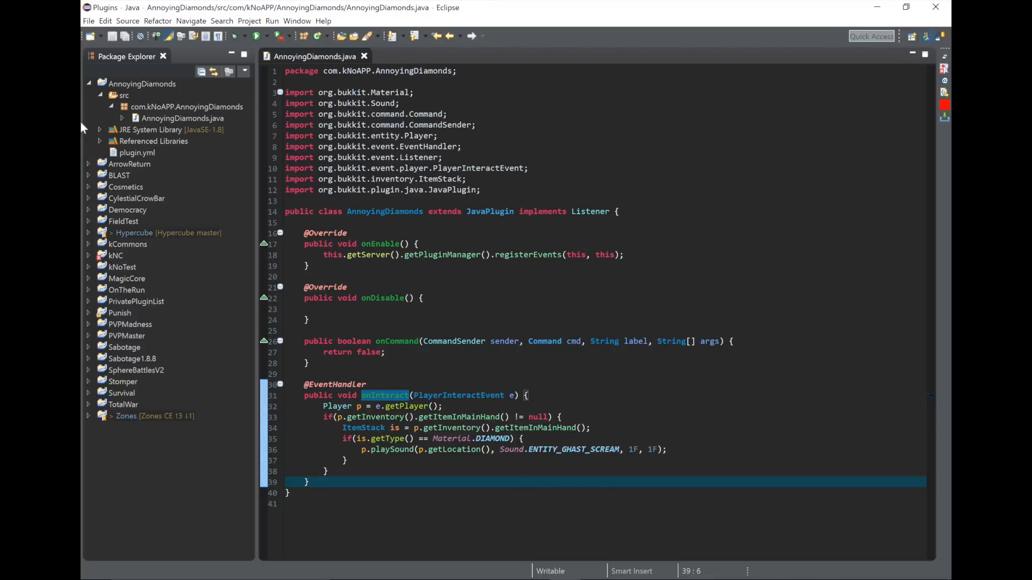
{"action": "mouse_move", "coordinate": [150, 91]}
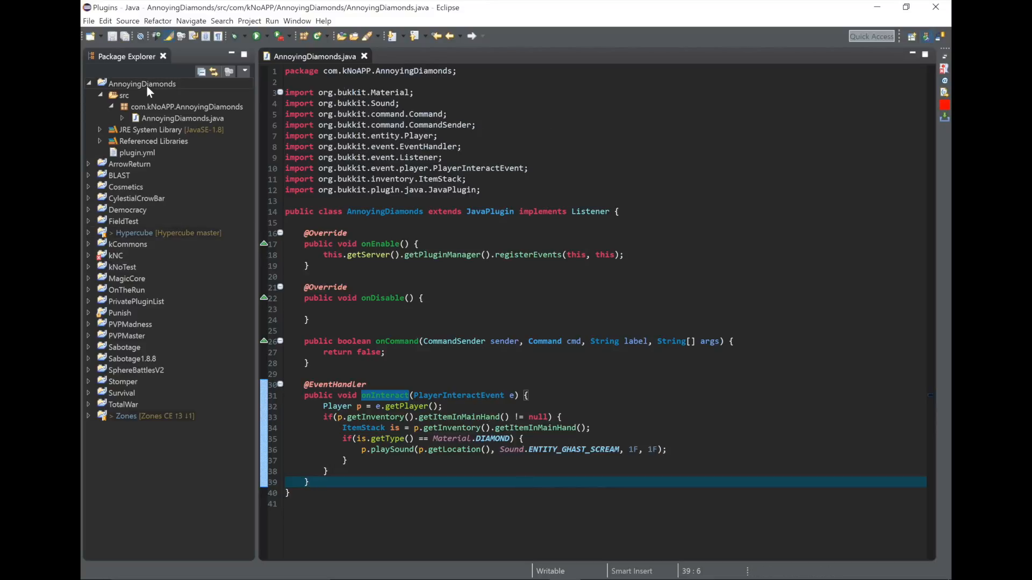
Export the AnnoyingDiamonds project as a JAR file named AnnoyingDiamonds.jar in Finished Products.
{"action": "right_click", "coordinate": [141, 84]}
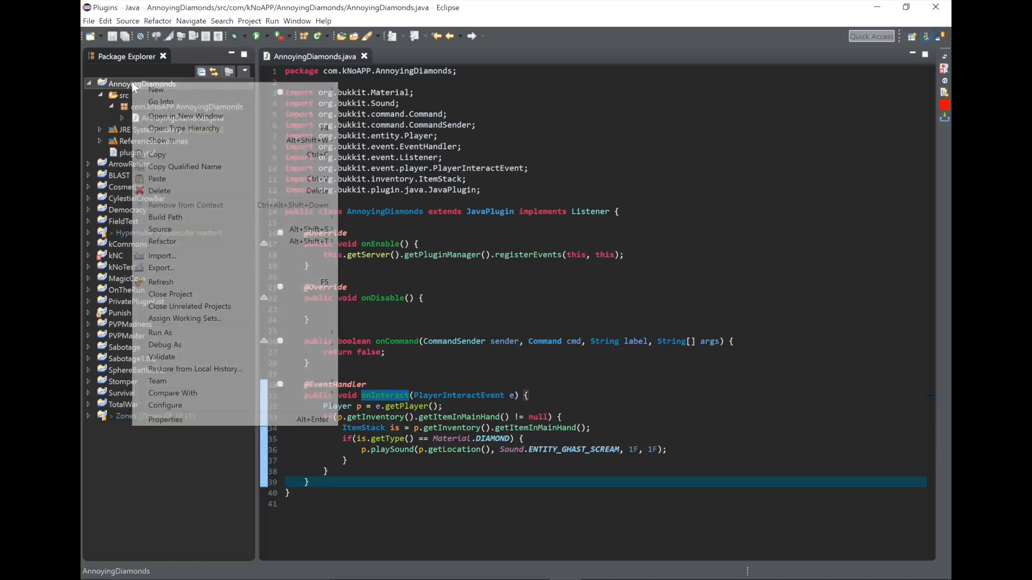
{"action": "mouse_move", "coordinate": [172, 271]}
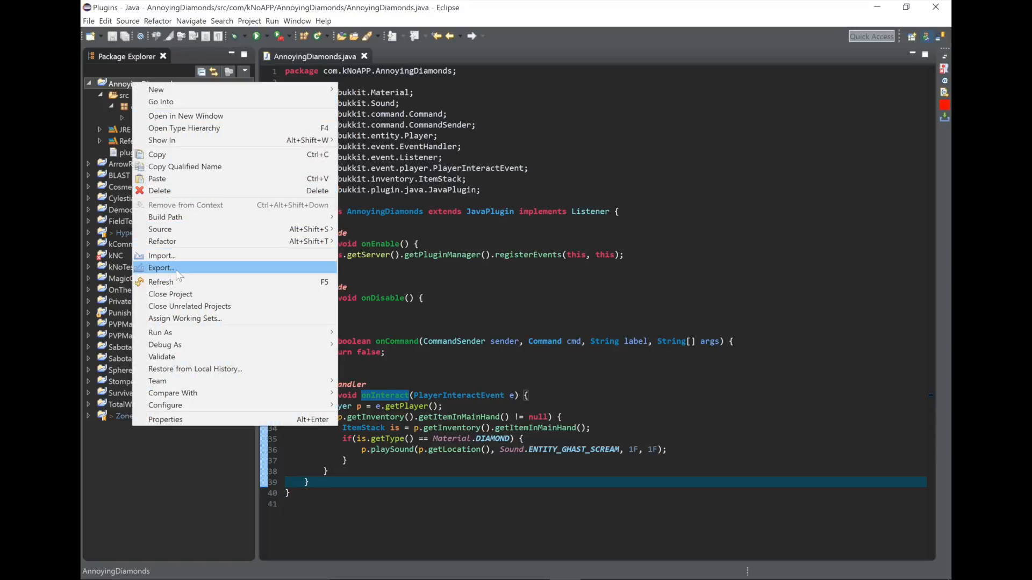
{"action": "left_click", "coordinate": [161, 268]}
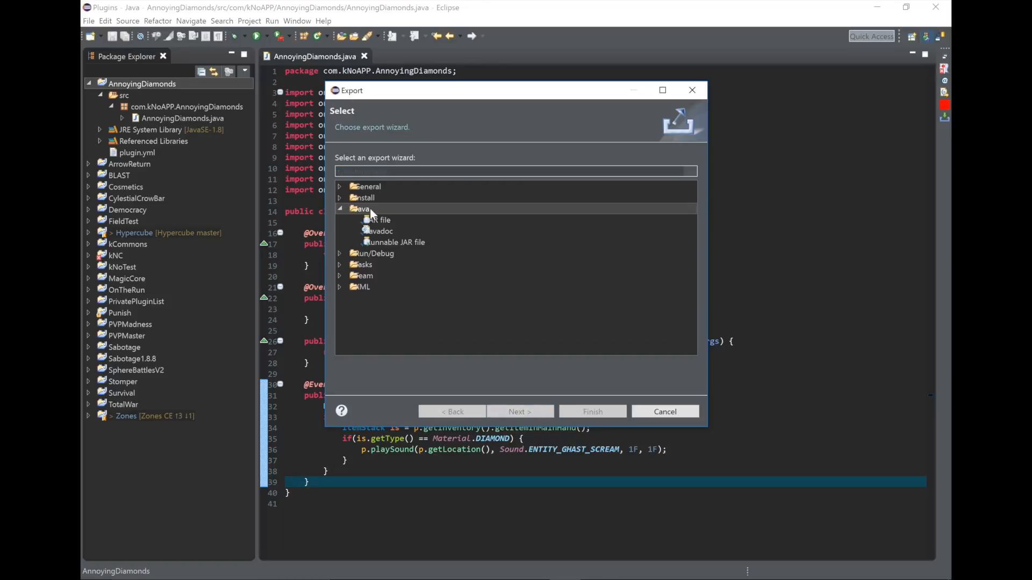
{"action": "left_click", "coordinate": [377, 220]}
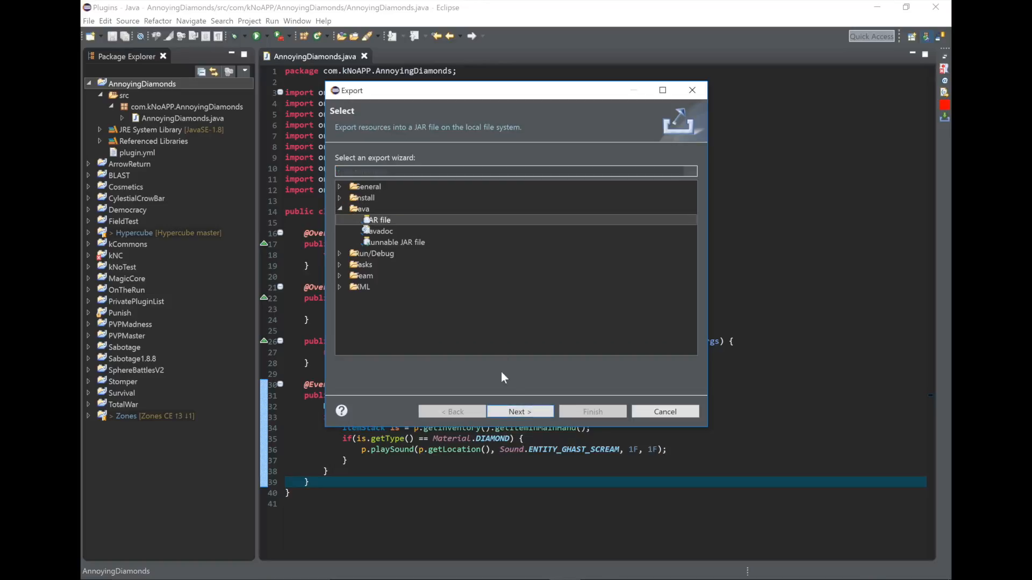
{"action": "left_click", "coordinate": [519, 411]}
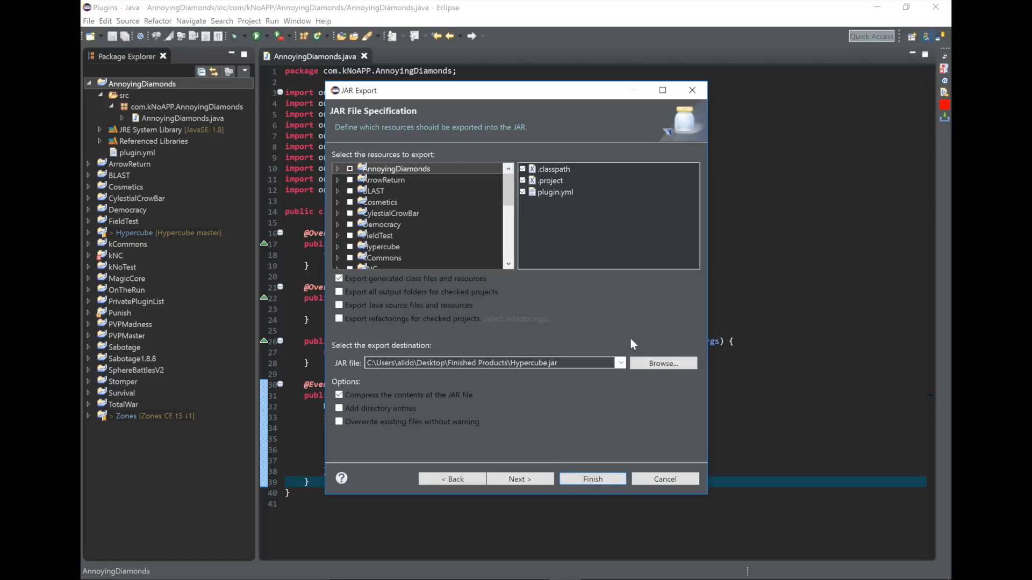
{"action": "mouse_move", "coordinate": [626, 347]}
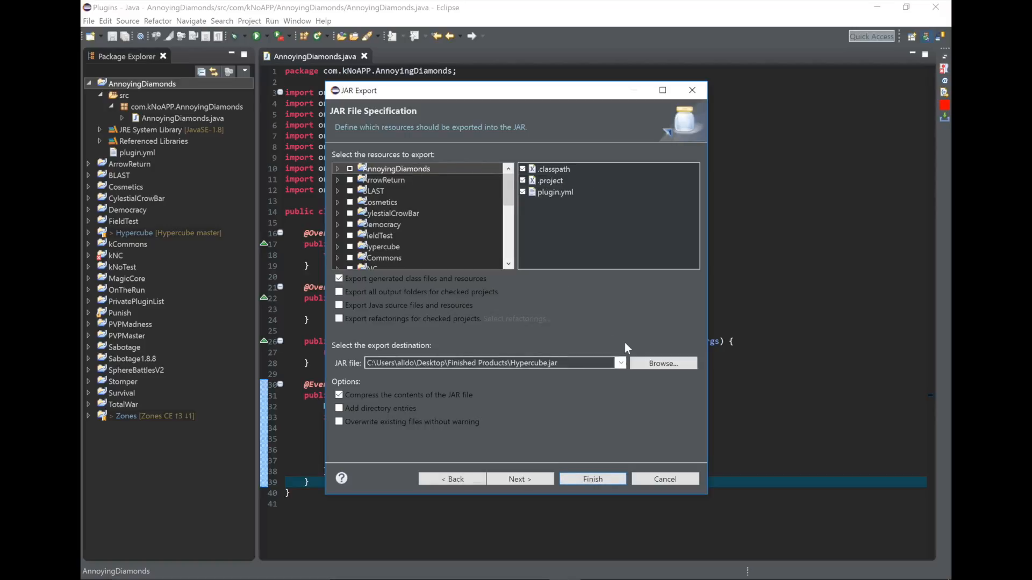
{"action": "left_click", "coordinate": [663, 363]}
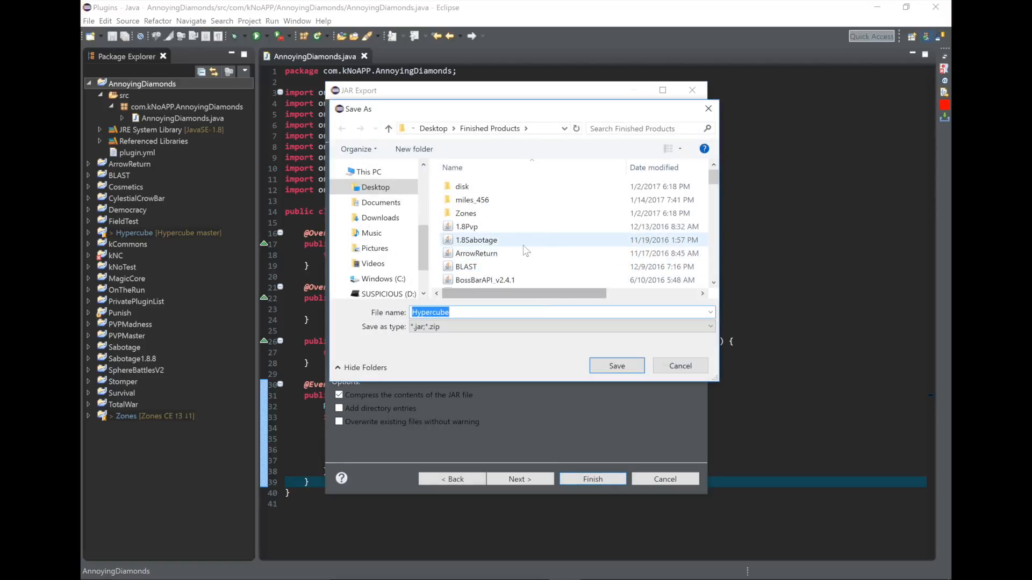
{"action": "scroll", "scroll_direction": "down", "scroll_amount": 3}
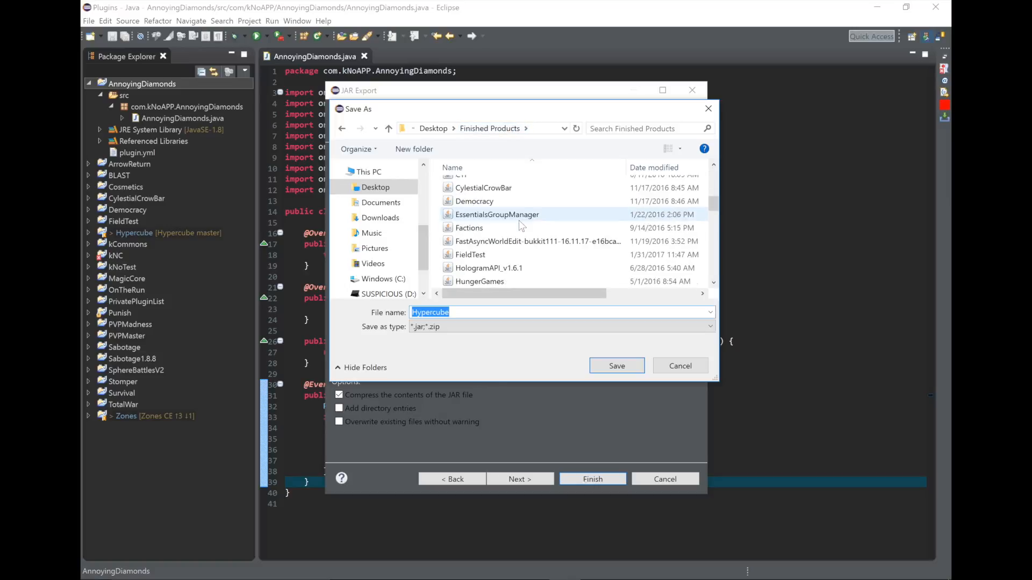
{"action": "type", "text": "AnnoyingDiamonds"}
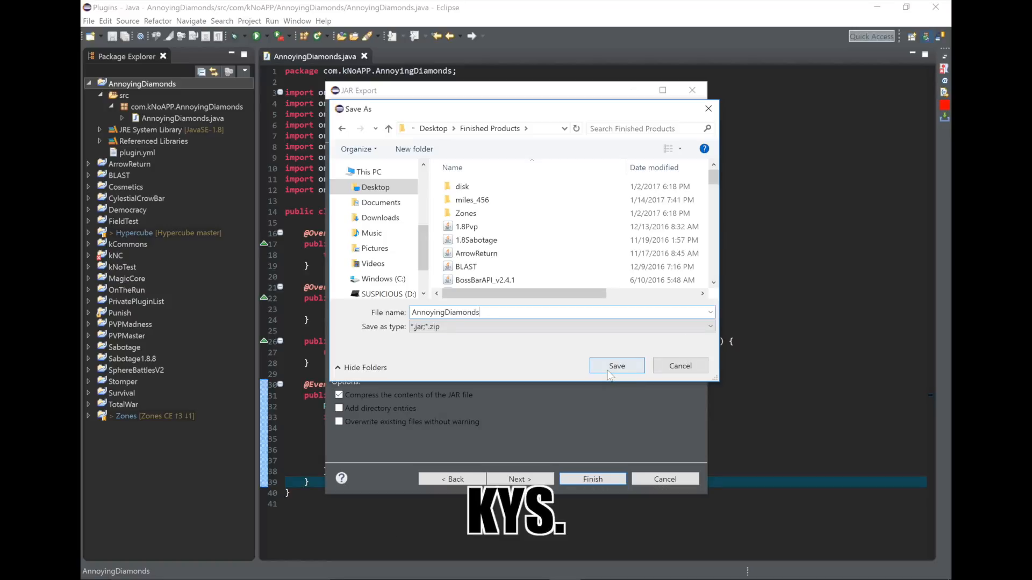
{"action": "left_click", "coordinate": [616, 365]}
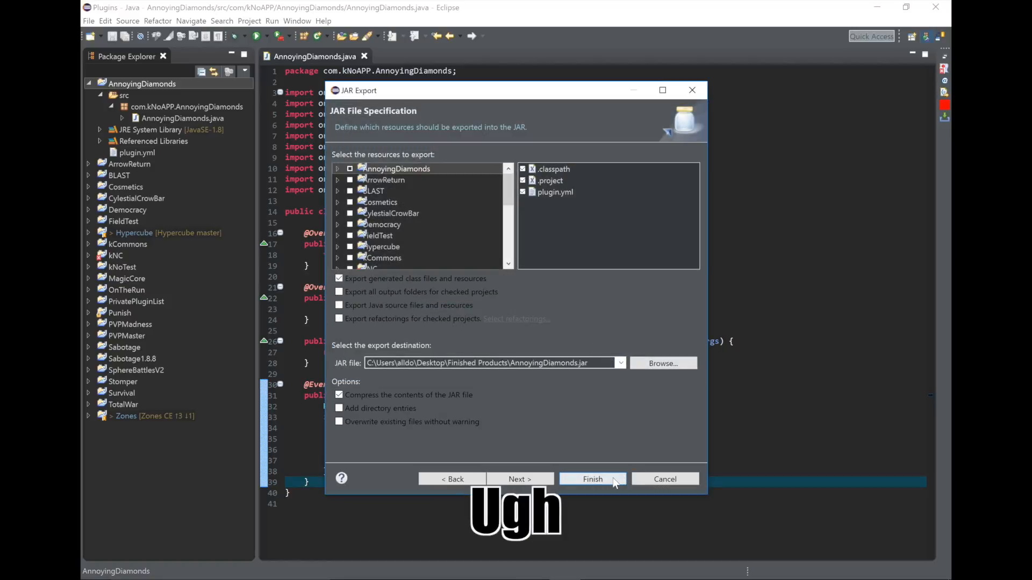
{"action": "left_click", "coordinate": [593, 479]}
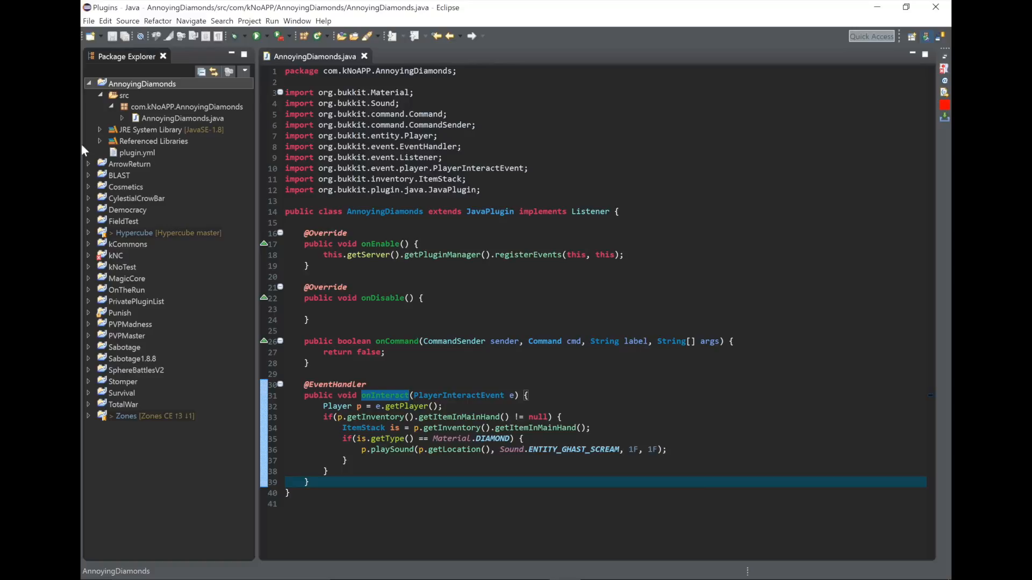
{"action": "mouse_move", "coordinate": [590, 212]}
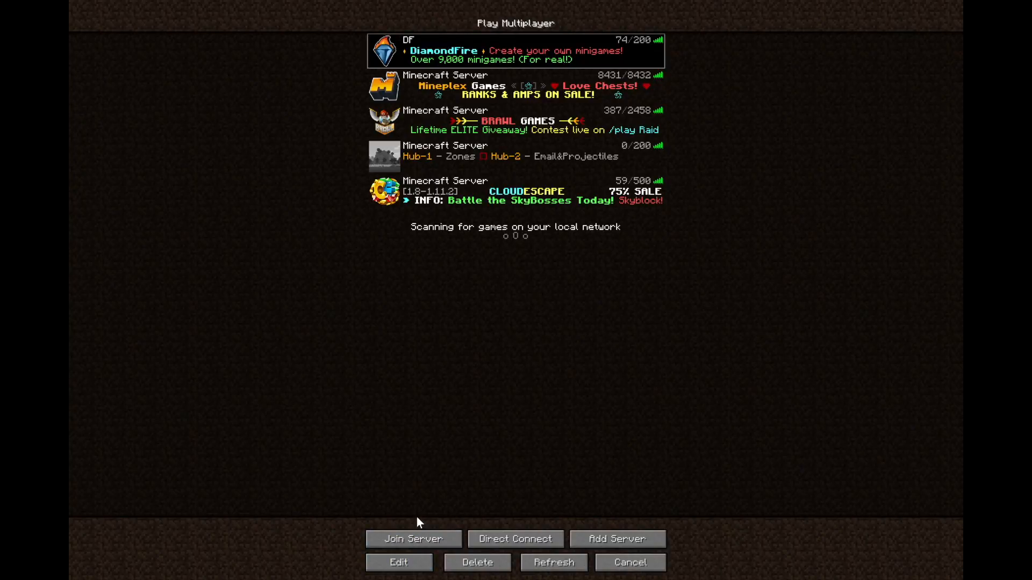
Open the DF server's edit details and cancel twice, leaving them unchanged, then select the server list.
{"action": "left_click", "coordinate": [399, 562]}
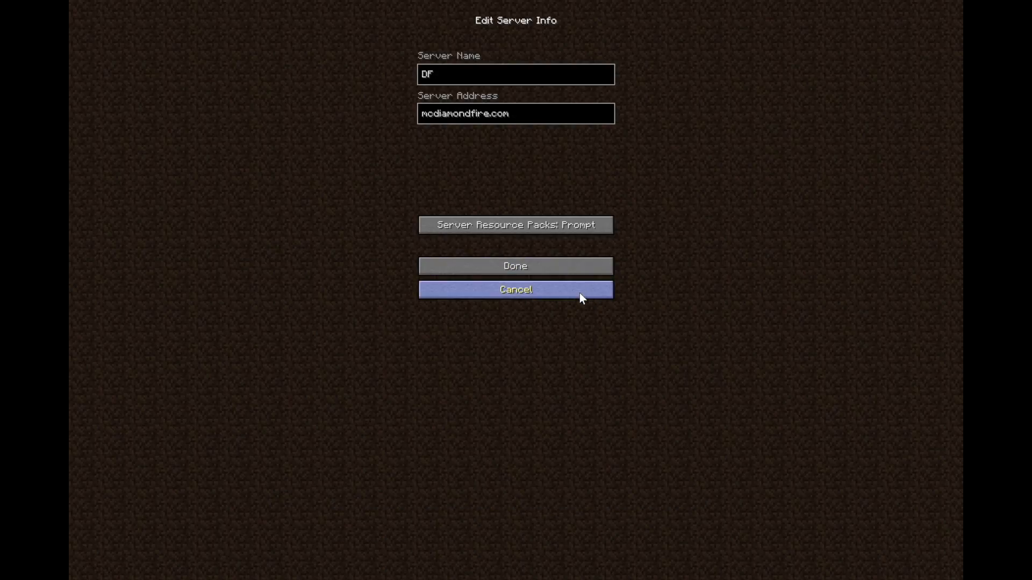
{"action": "left_click", "coordinate": [516, 290]}
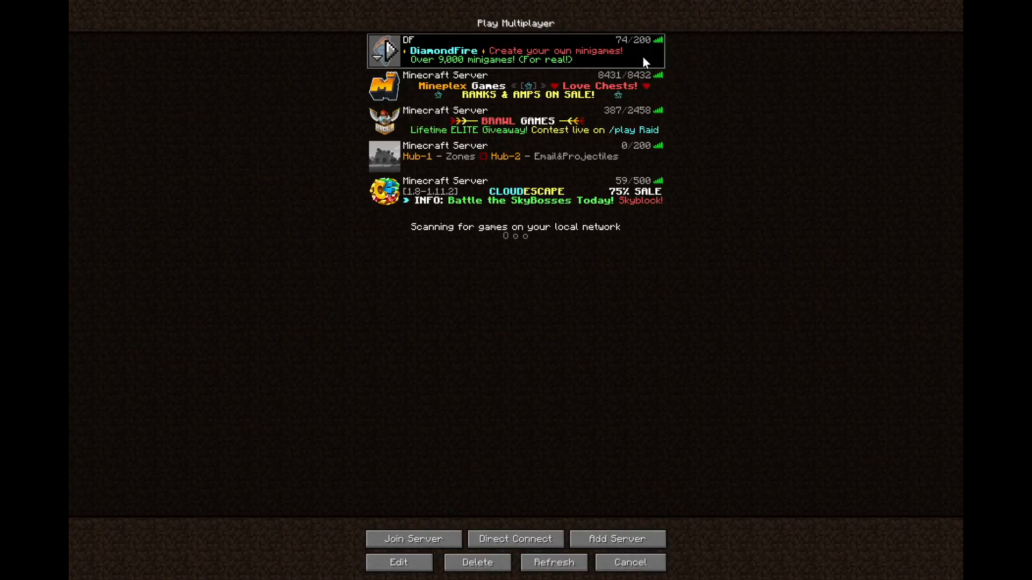
{"action": "mouse_move", "coordinate": [633, 49]}
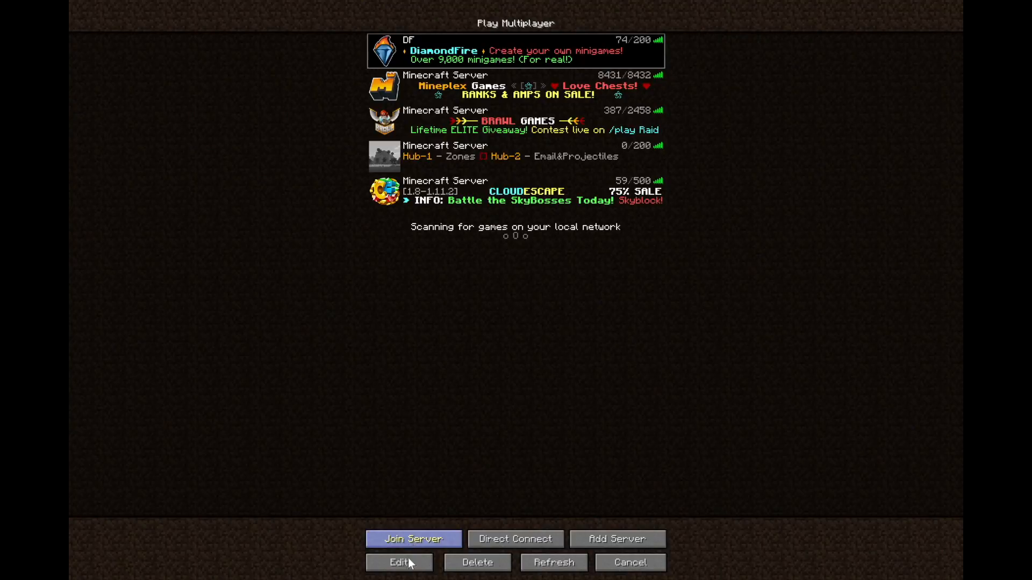
{"action": "left_click", "coordinate": [399, 577]}
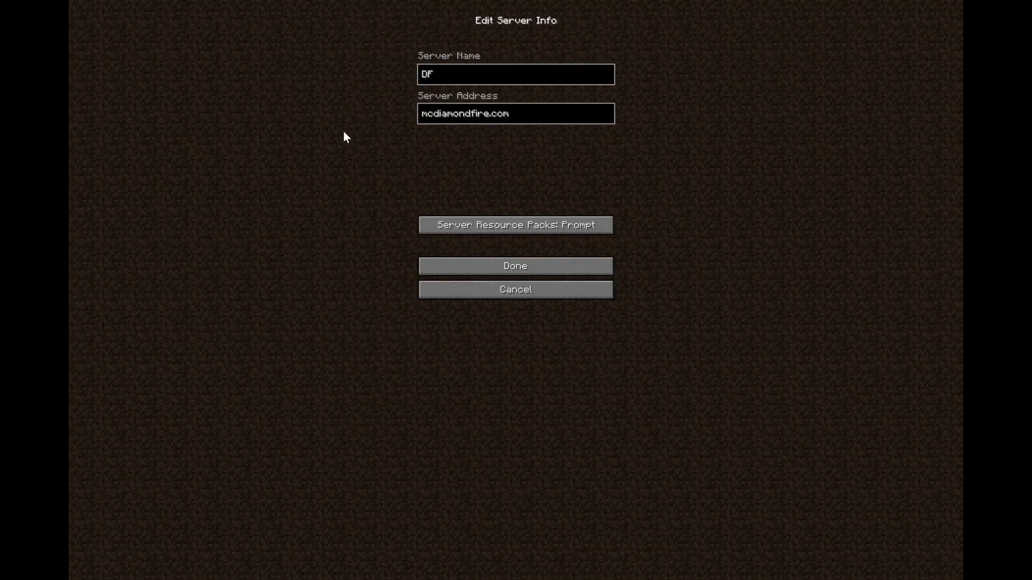
{"action": "left_click", "coordinate": [515, 266]}
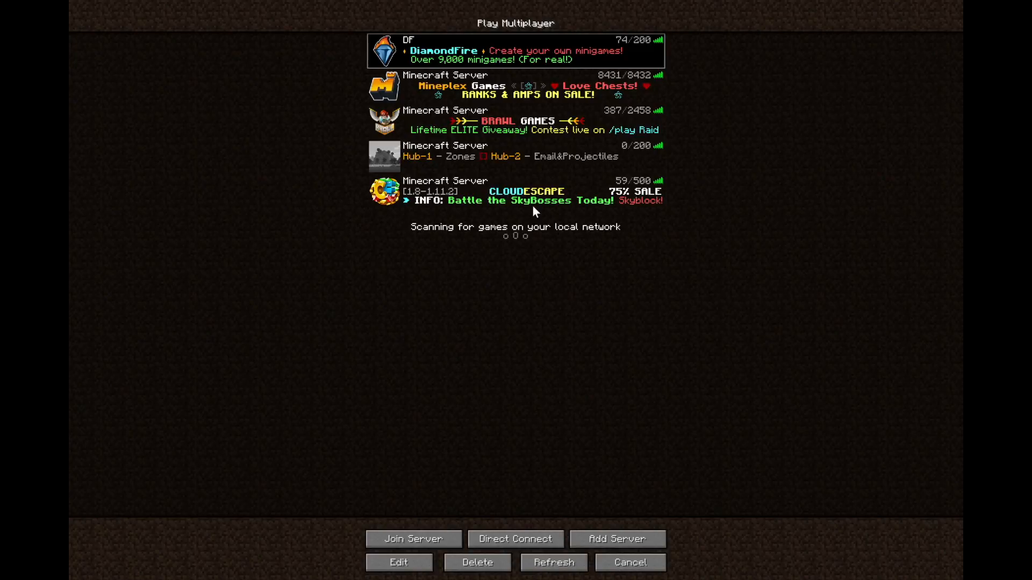
{"action": "left_click", "coordinate": [413, 539]}
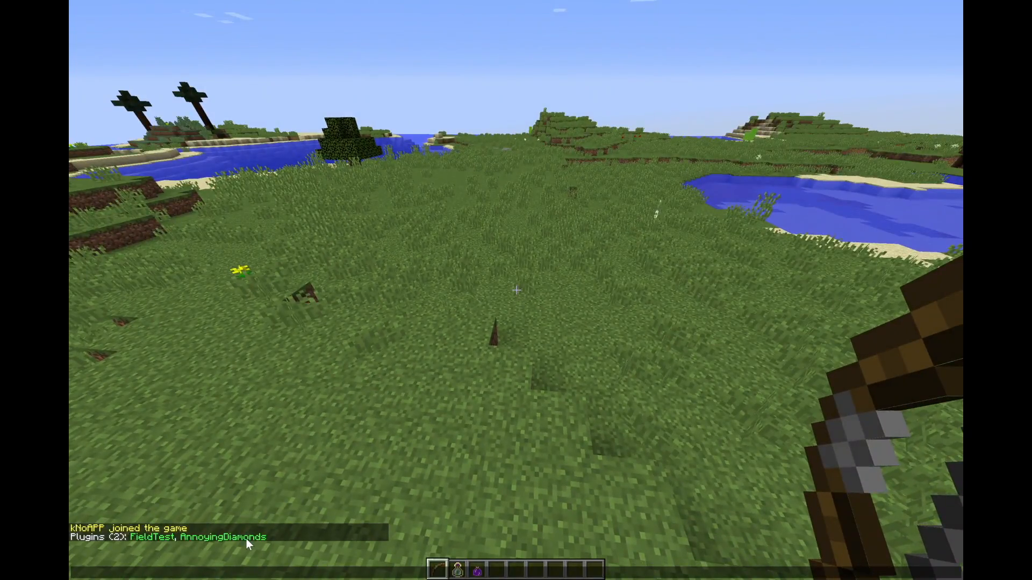
Search the creative inventory for 'DIA', take a diamond, and return to the world.
{"action": "key", "text": "e"}
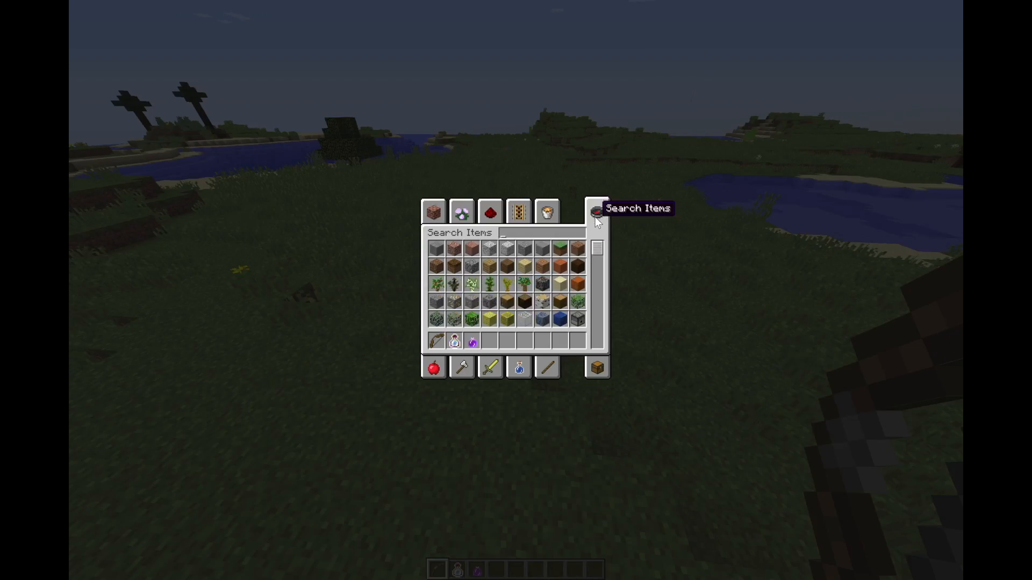
{"action": "type", "text": "DIA"}
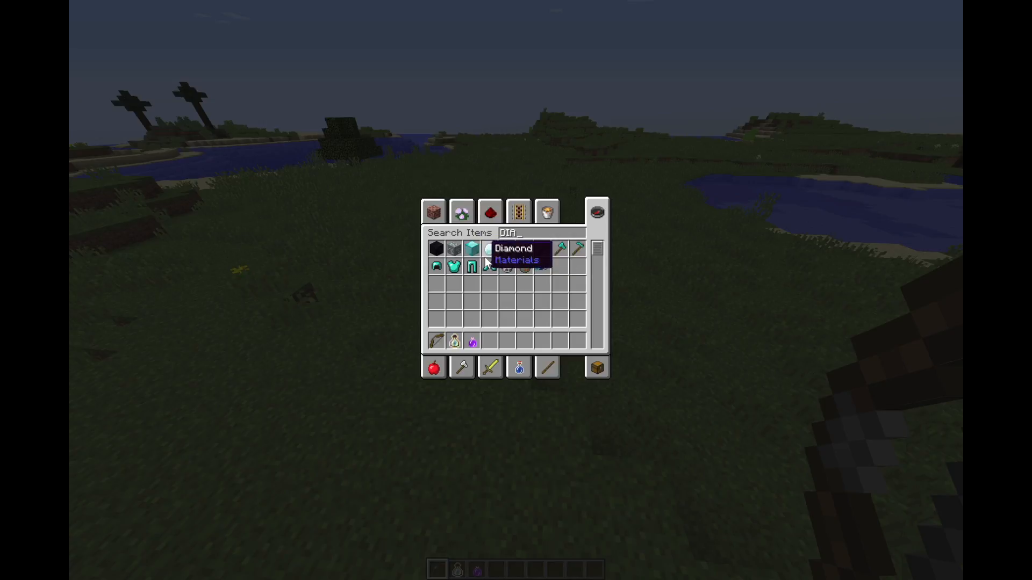
{"action": "key", "text": "Escape"}
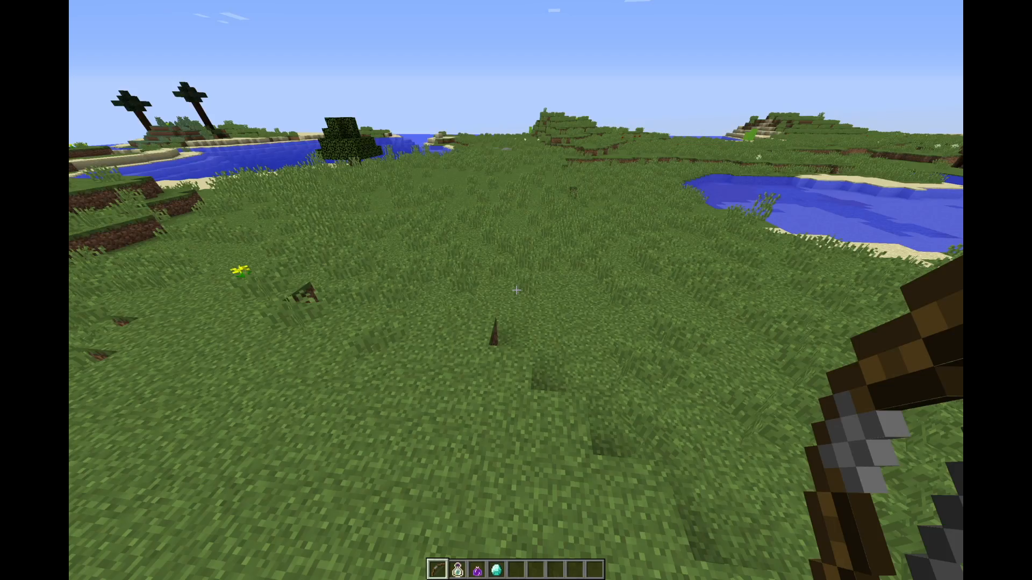